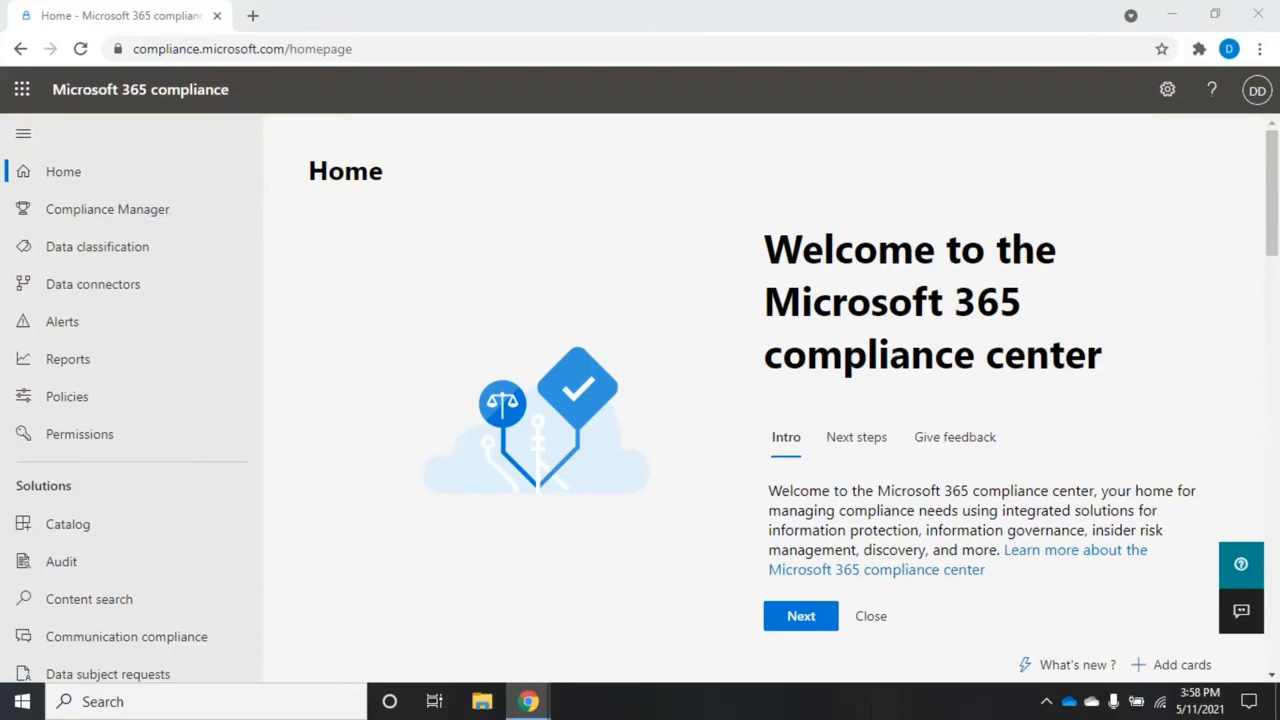
mouse_move(950, 416)
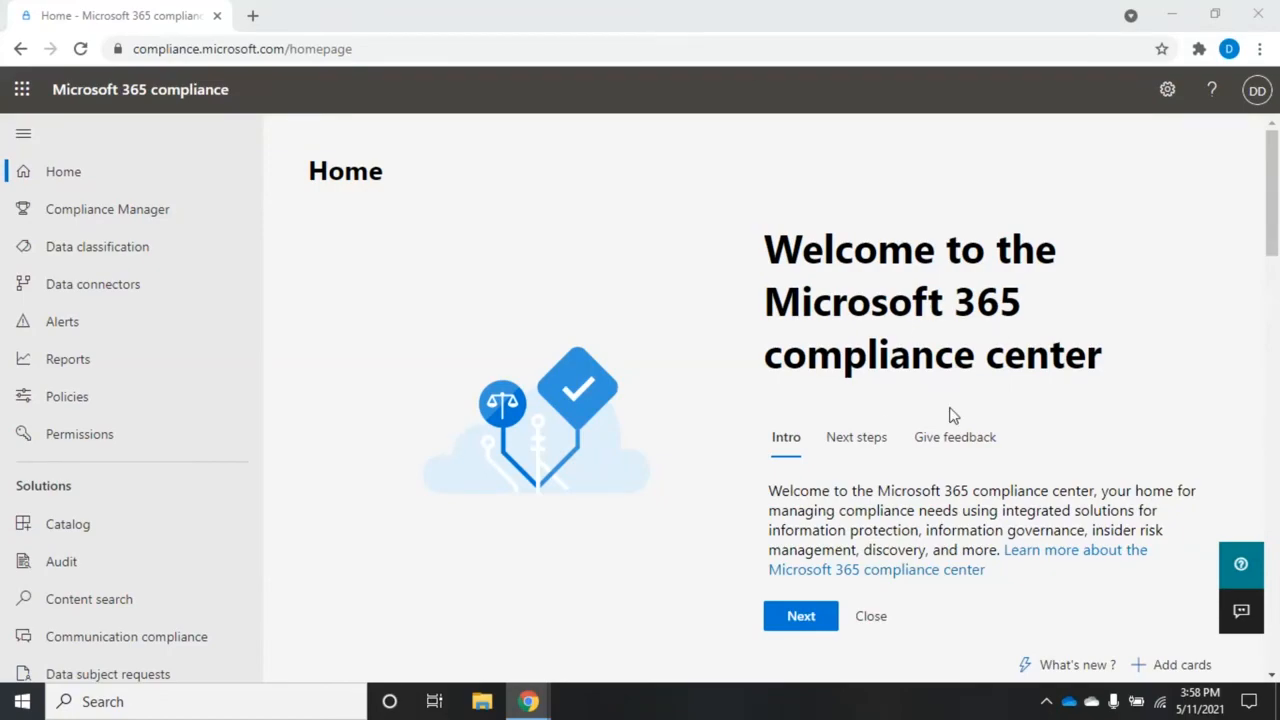
mouse_move(224, 284)
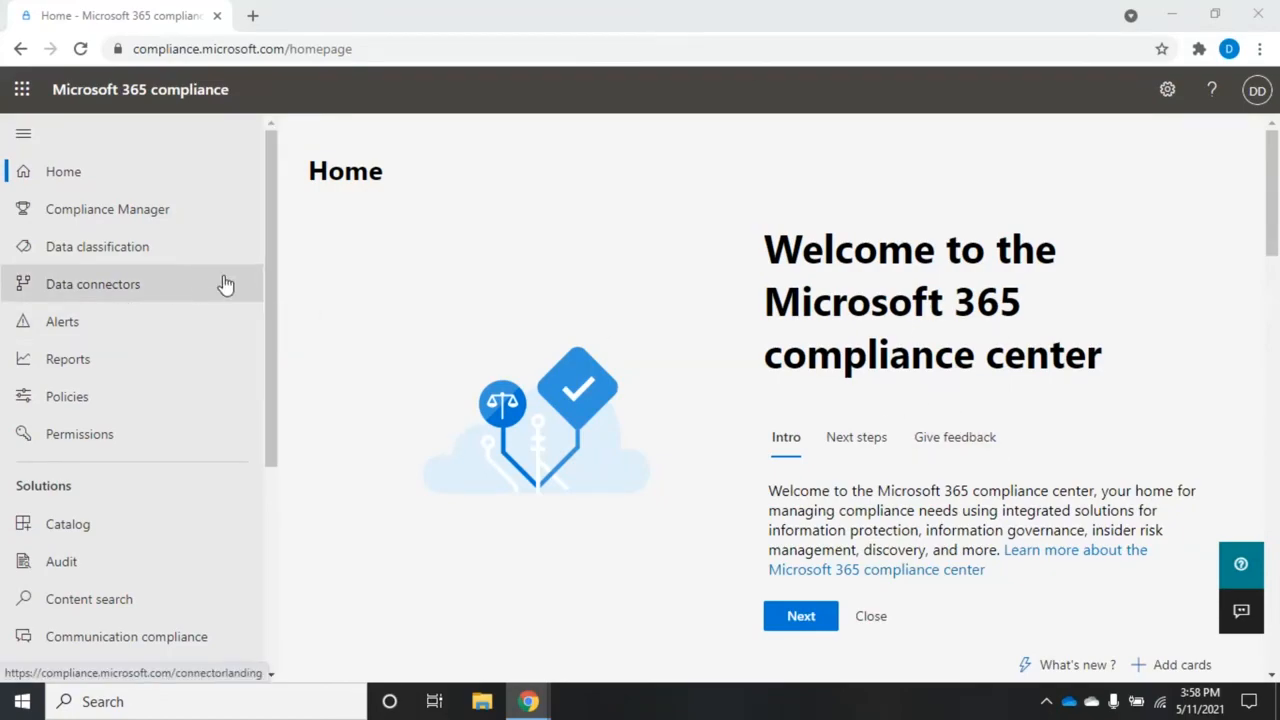
- Go to Content search from the left navigation and view its empty Search list
scroll(down, 3)
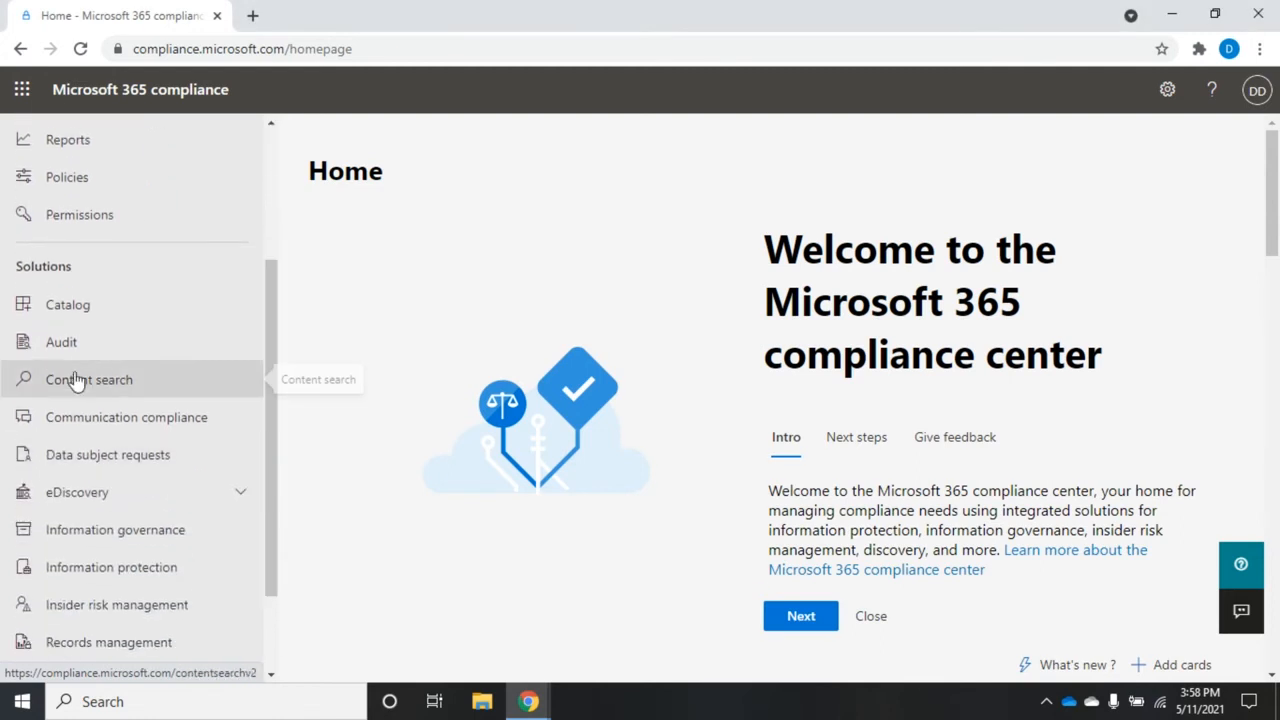
click(88, 380)
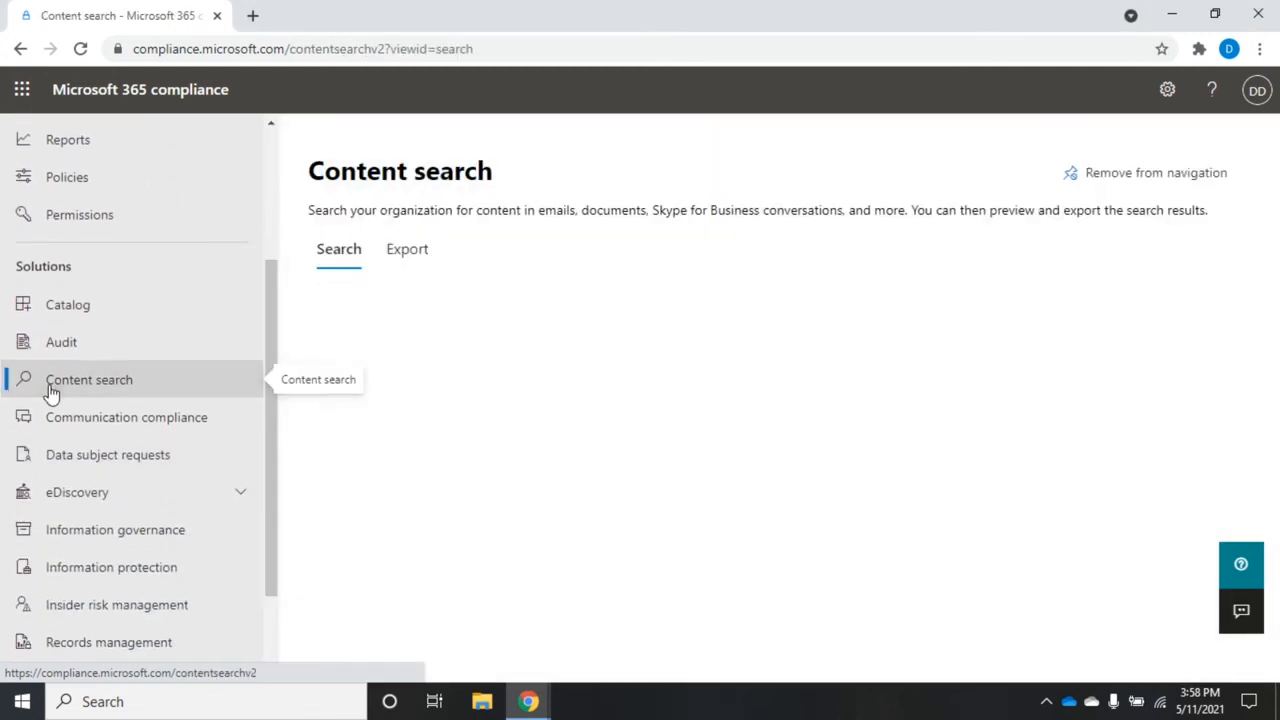
click(88, 380)
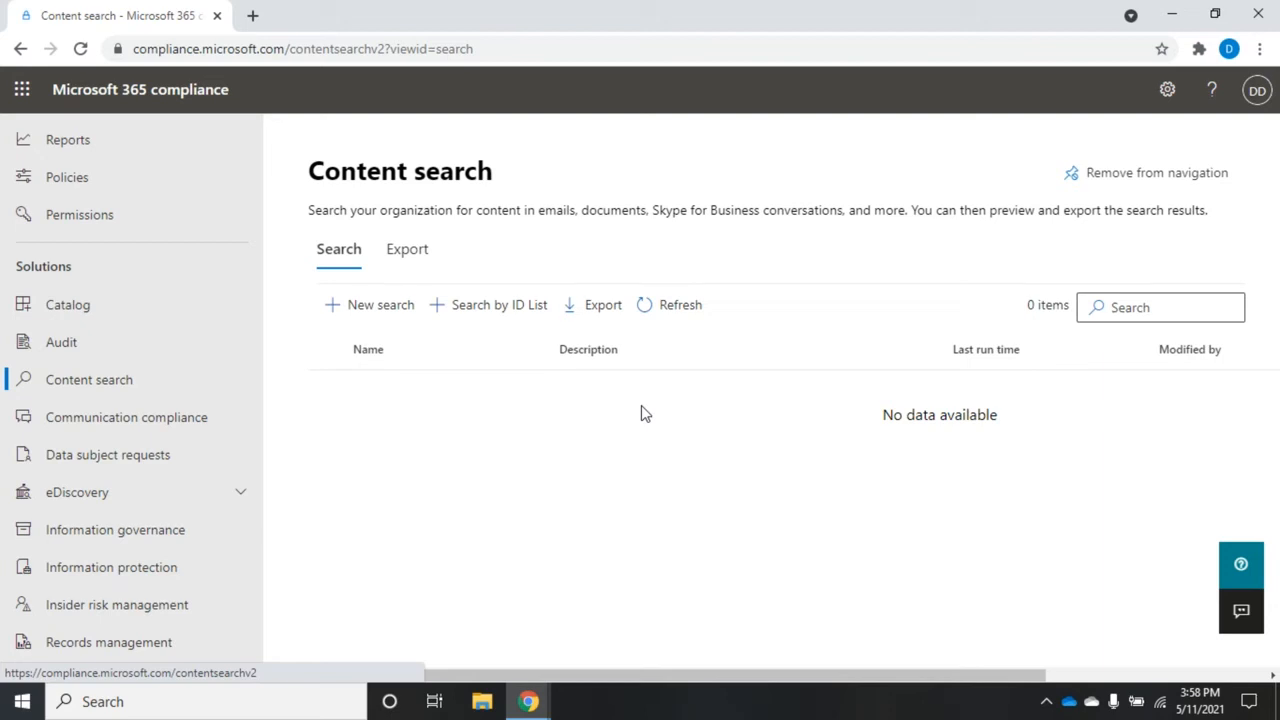
- Start a New search and name it BASIT, leaving the description blank
click(380, 304)
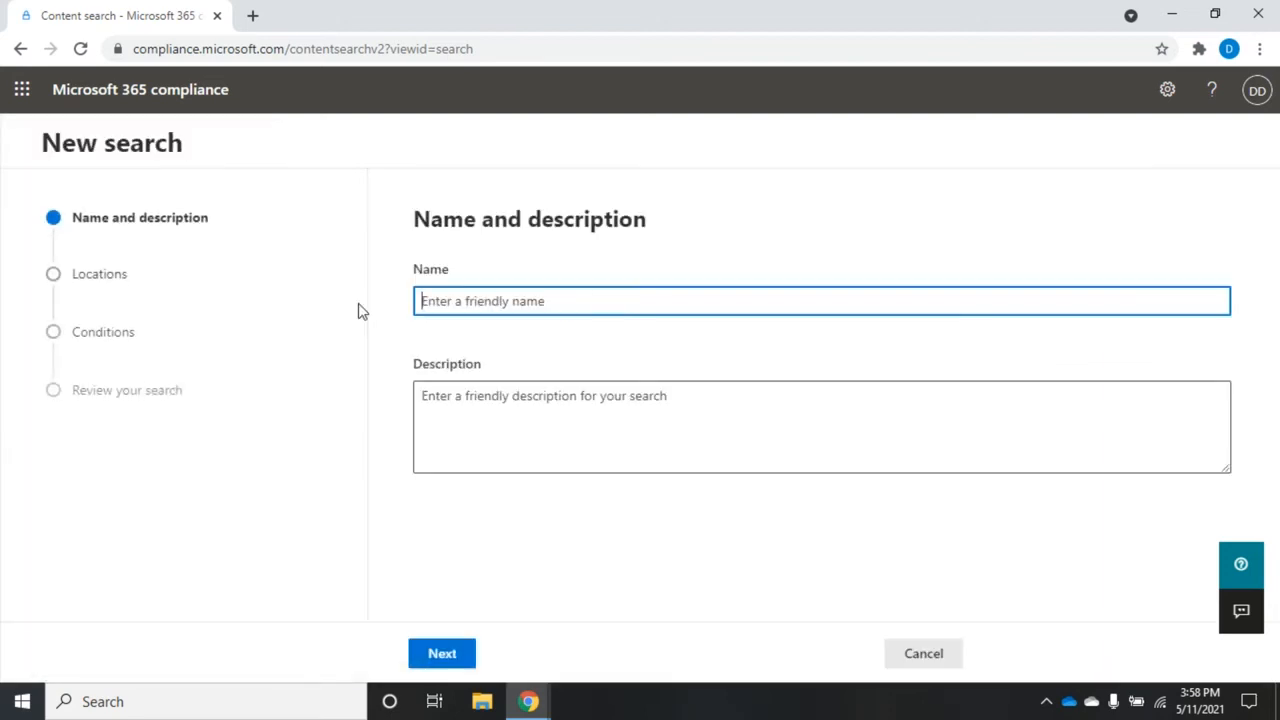
mouse_move(672, 348)
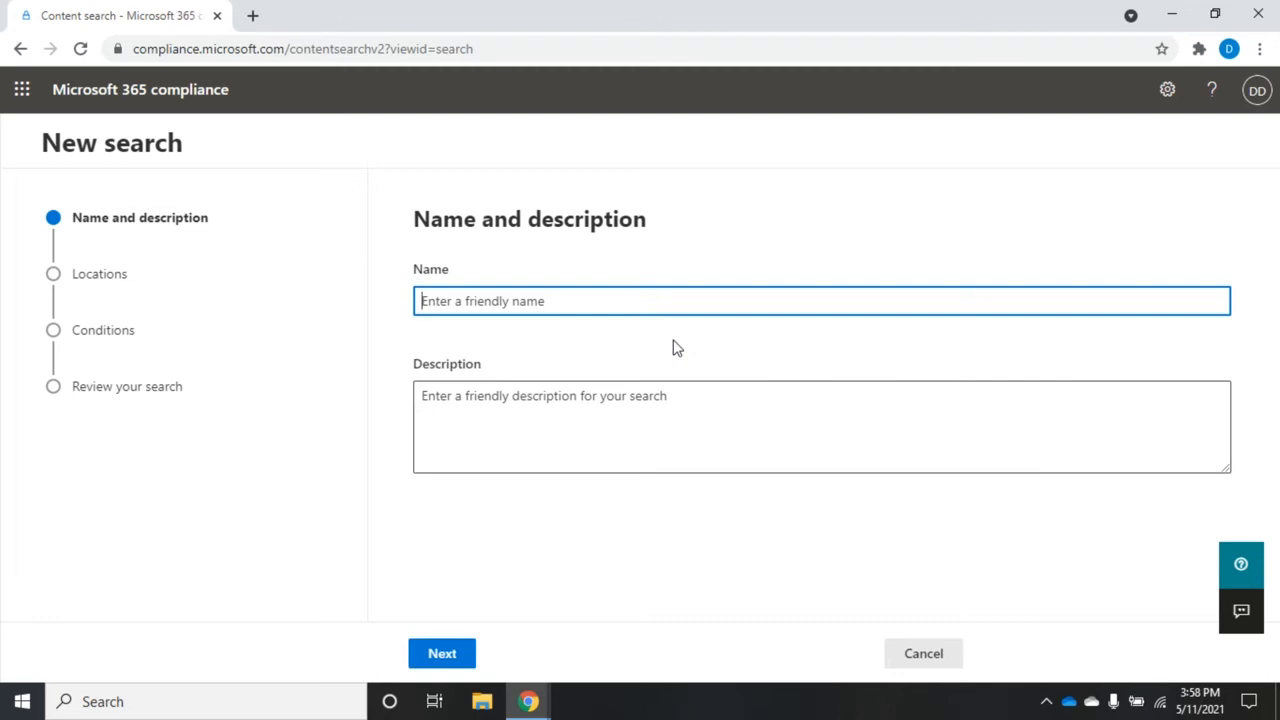
text(BASIT)
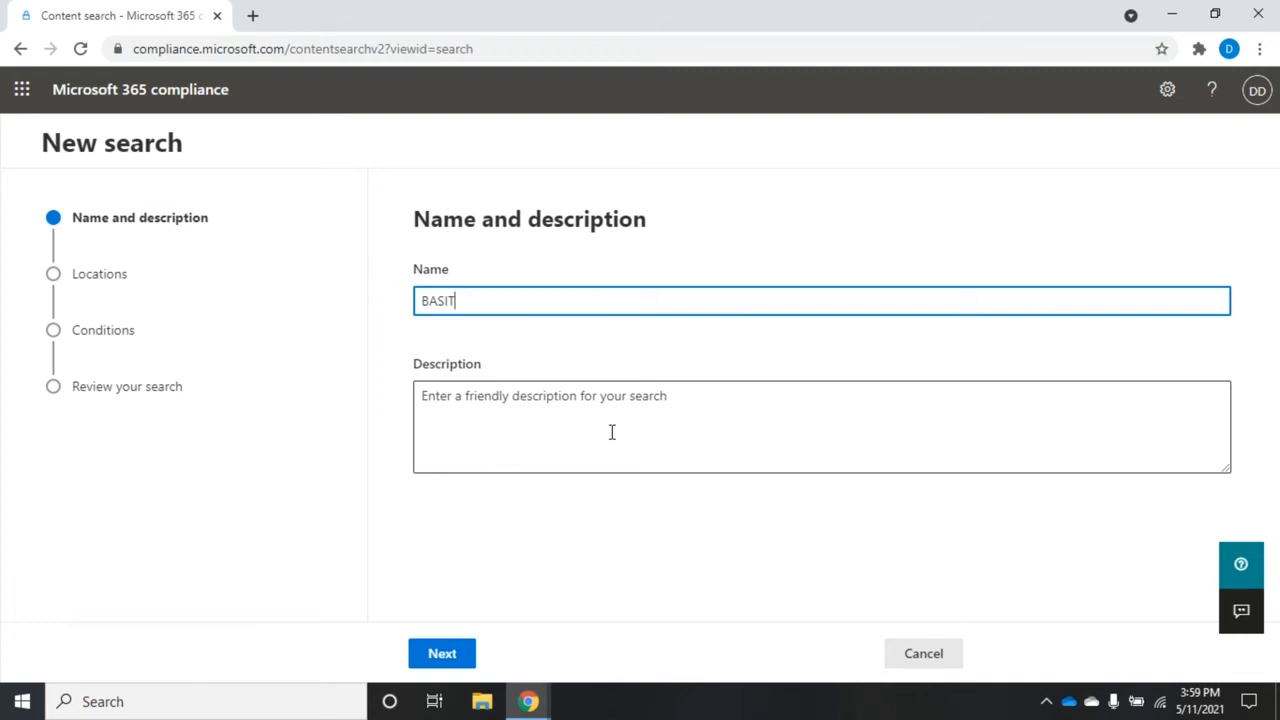
click(820, 426)
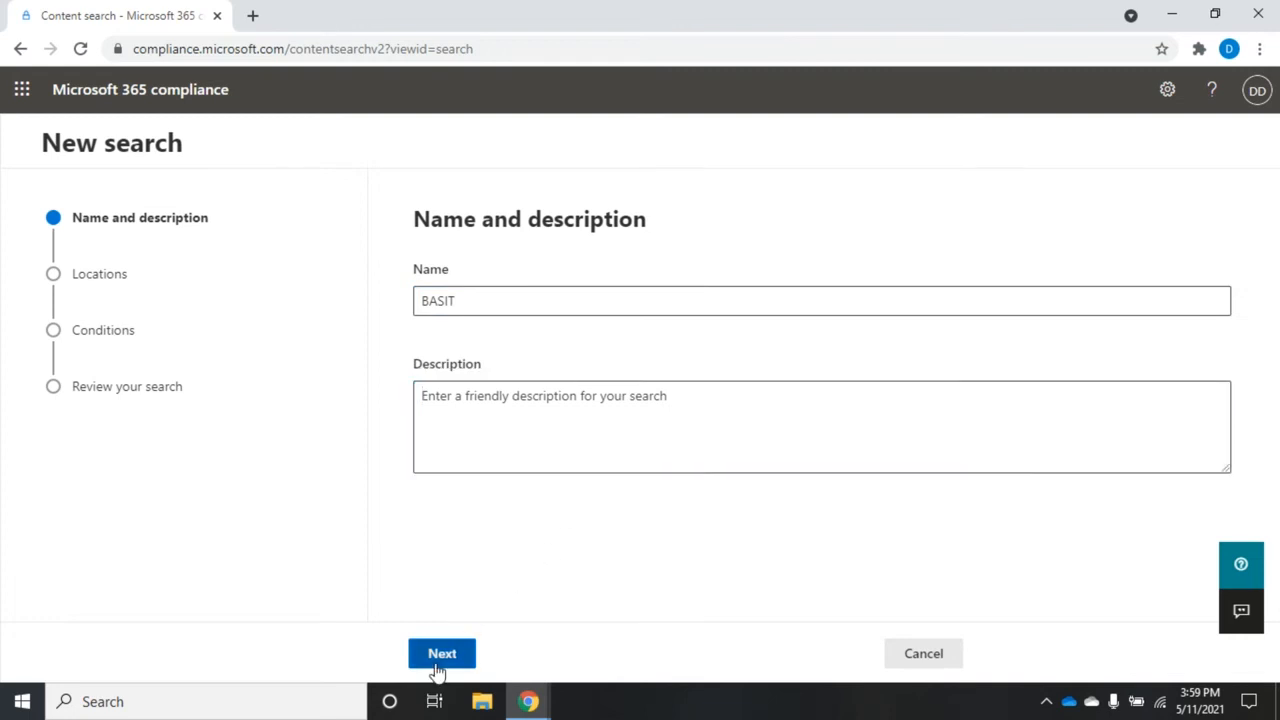
- On the Locations step, turn on Exchange mailboxes and leave SharePoint sites off
click(440, 652)
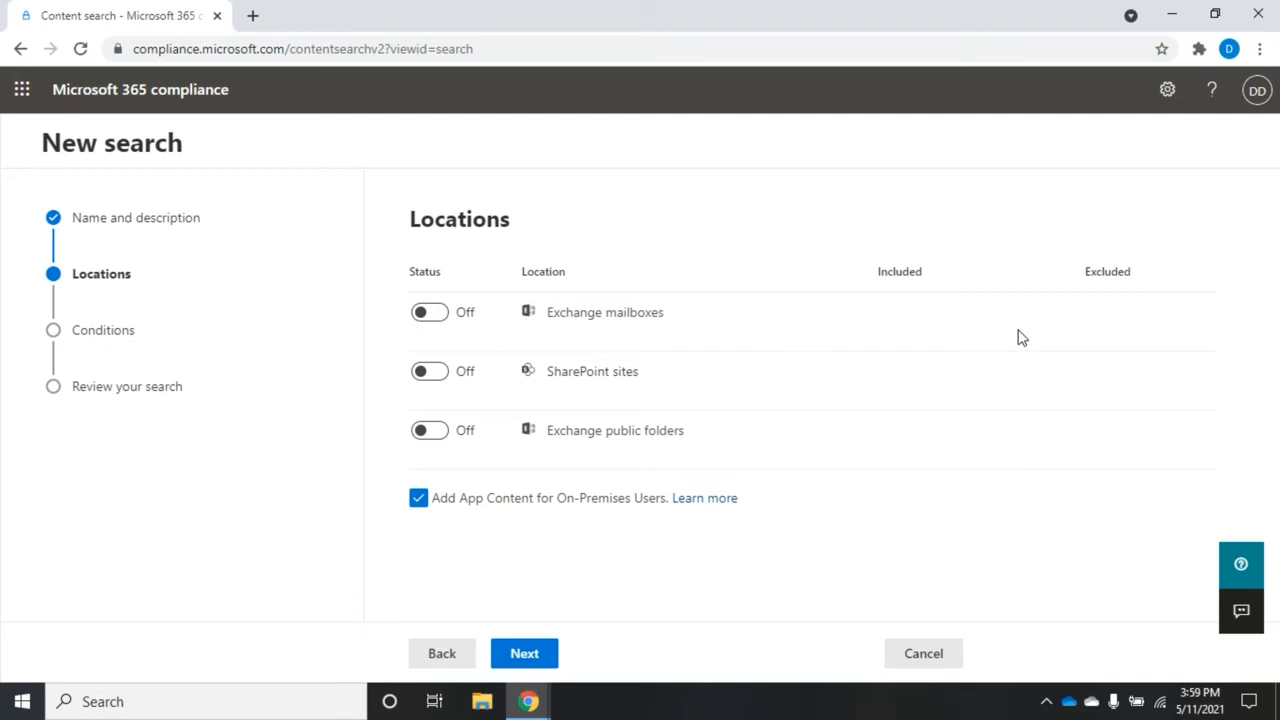
mouse_move(652, 480)
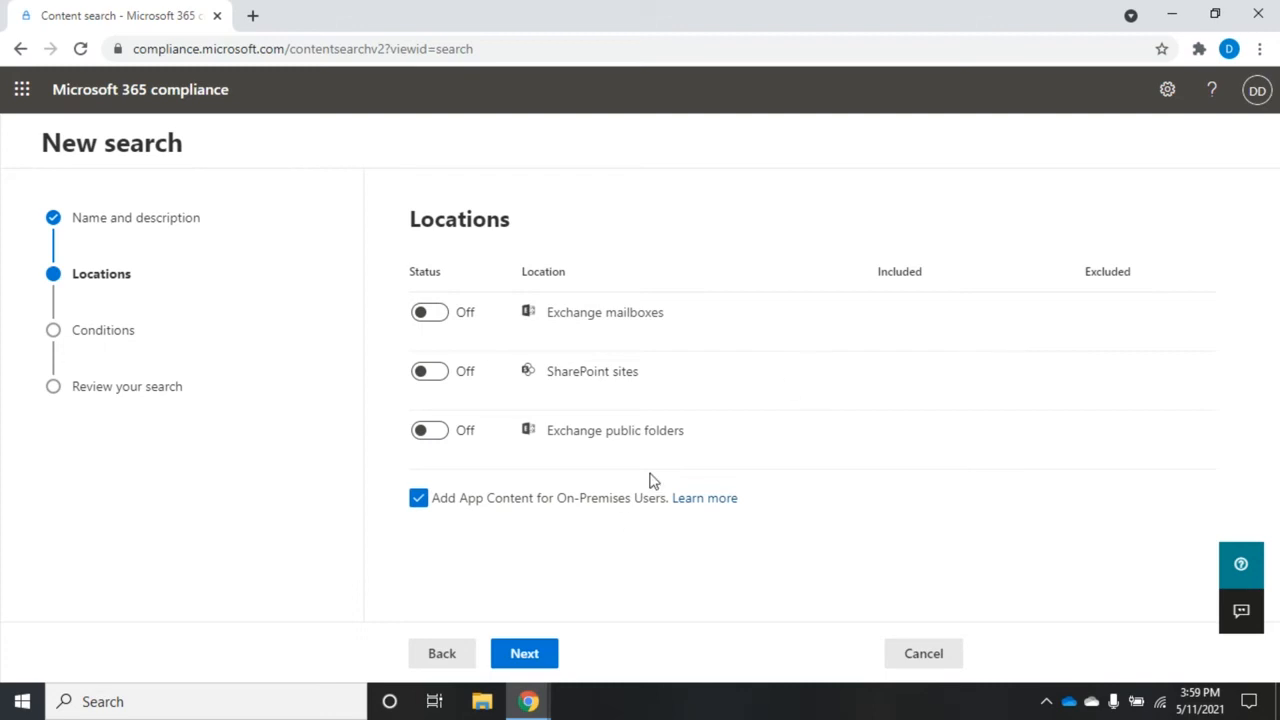
mouse_move(540, 328)
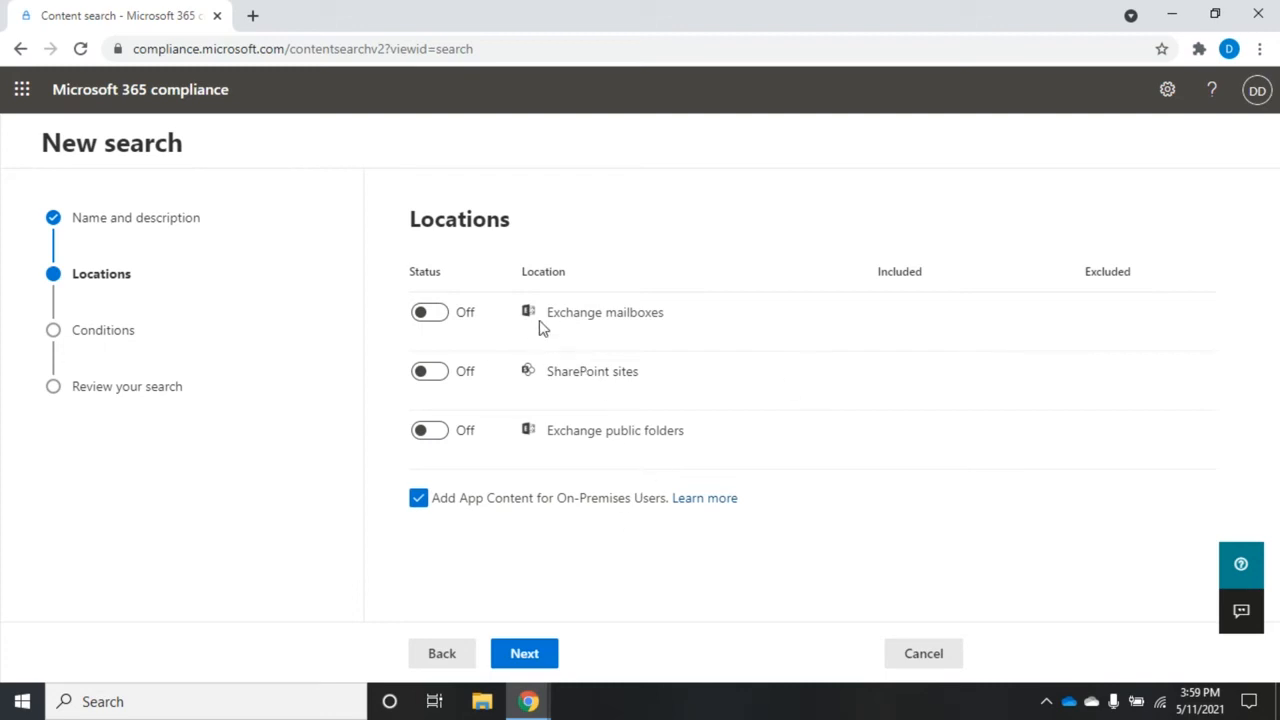
mouse_move(624, 396)
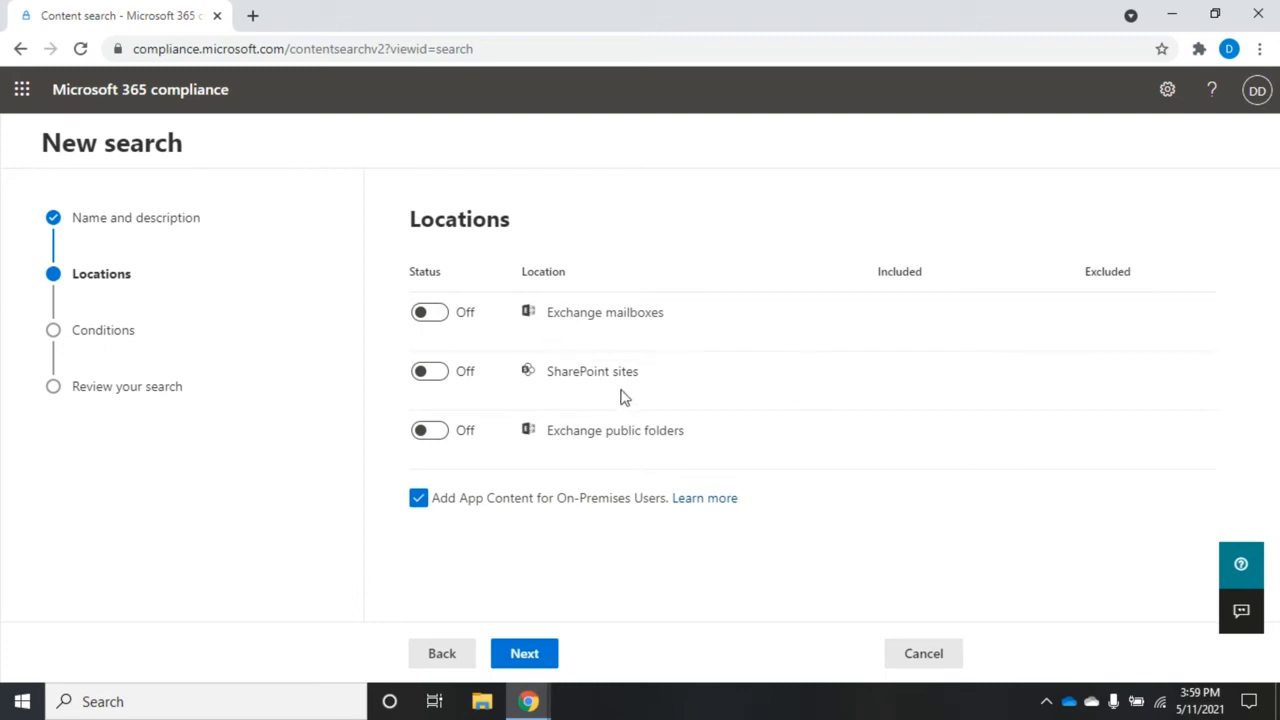
mouse_move(650, 470)
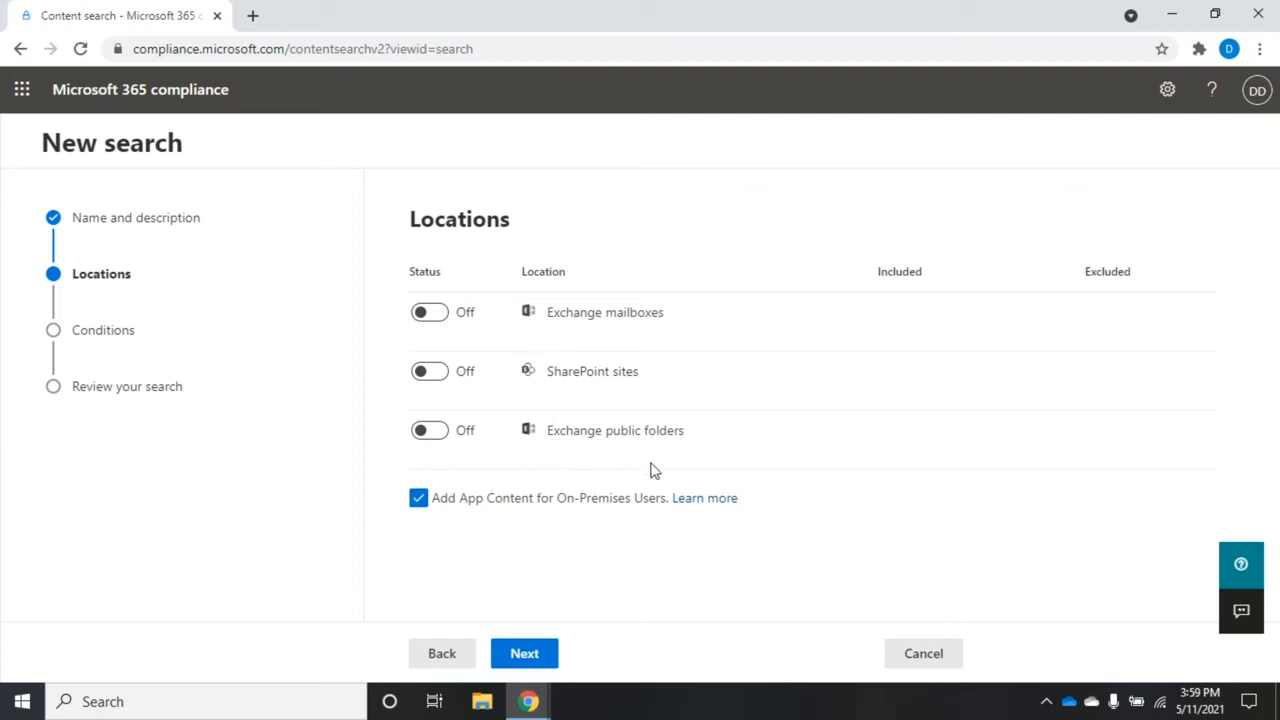
mouse_move(484, 512)
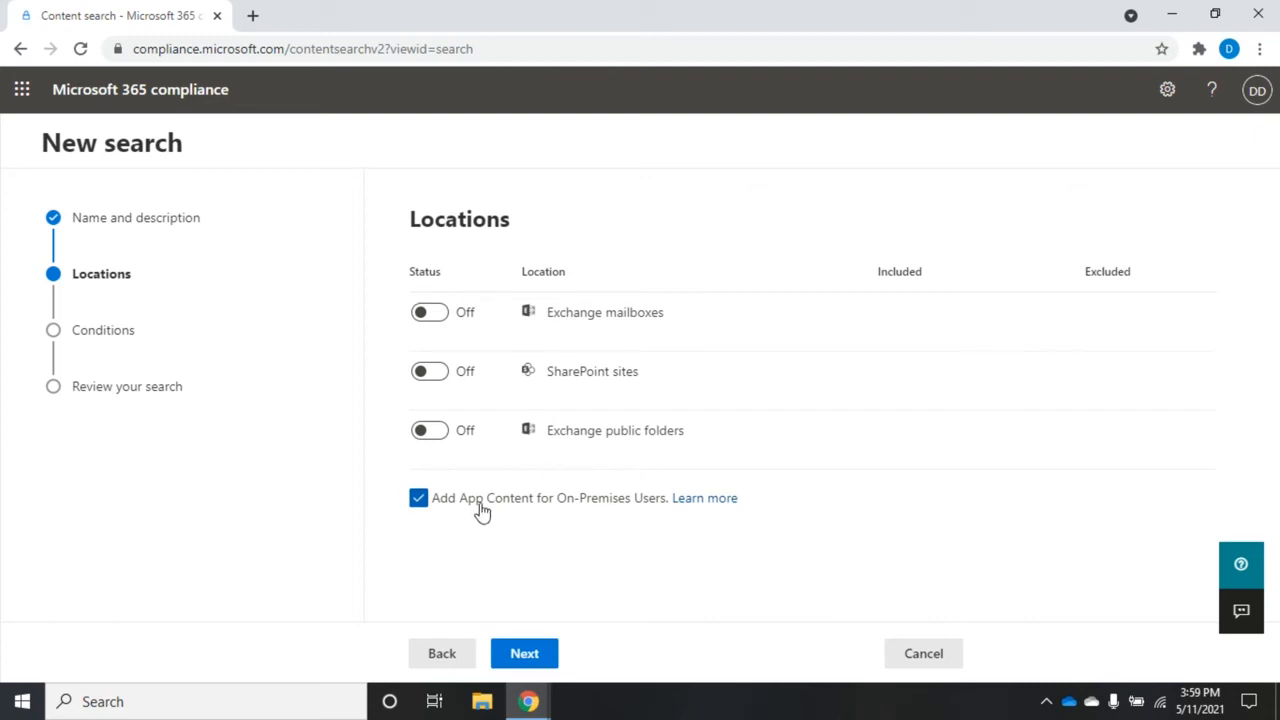
mouse_move(480, 508)
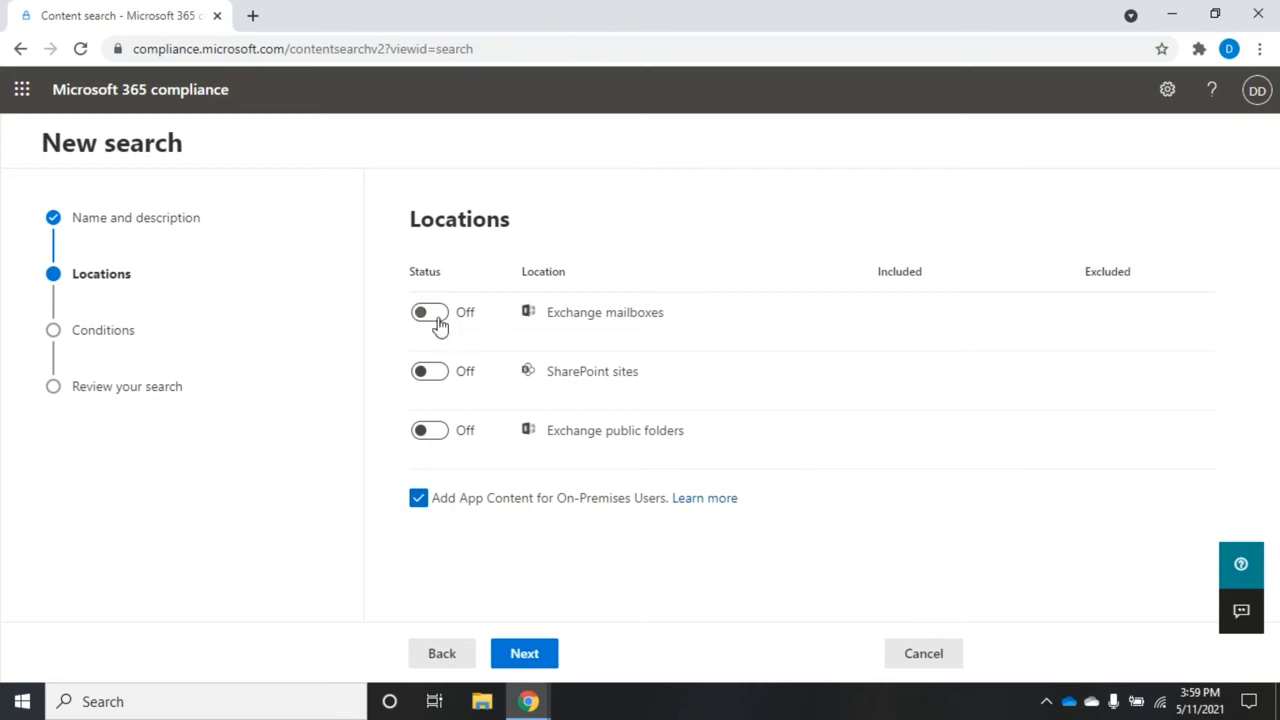
click(428, 312)
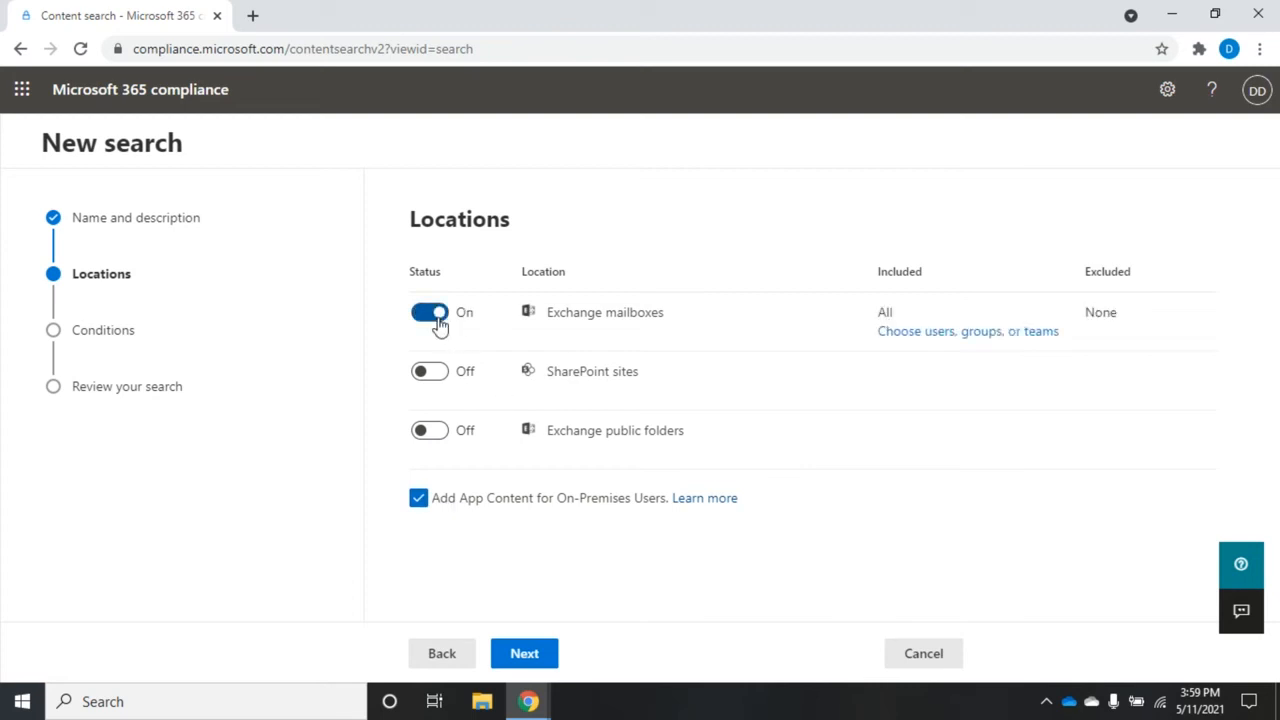
mouse_move(912, 352)
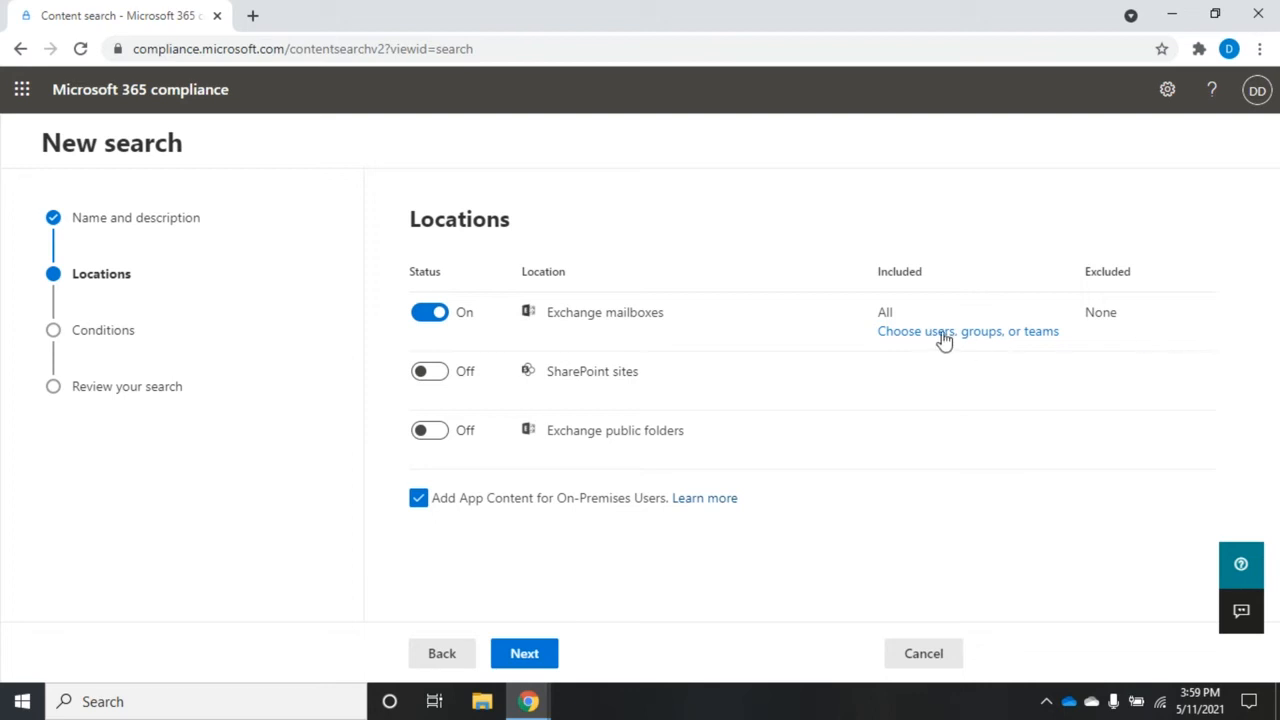
mouse_move(1024, 344)
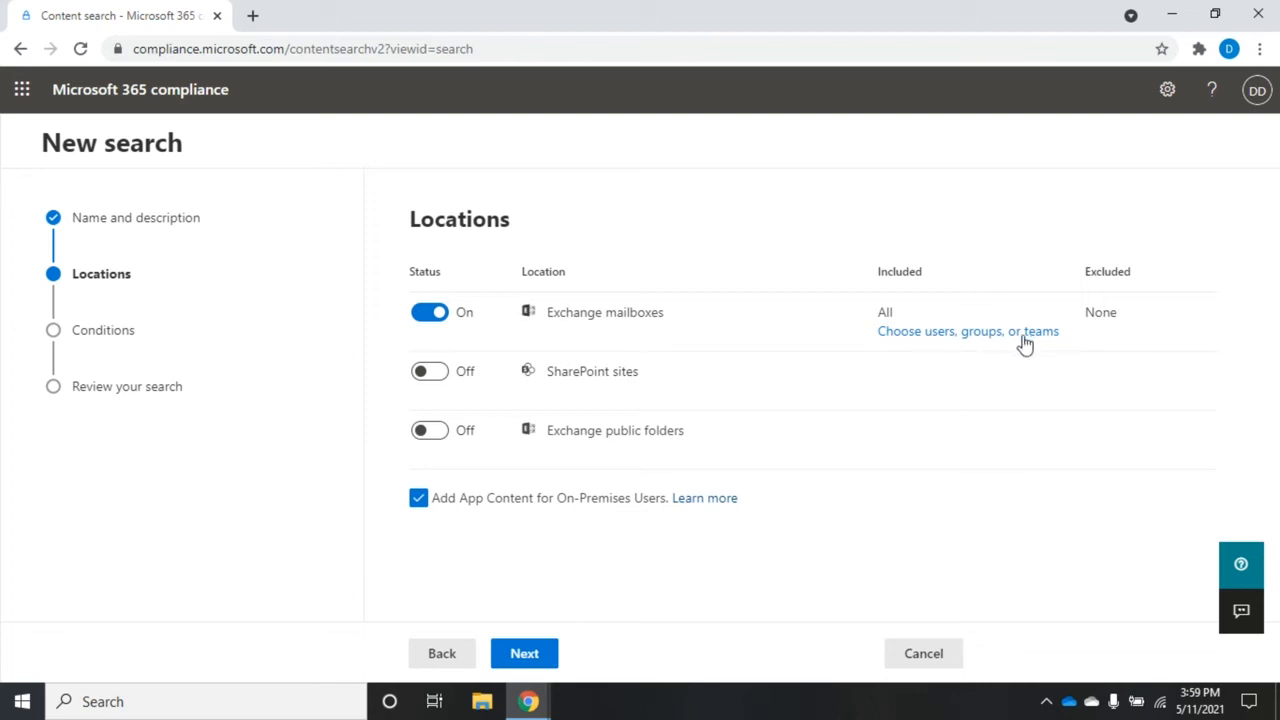
mouse_move(448, 360)
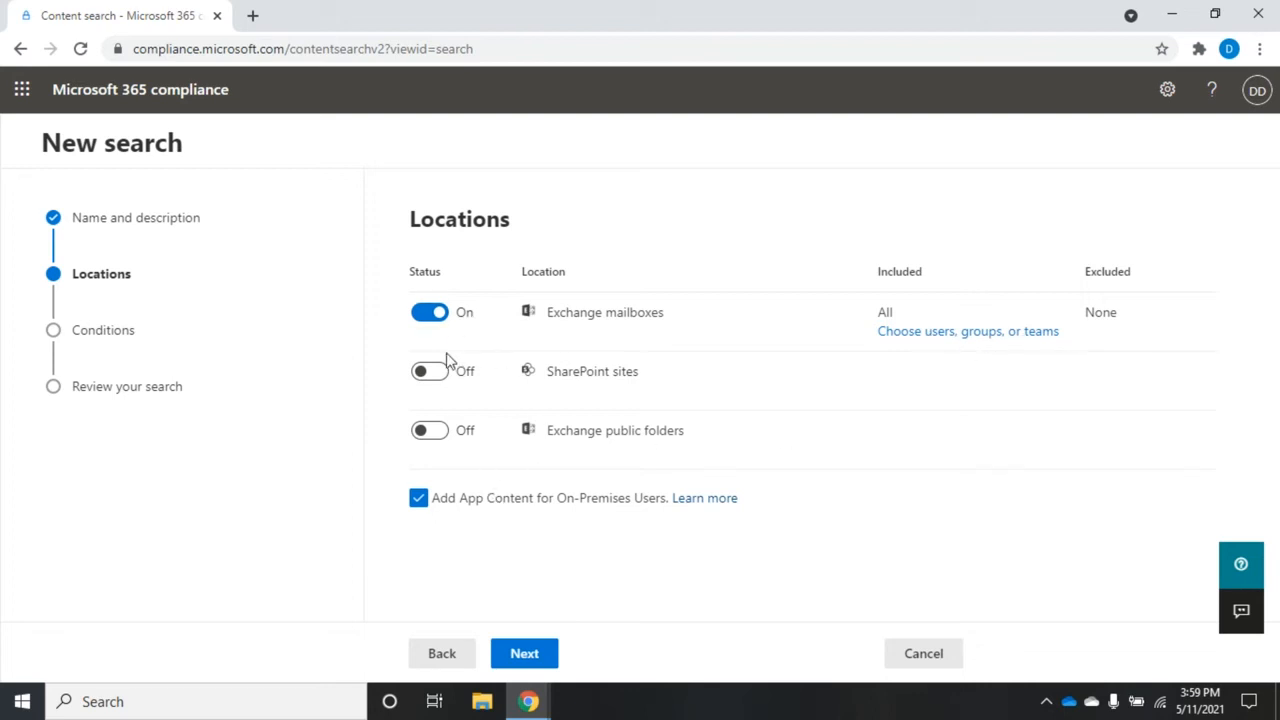
click(428, 370)
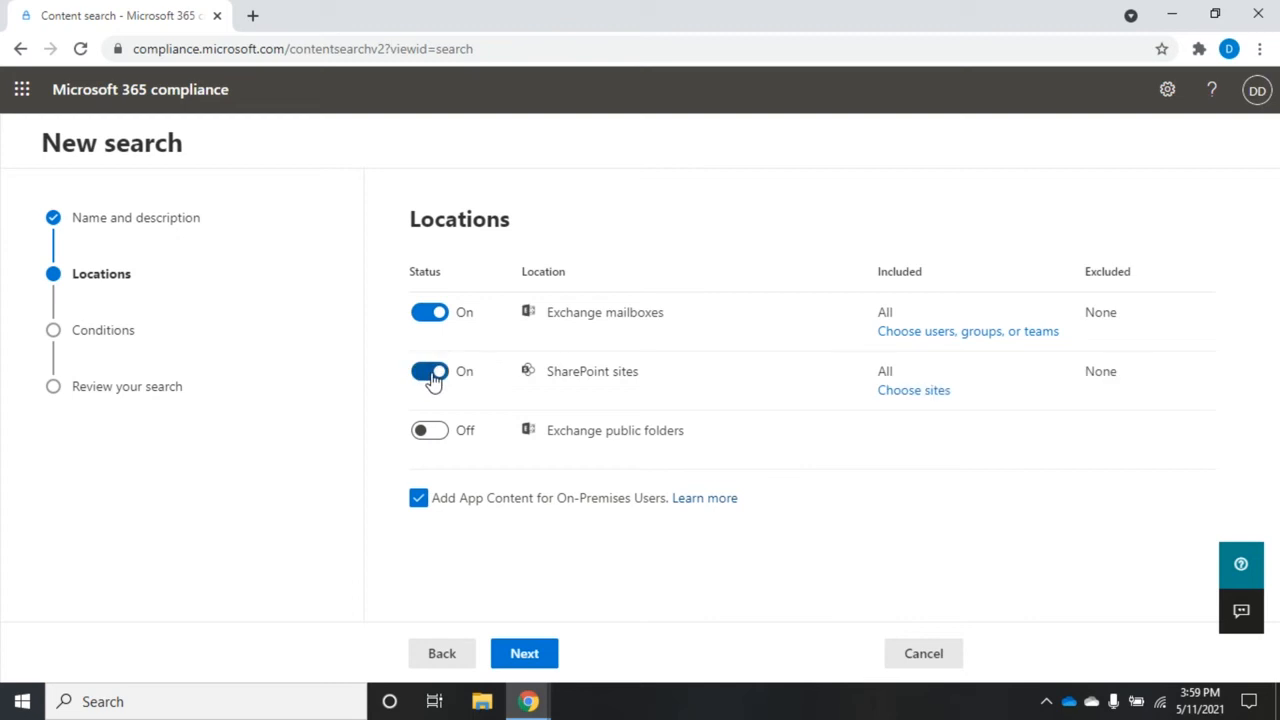
click(428, 370)
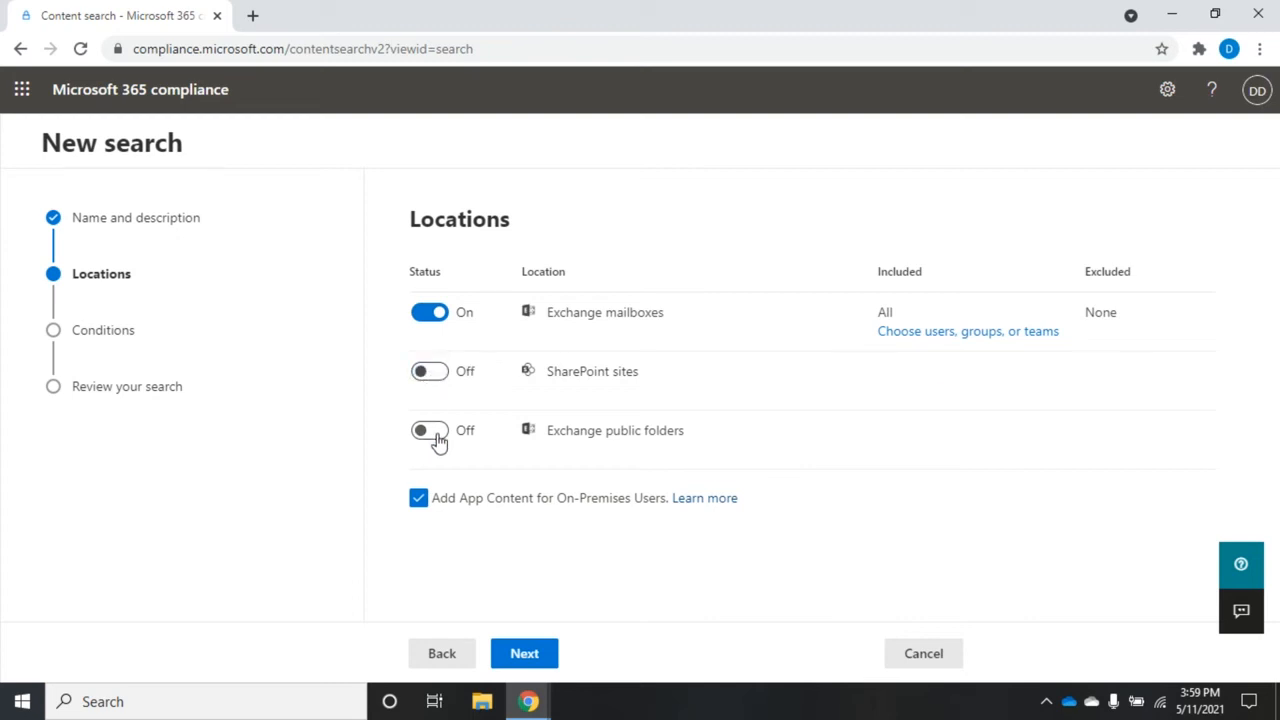
mouse_move(630, 668)
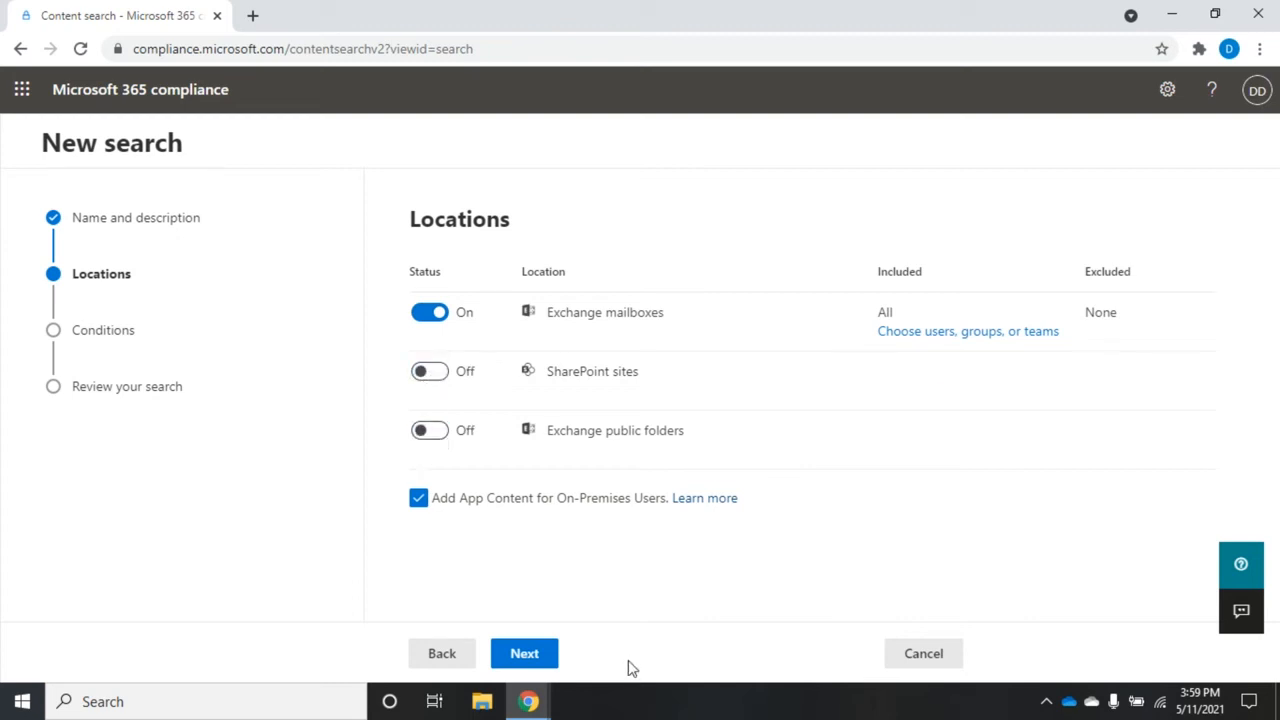
- On the Conditions step, enter BASIT as the search keyword without the keyword list
click(524, 652)
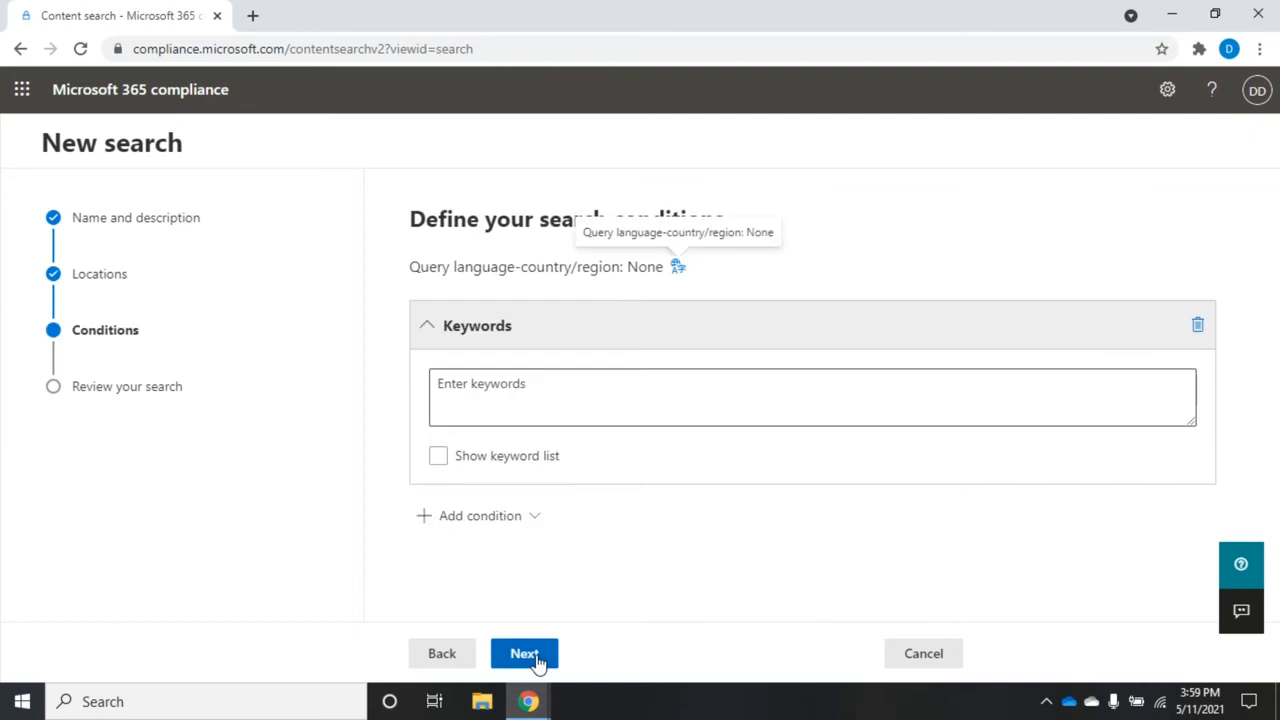
click(810, 396)
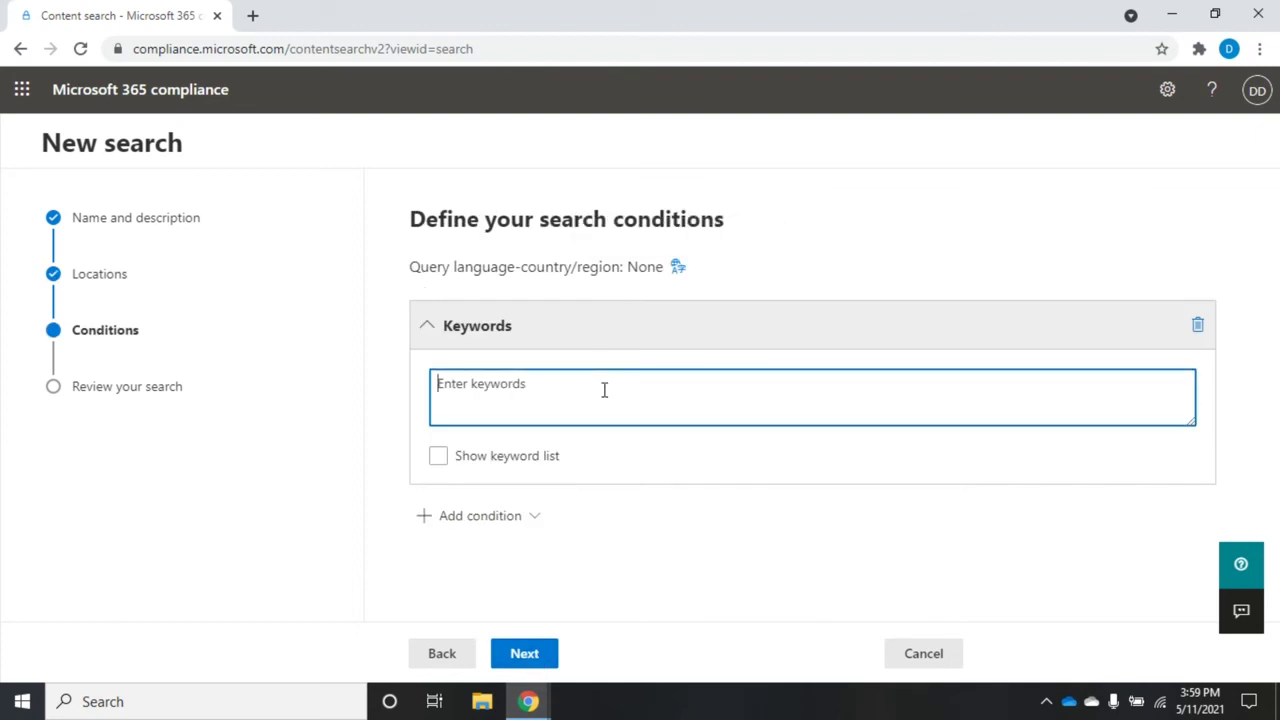
text(BASIT)
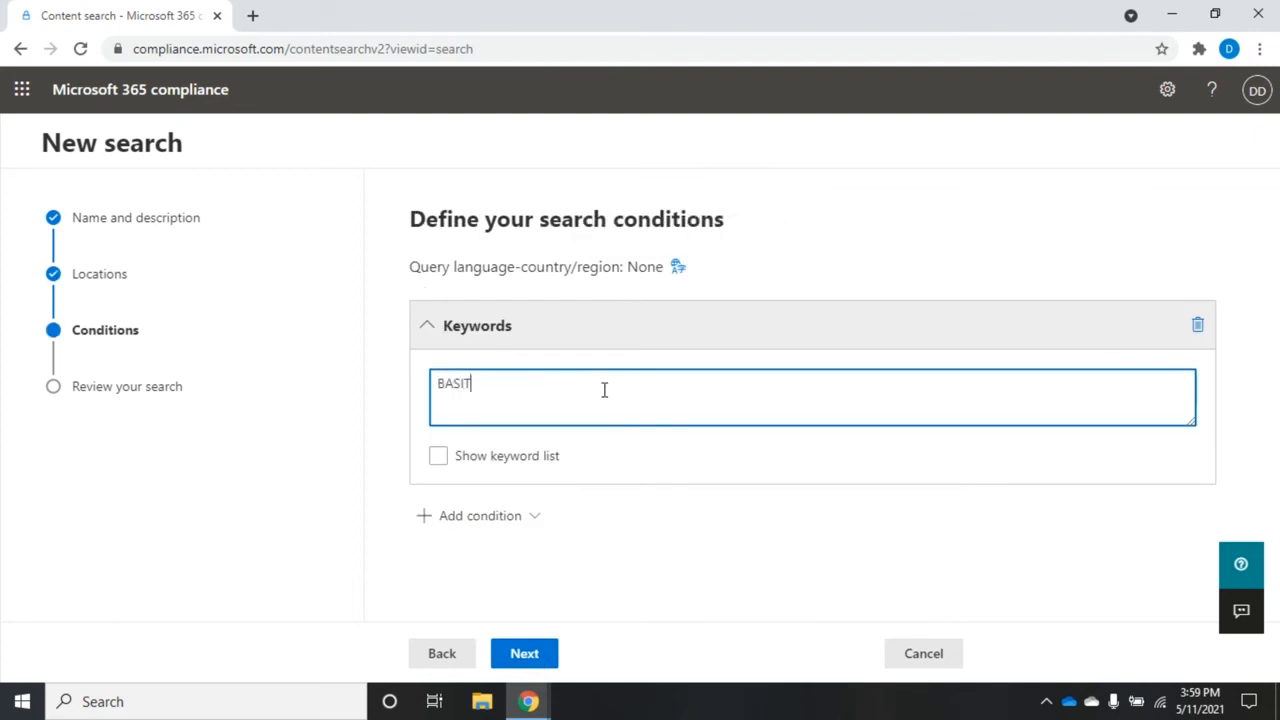
mouse_move(726, 436)
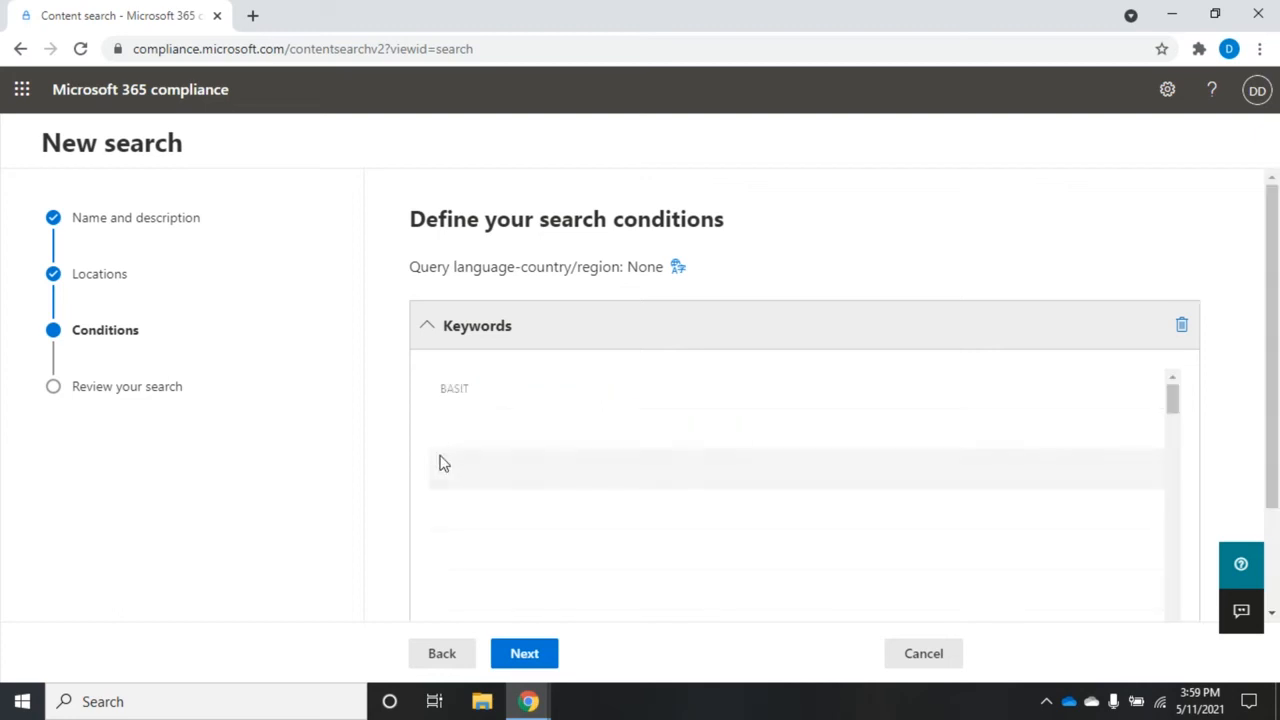
mouse_move(1068, 348)
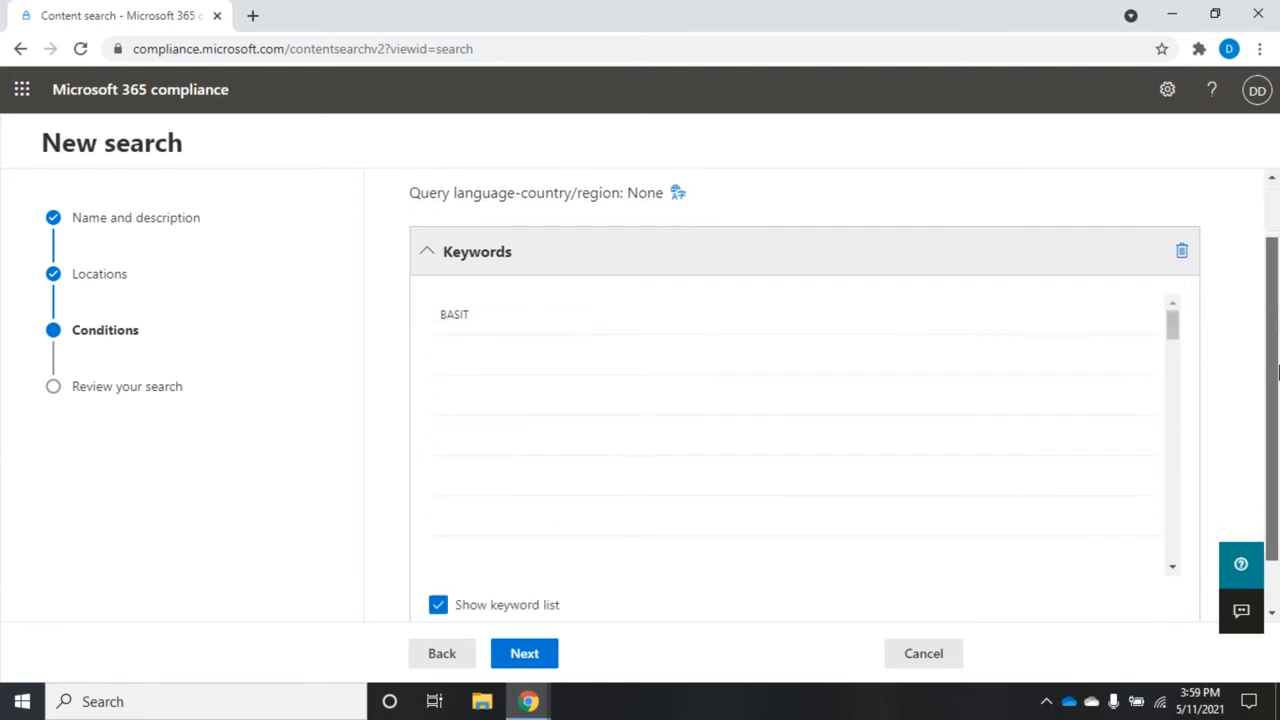
scroll(down, 3)
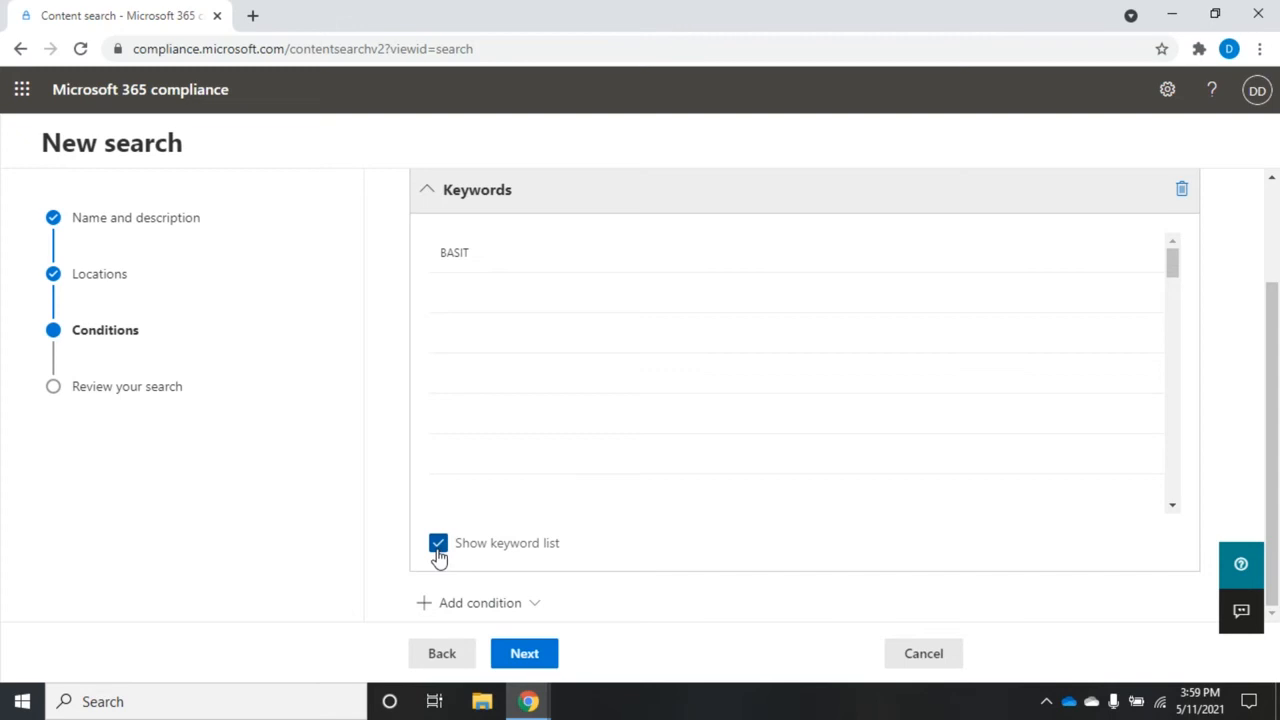
click(438, 544)
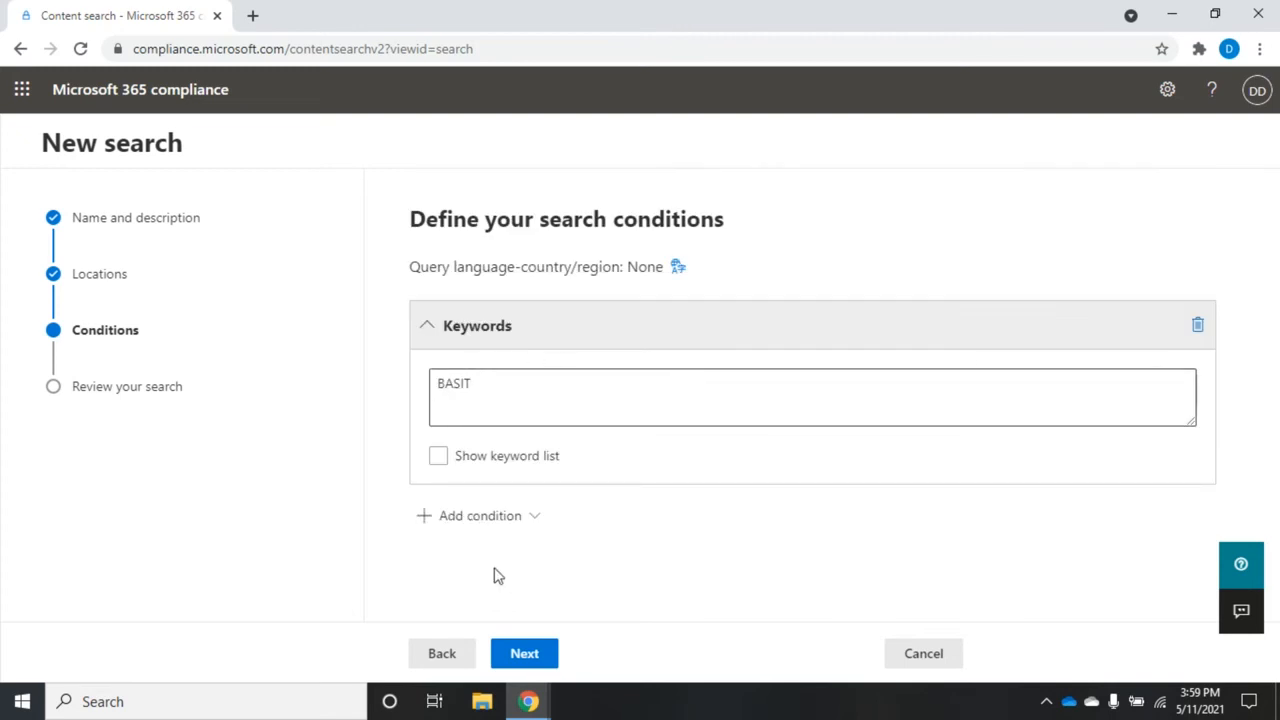
click(480, 516)
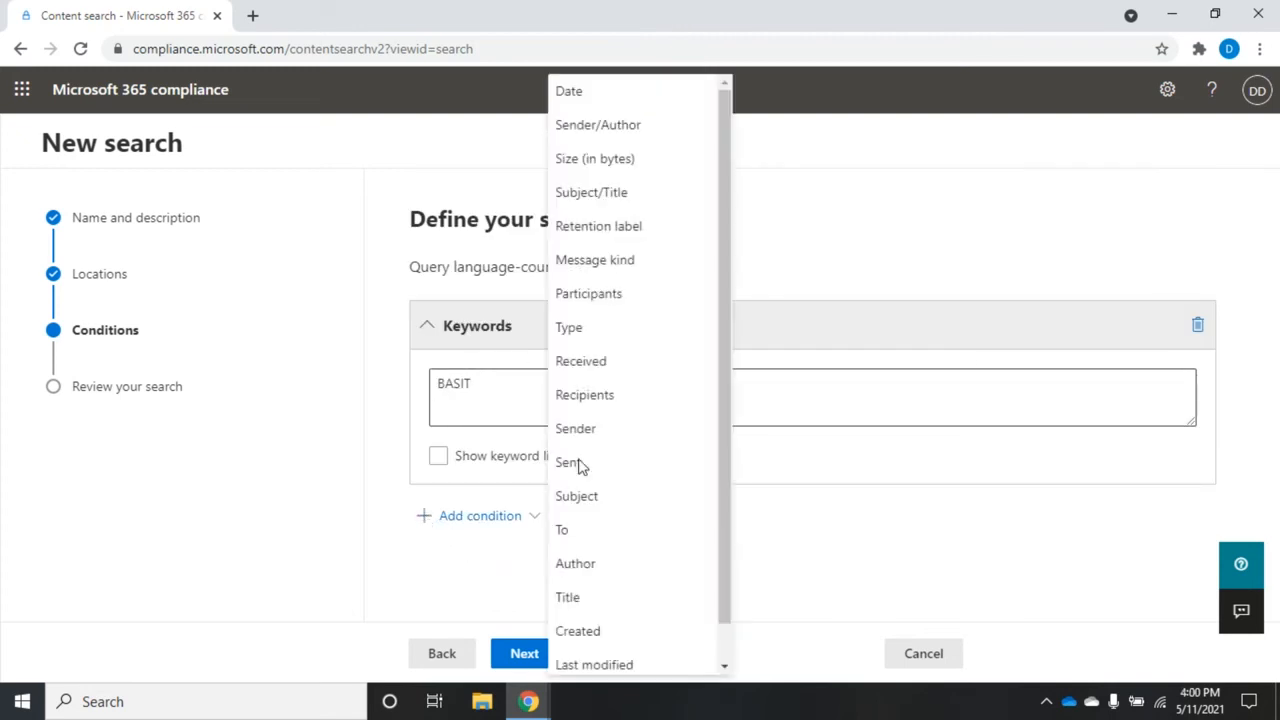
mouse_move(594, 92)
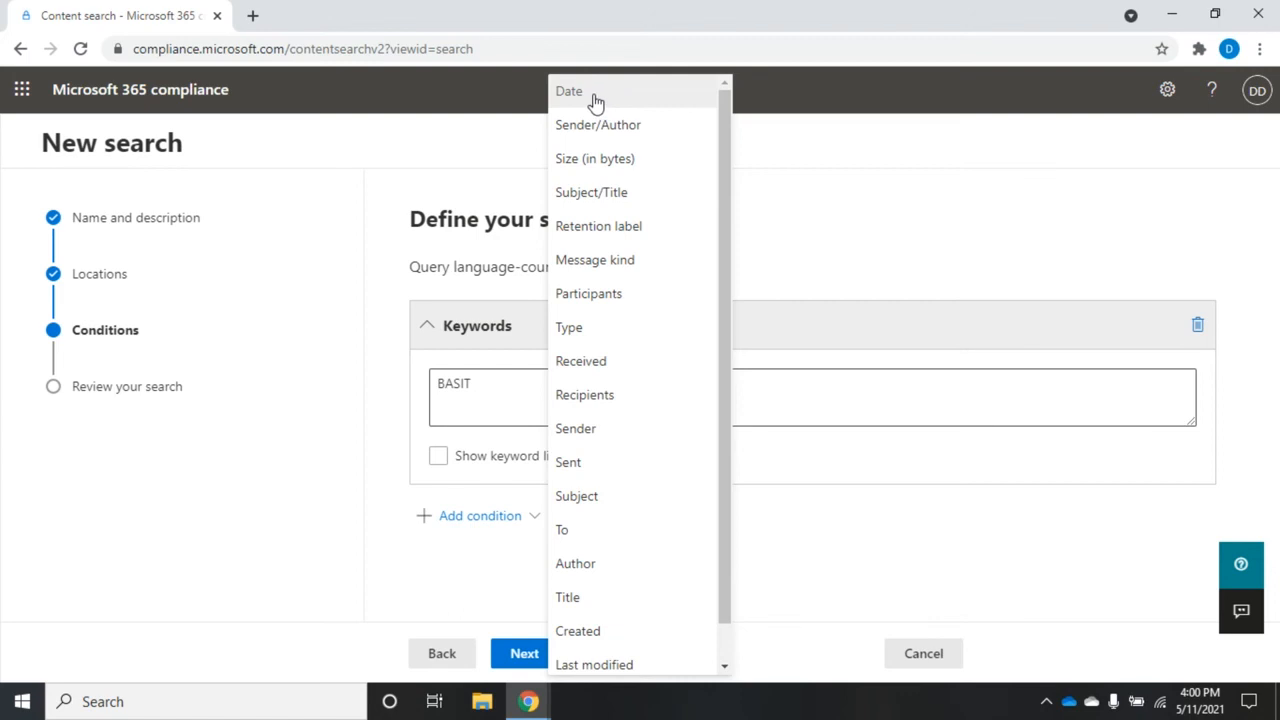
mouse_move(624, 360)
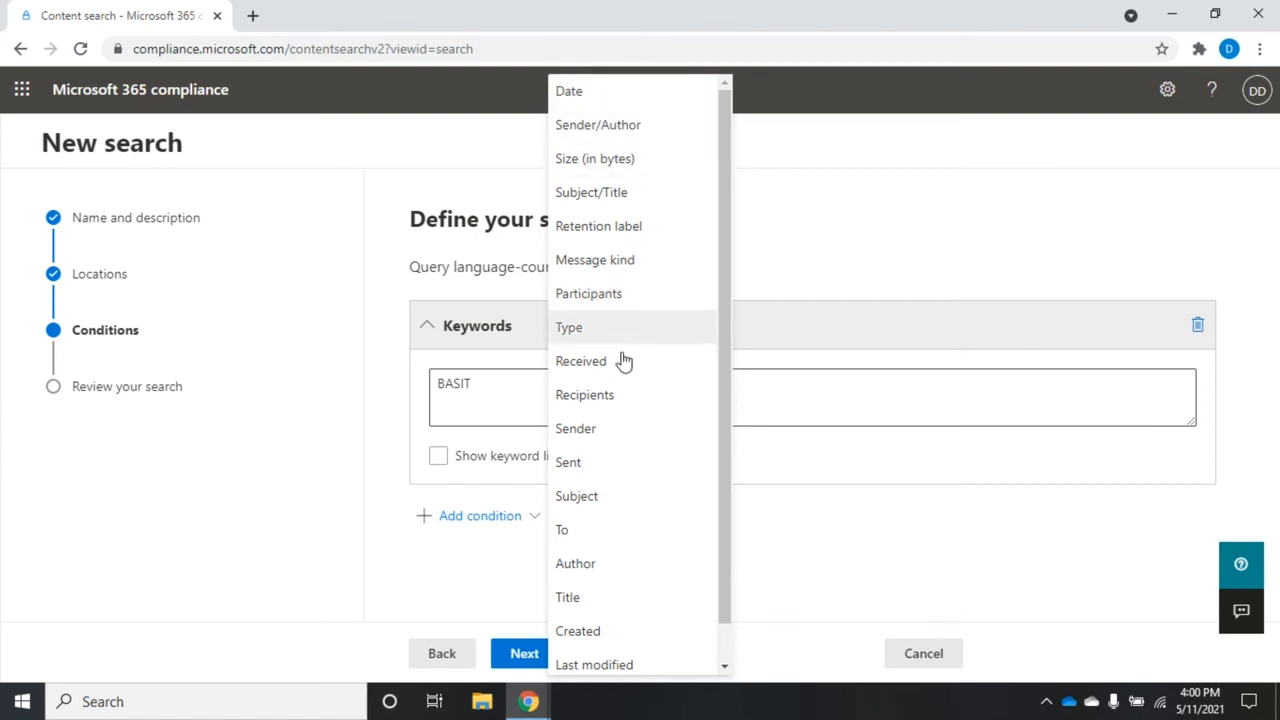
mouse_move(724, 528)
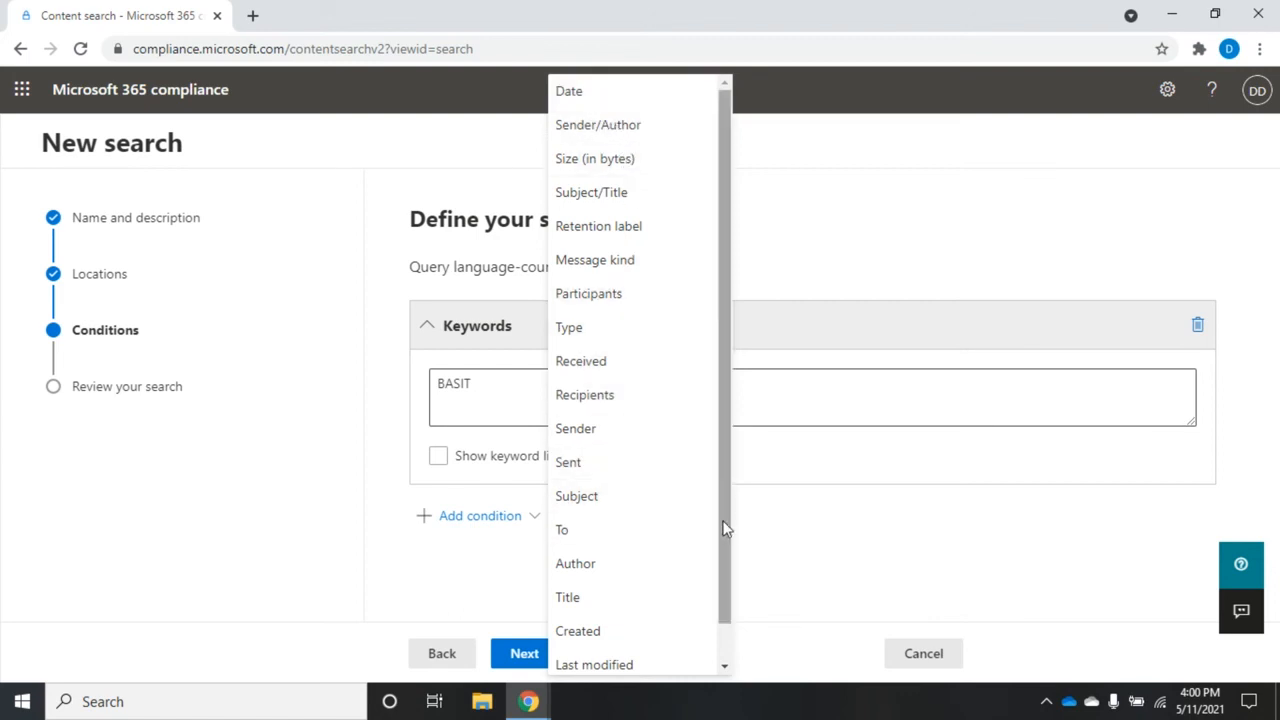
scroll(down, 3)
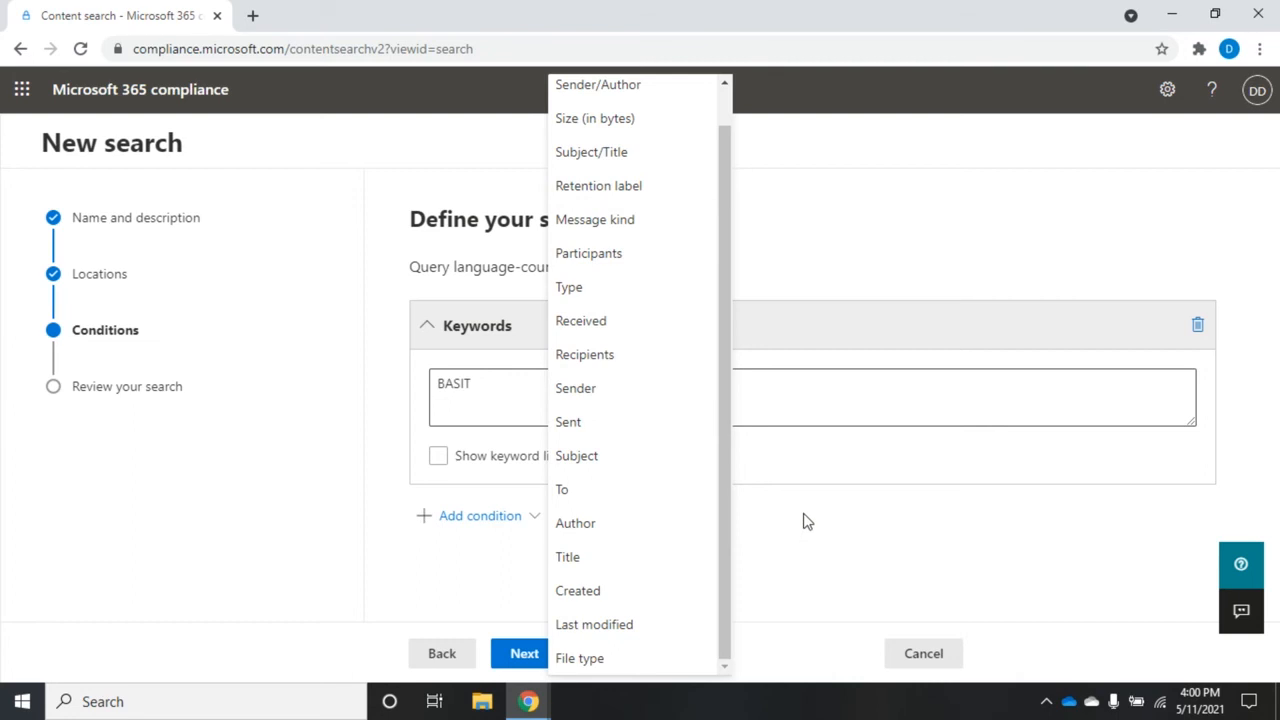
click(512, 582)
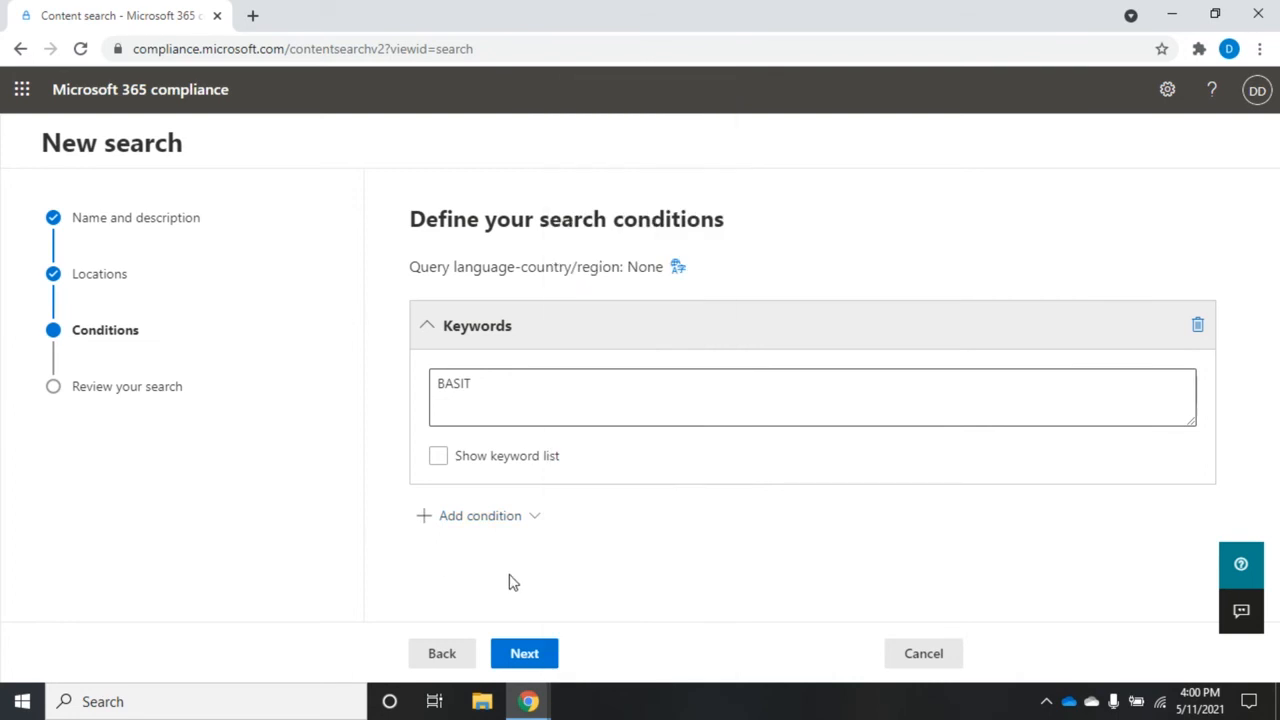
- Review the BASIT search summary and submit it to create the search
click(524, 652)
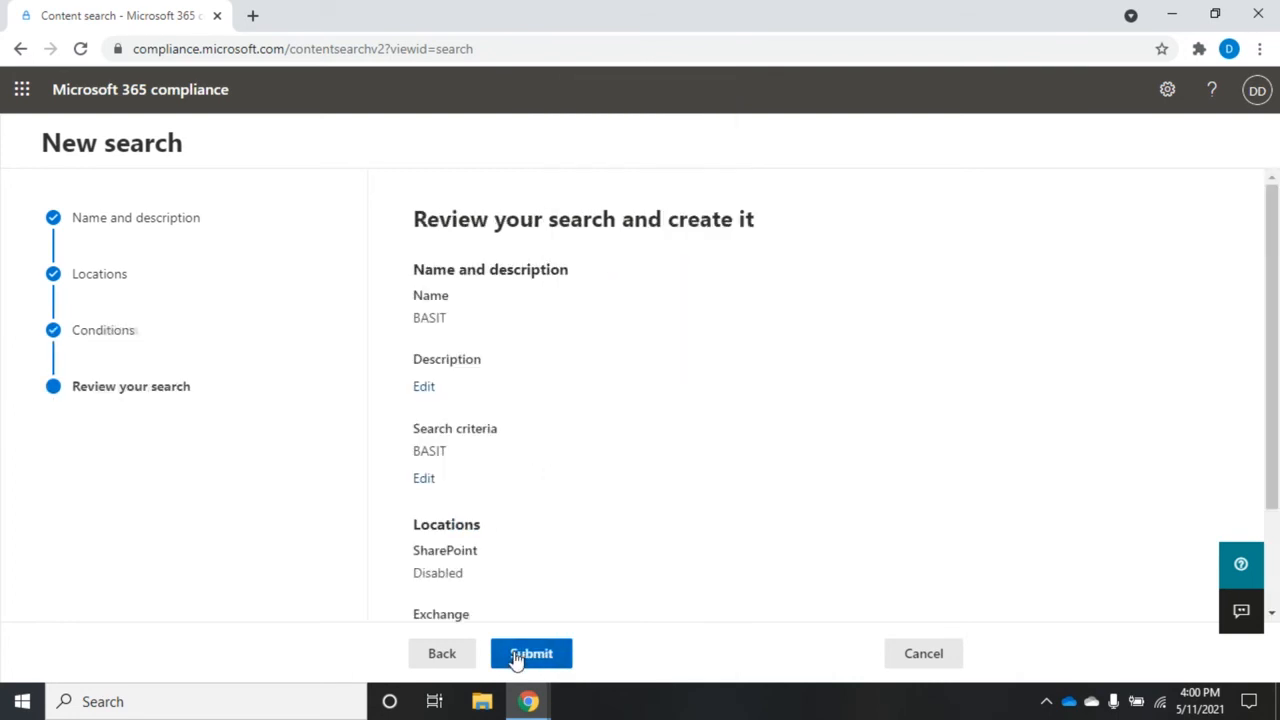
mouse_move(514, 482)
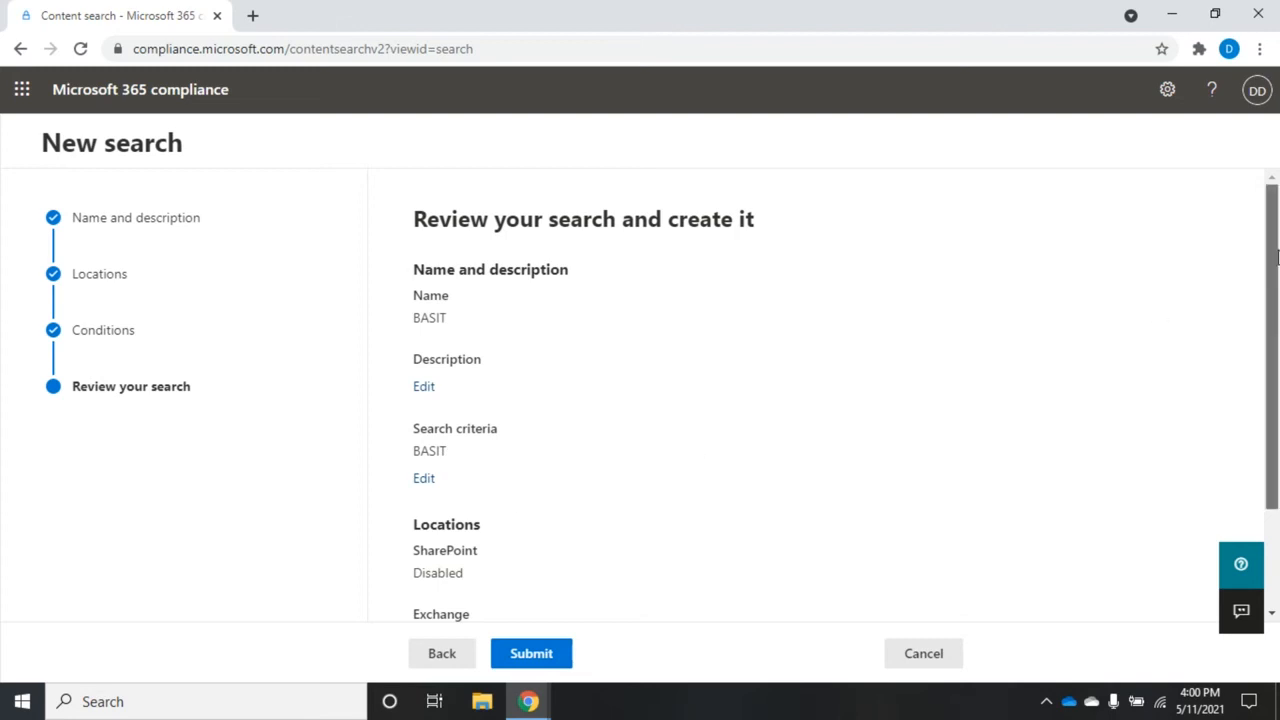
scroll(down, 3)
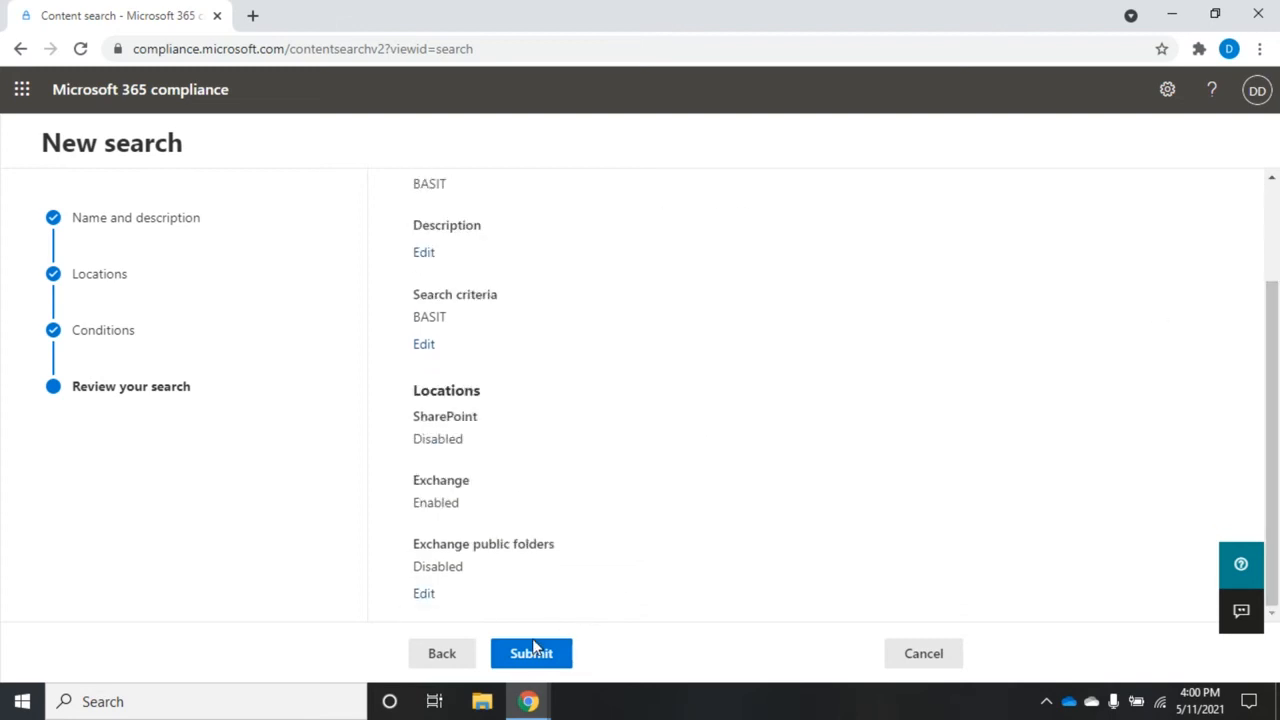
click(532, 652)
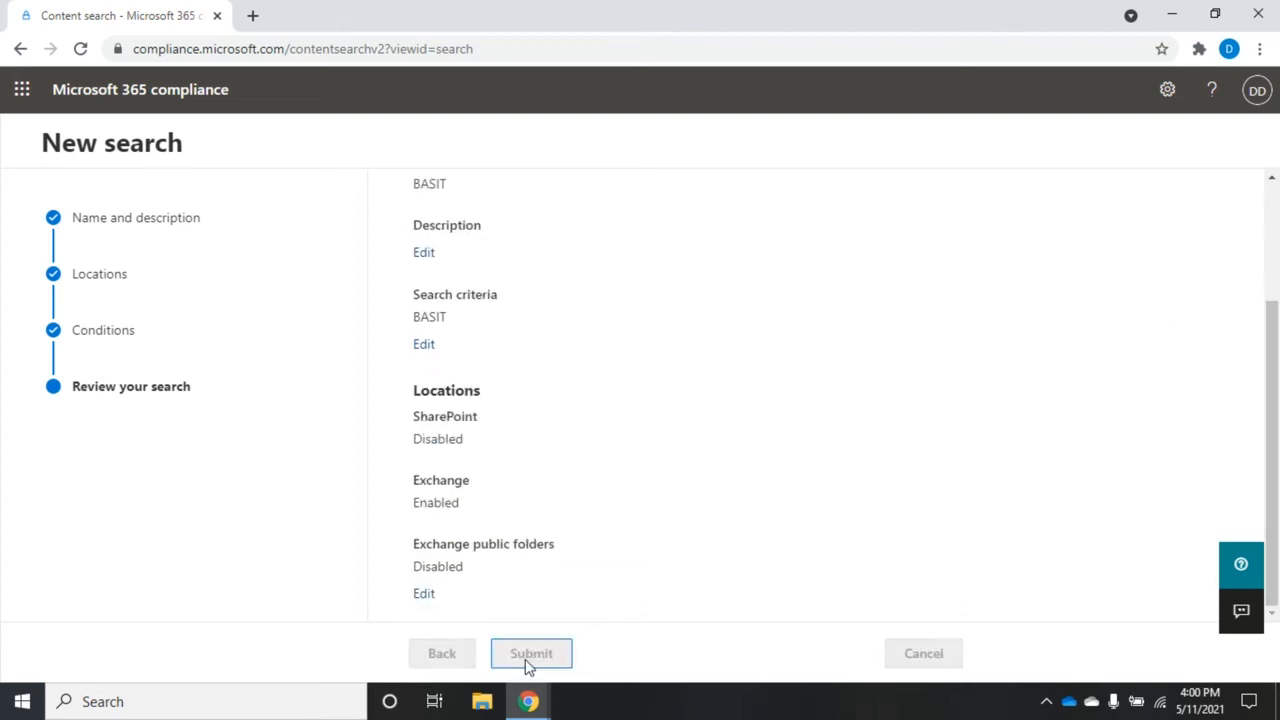
click(532, 652)
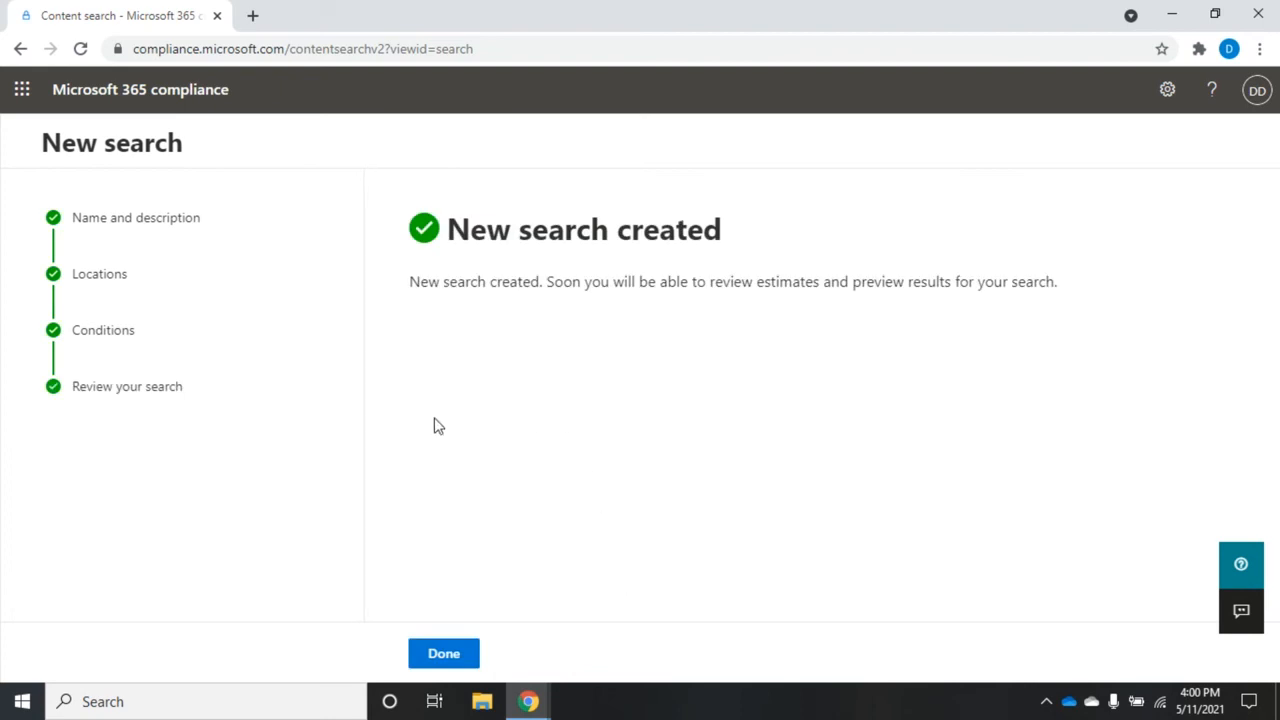
mouse_move(504, 668)
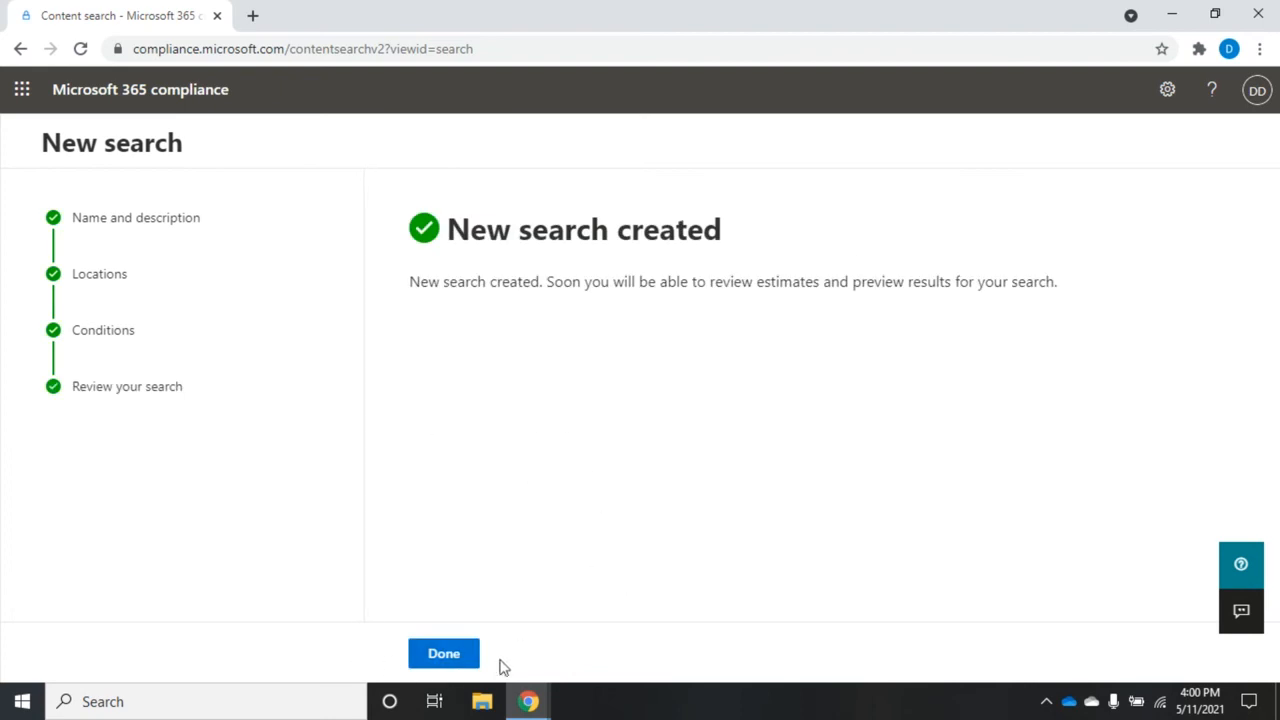
- Finish with Done and return to the Content search list now showing BASIT
click(444, 652)
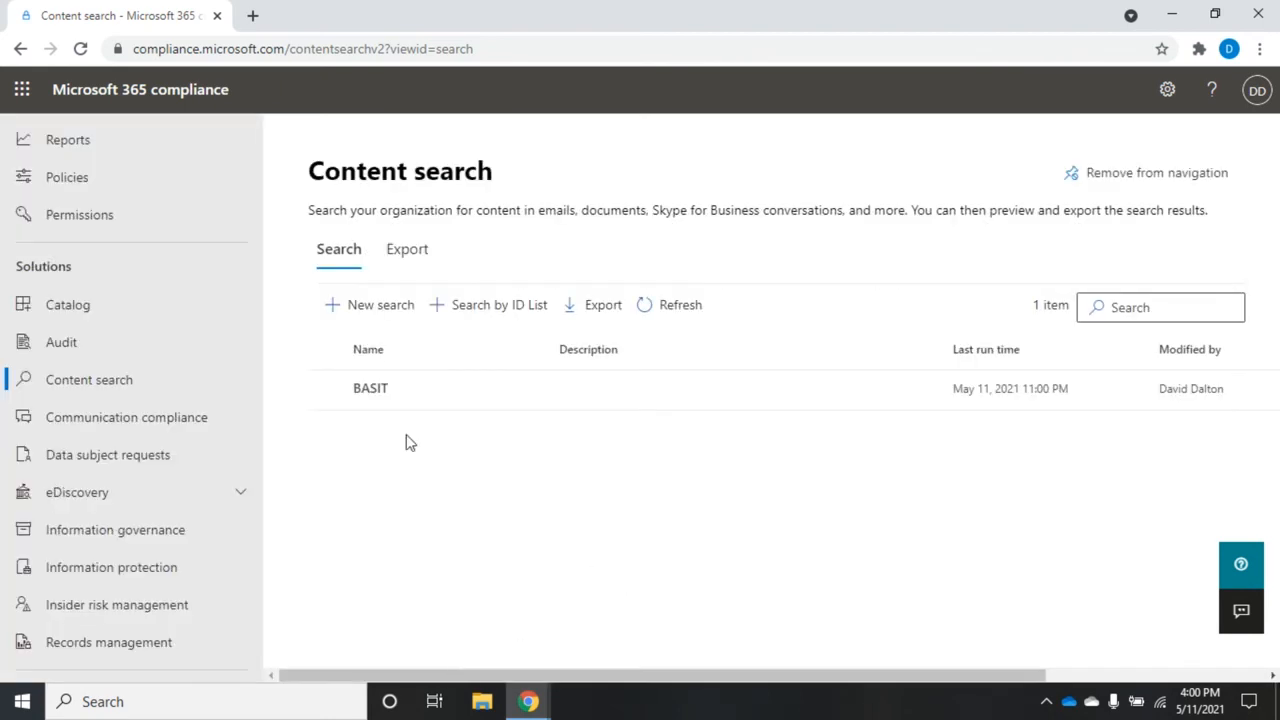
mouse_move(370, 388)
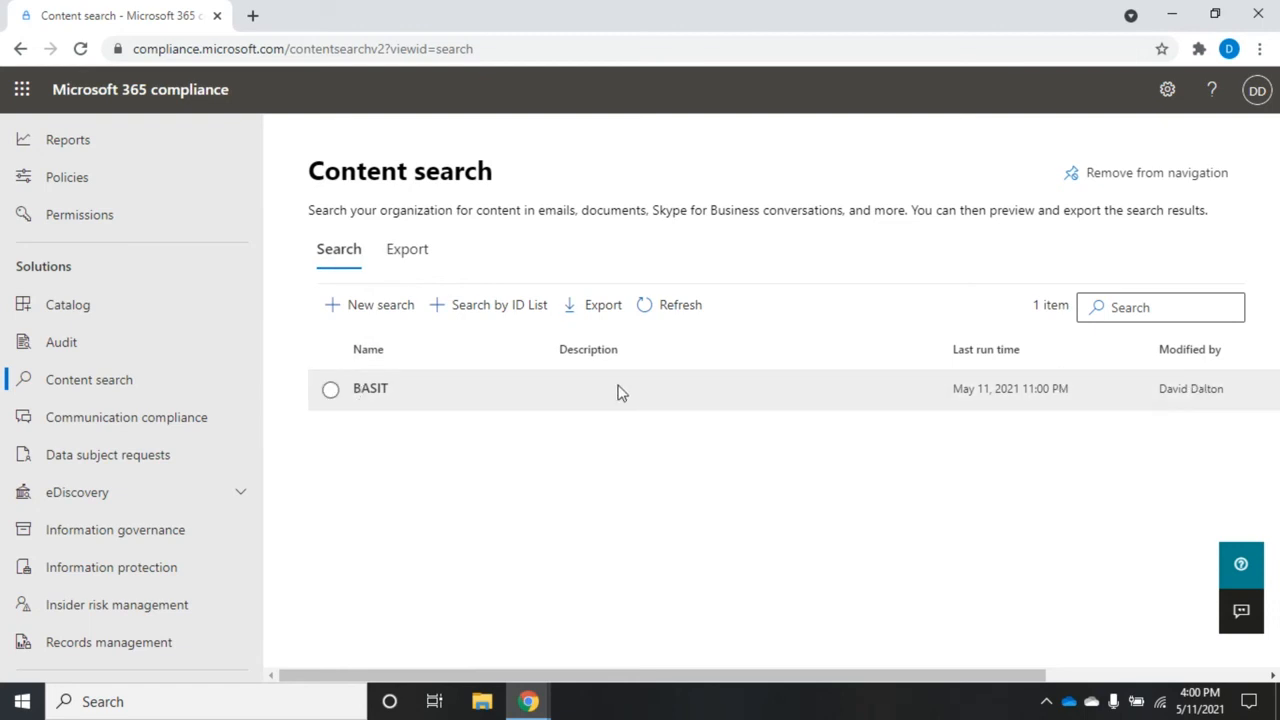
mouse_move(370, 390)
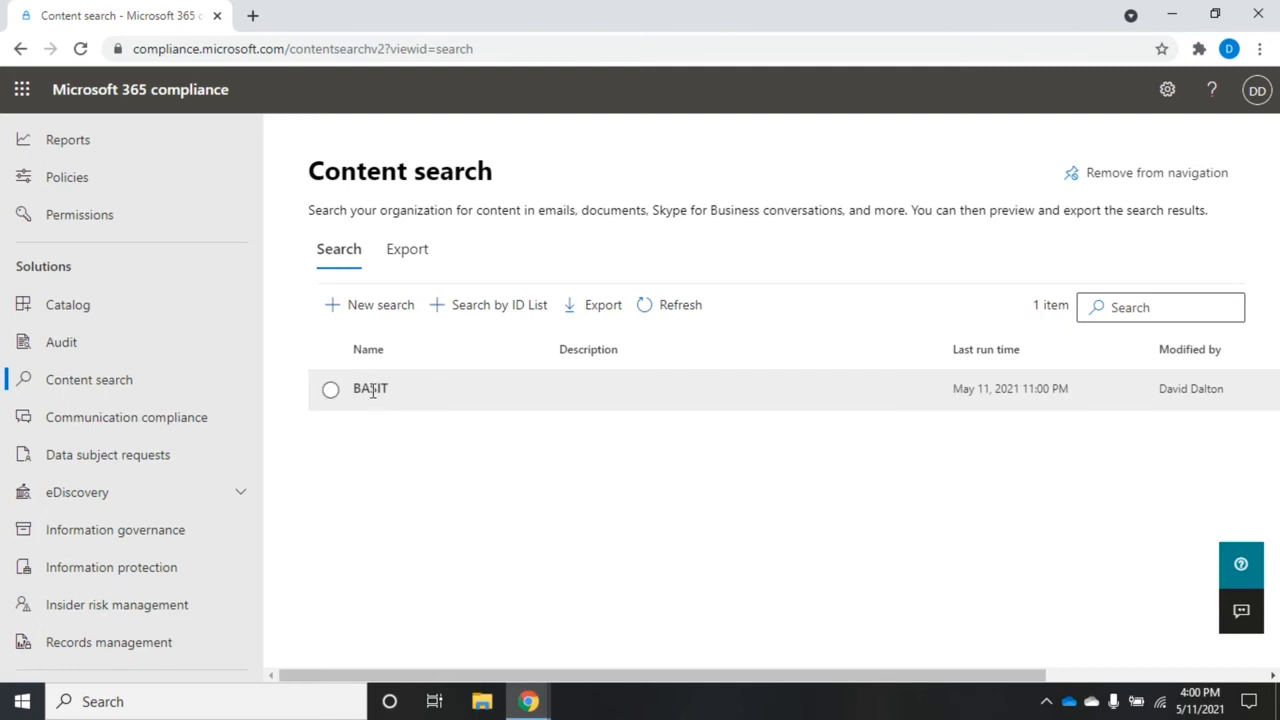
- View BASIT's details and its Status, reporting the search starting with 0 items
click(370, 388)
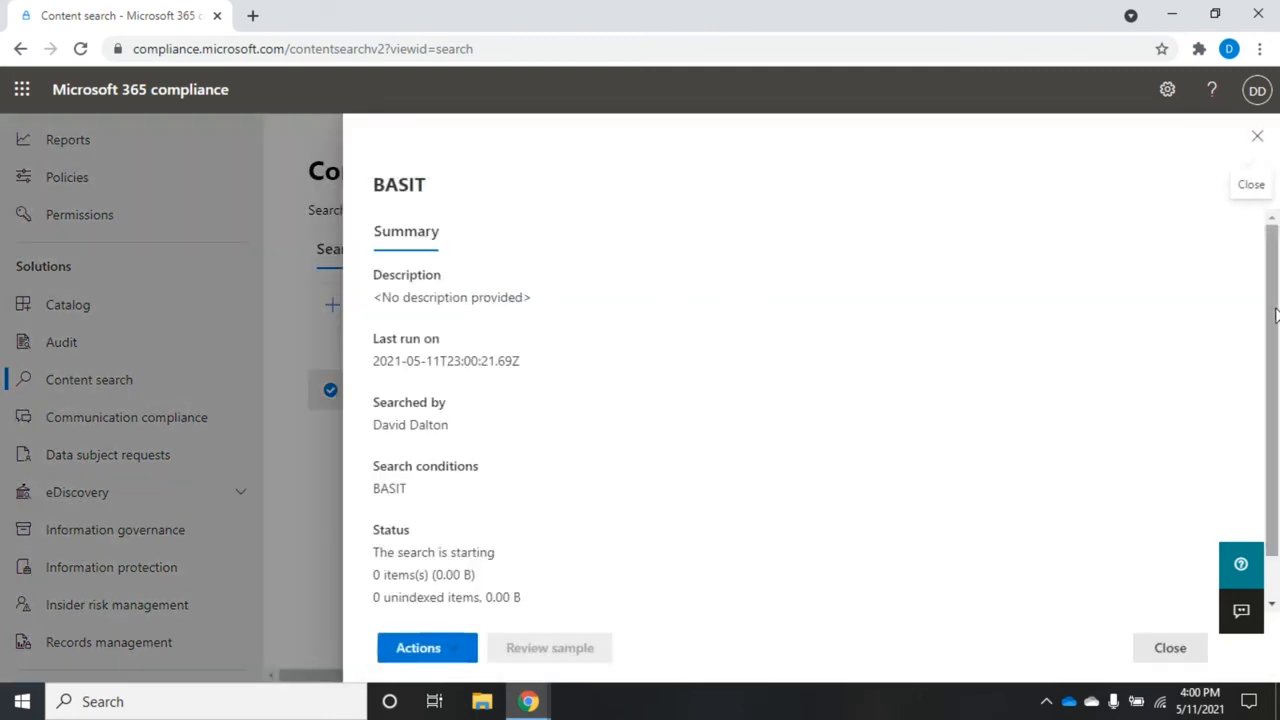
scroll(down, 3)
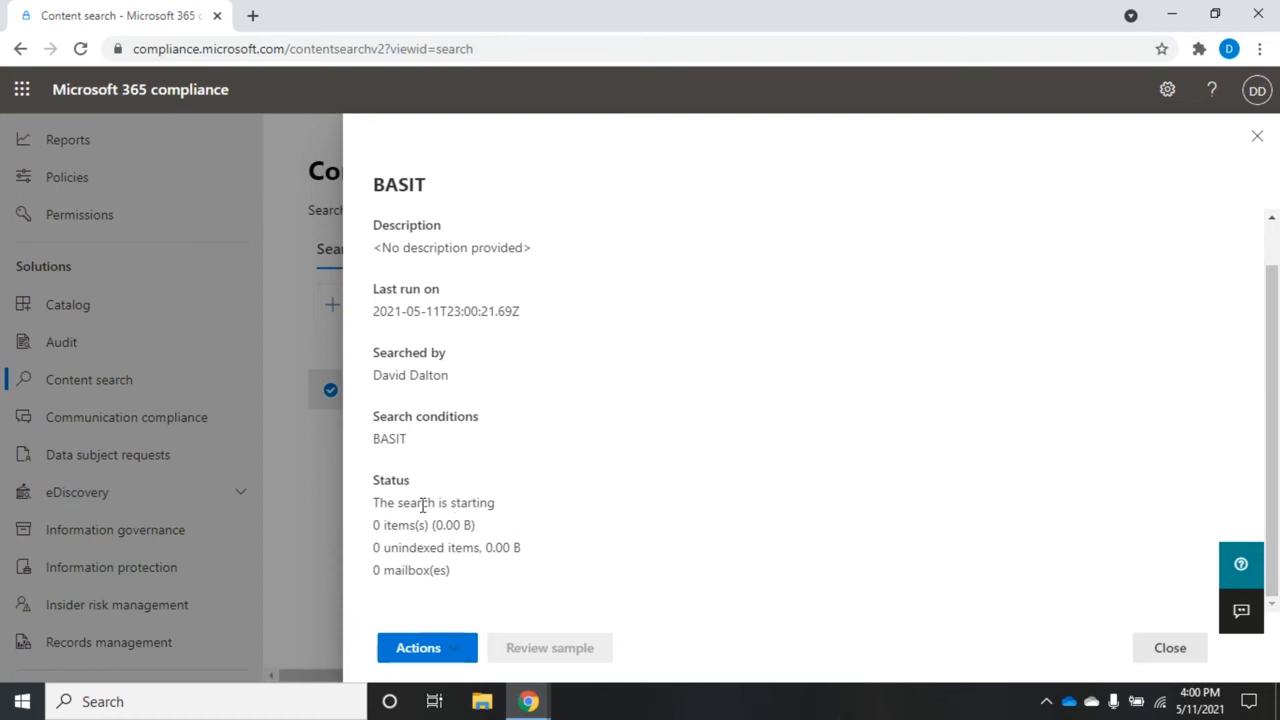
drag(372, 480, 476, 570)
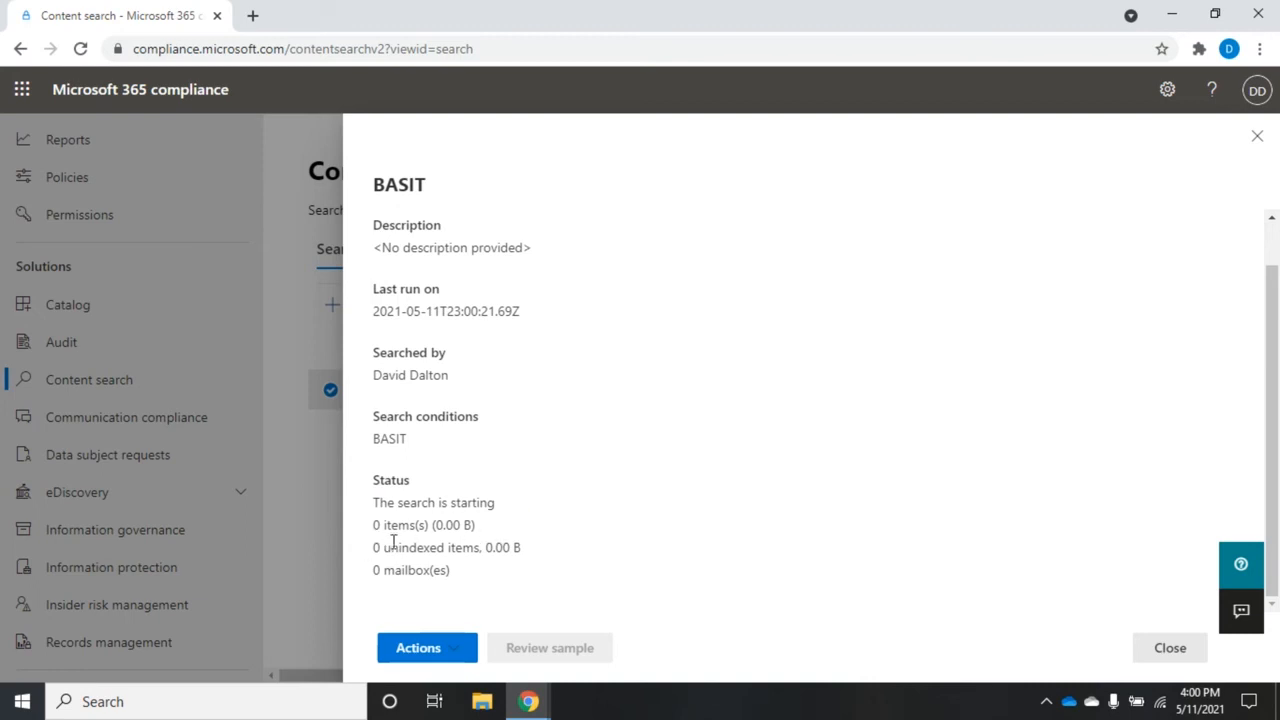
mouse_move(584, 580)
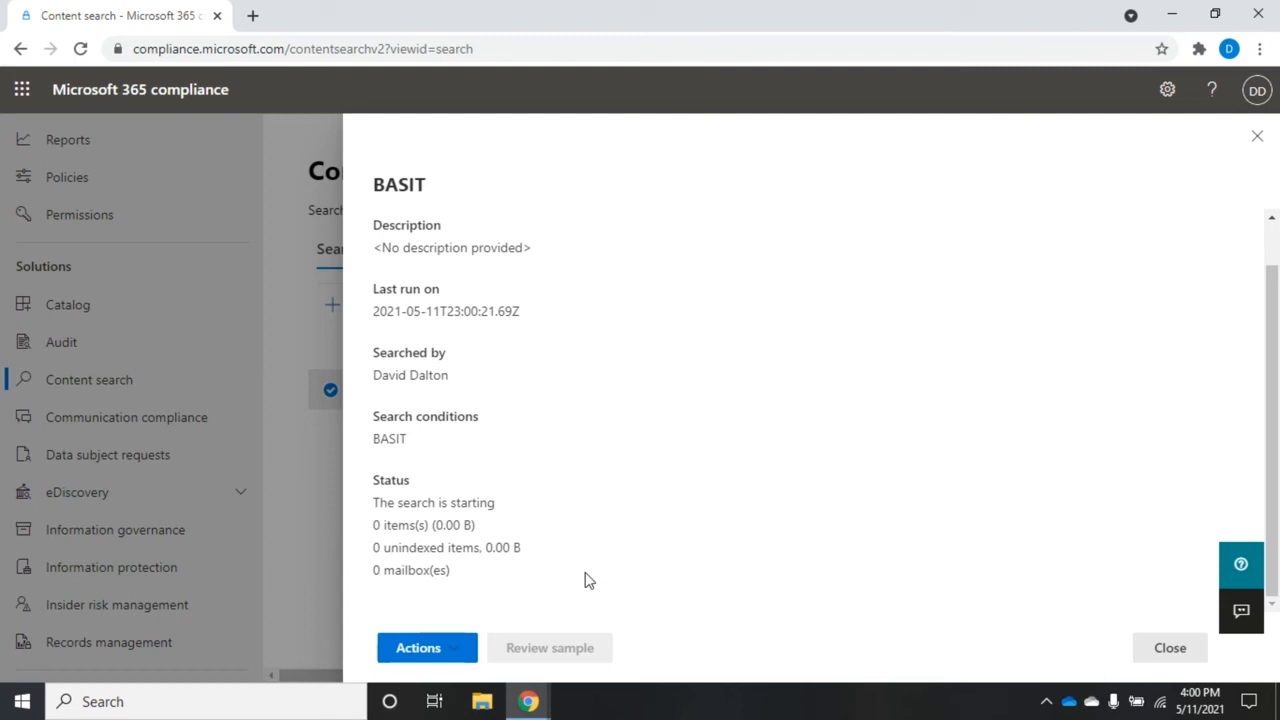
mouse_move(624, 584)
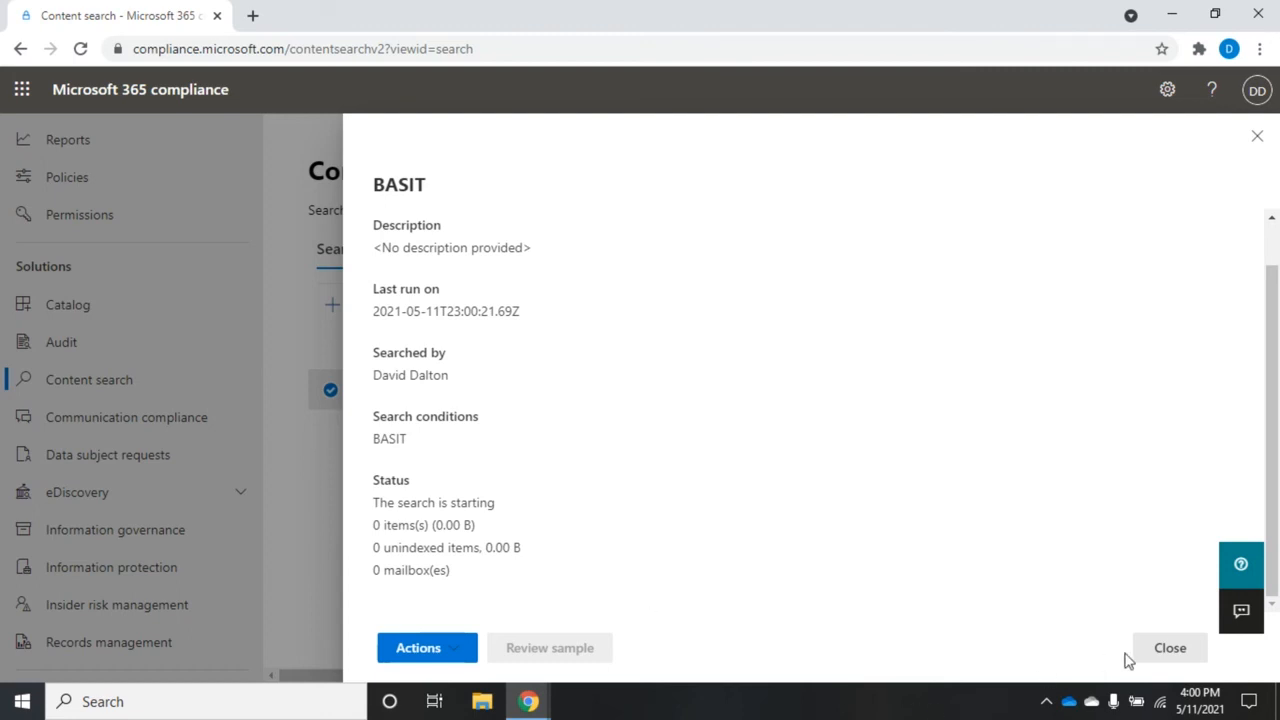
- Close the BASIT details flyout and refresh the search list
click(1168, 648)
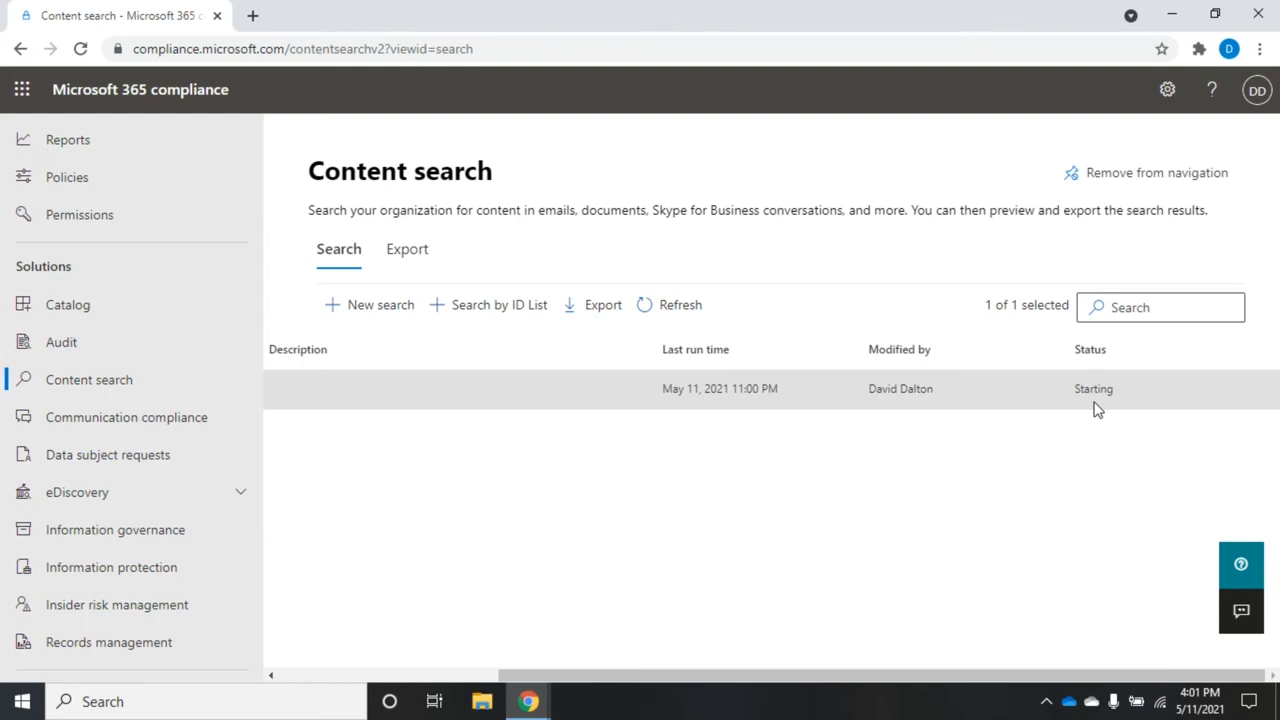
mouse_move(1102, 432)
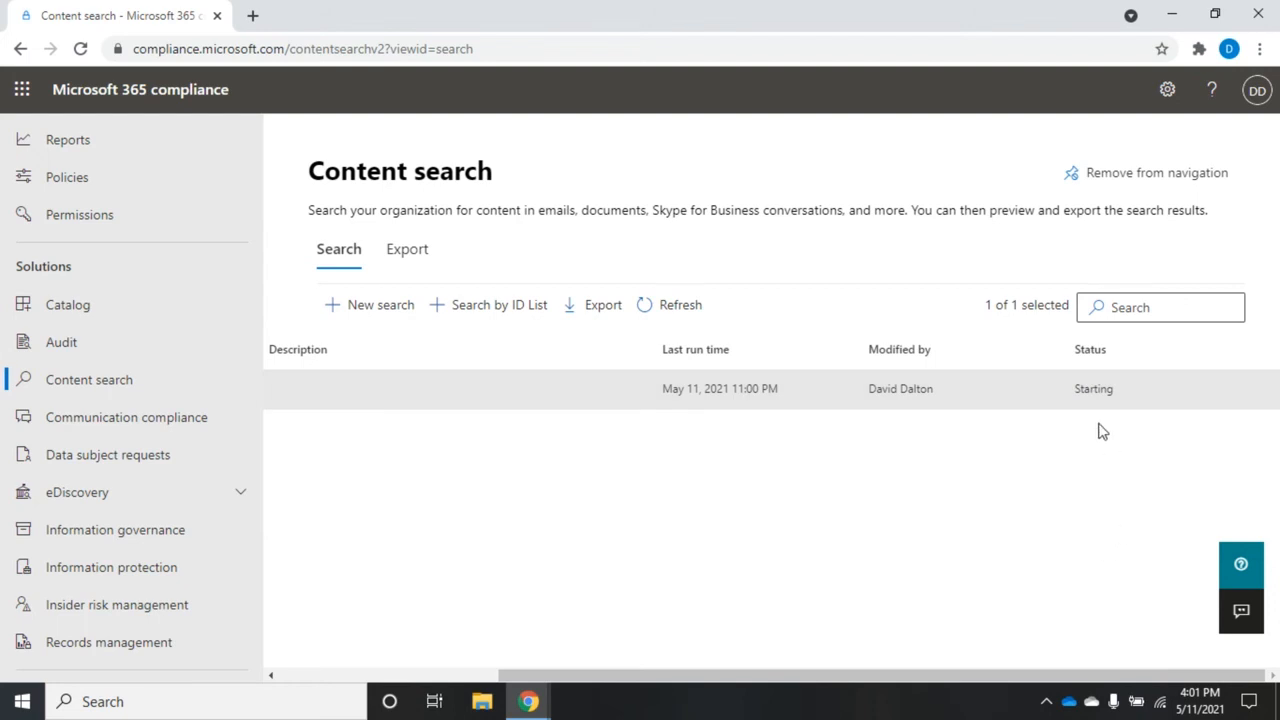
mouse_move(676, 304)
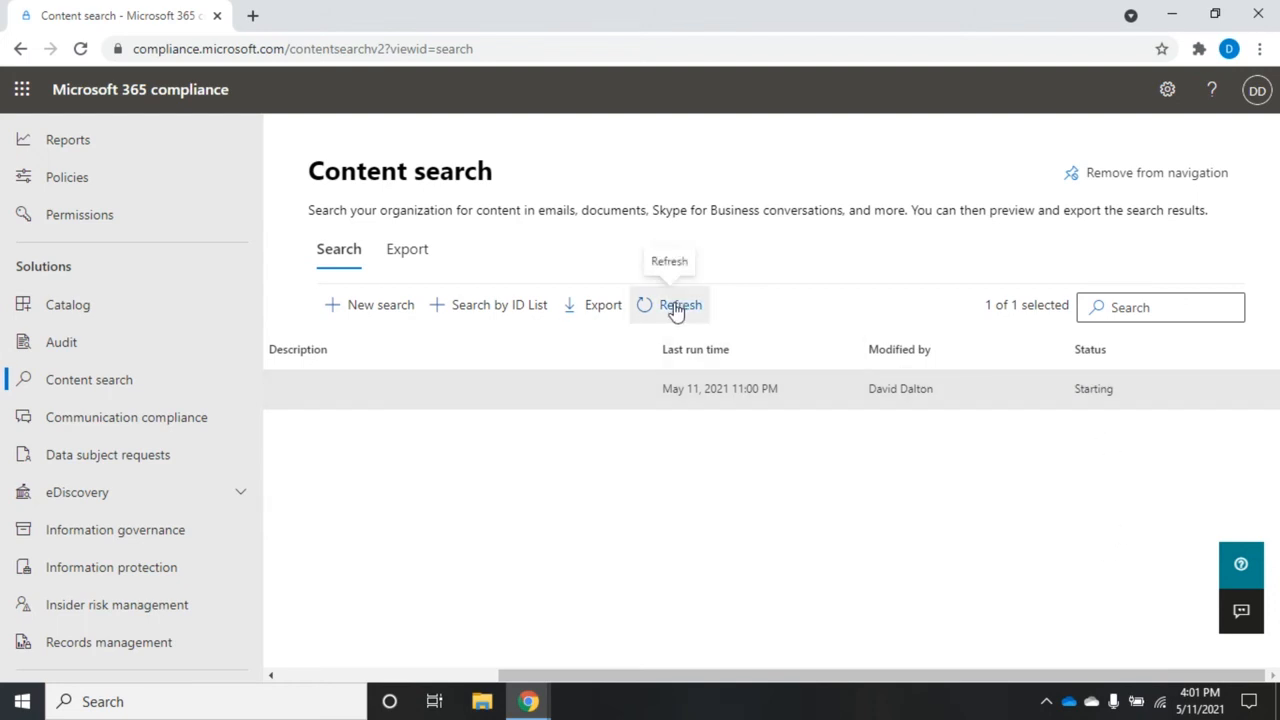
click(680, 304)
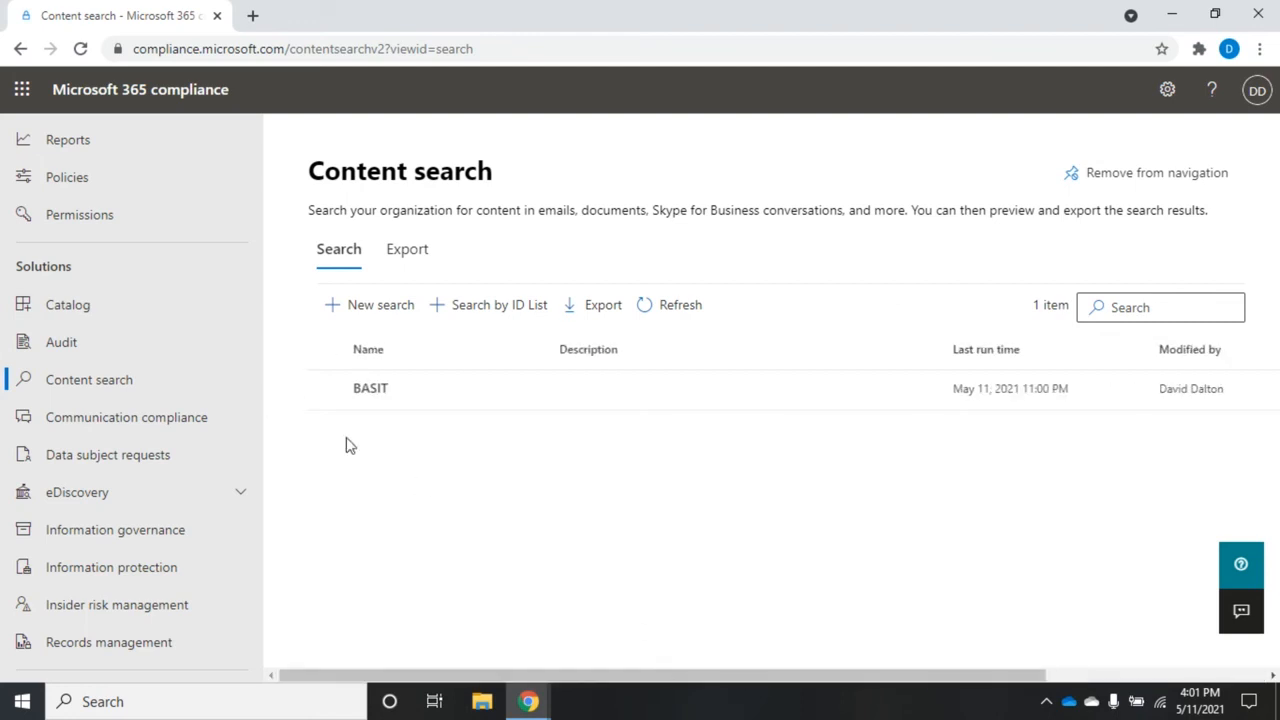
- Reopen BASIT's details, now showing the search completed with 40 items (4.76 MB)
click(370, 388)
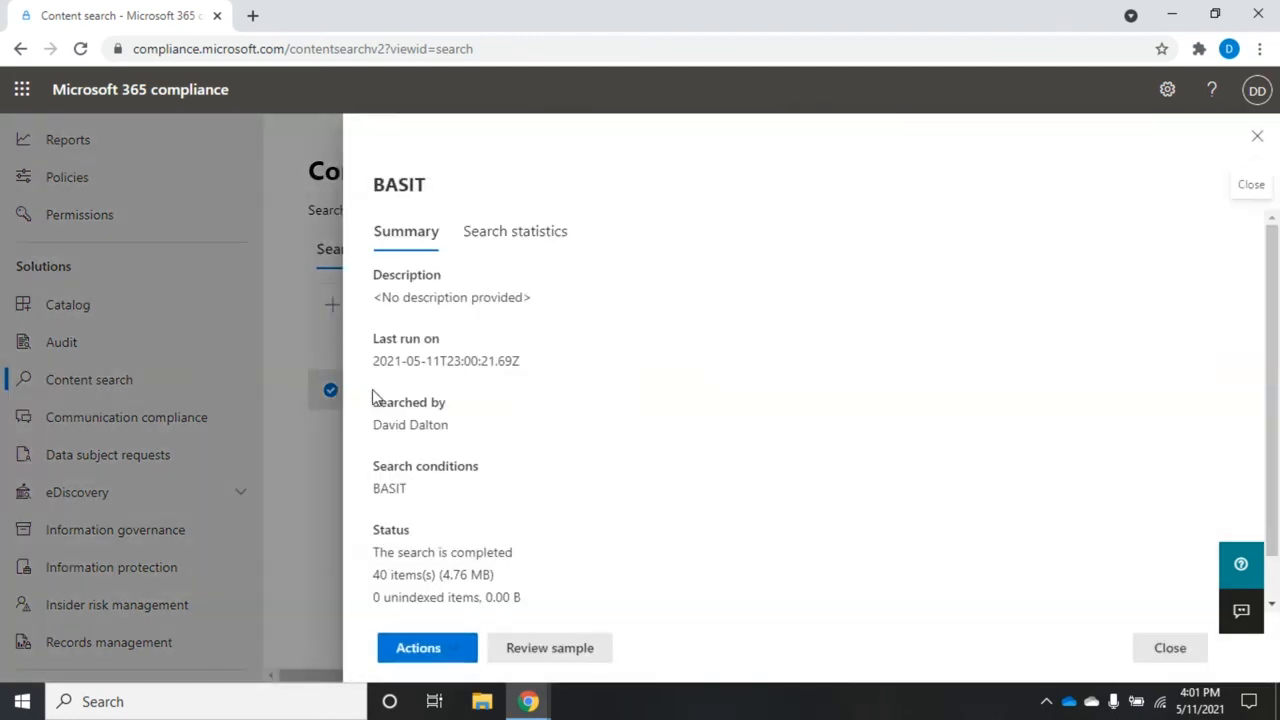
mouse_move(382, 574)
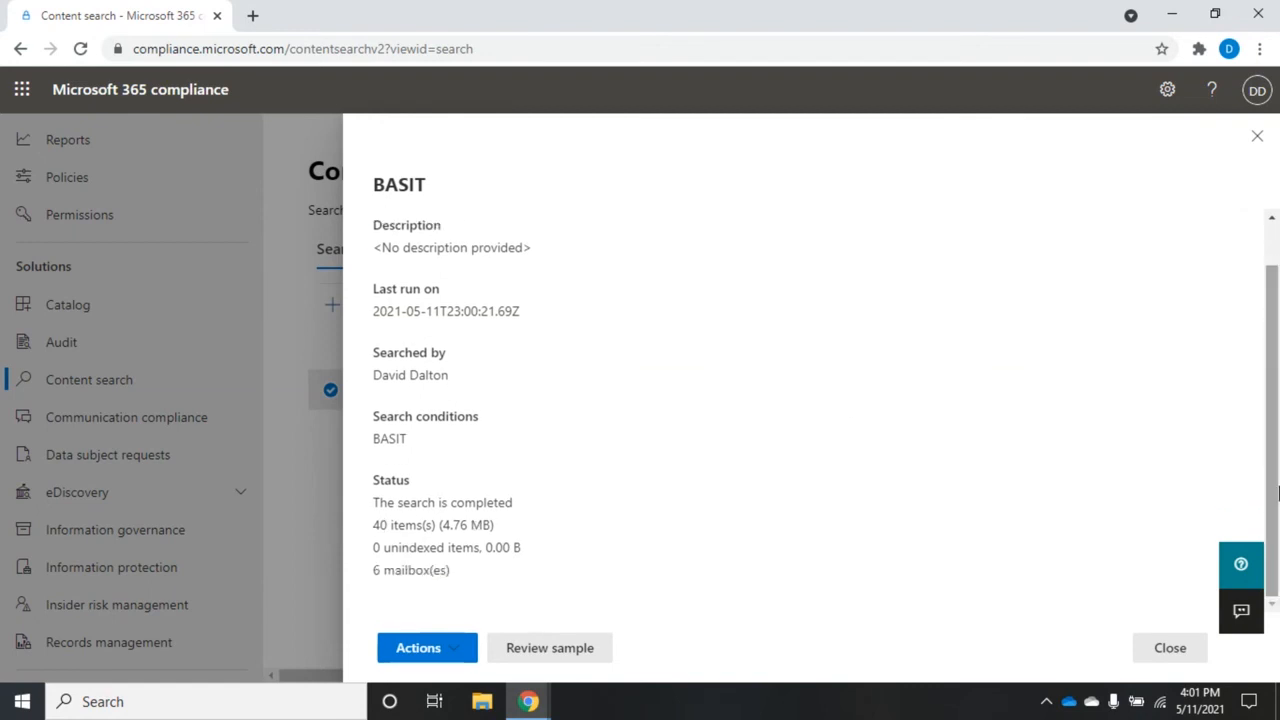
mouse_move(548, 648)
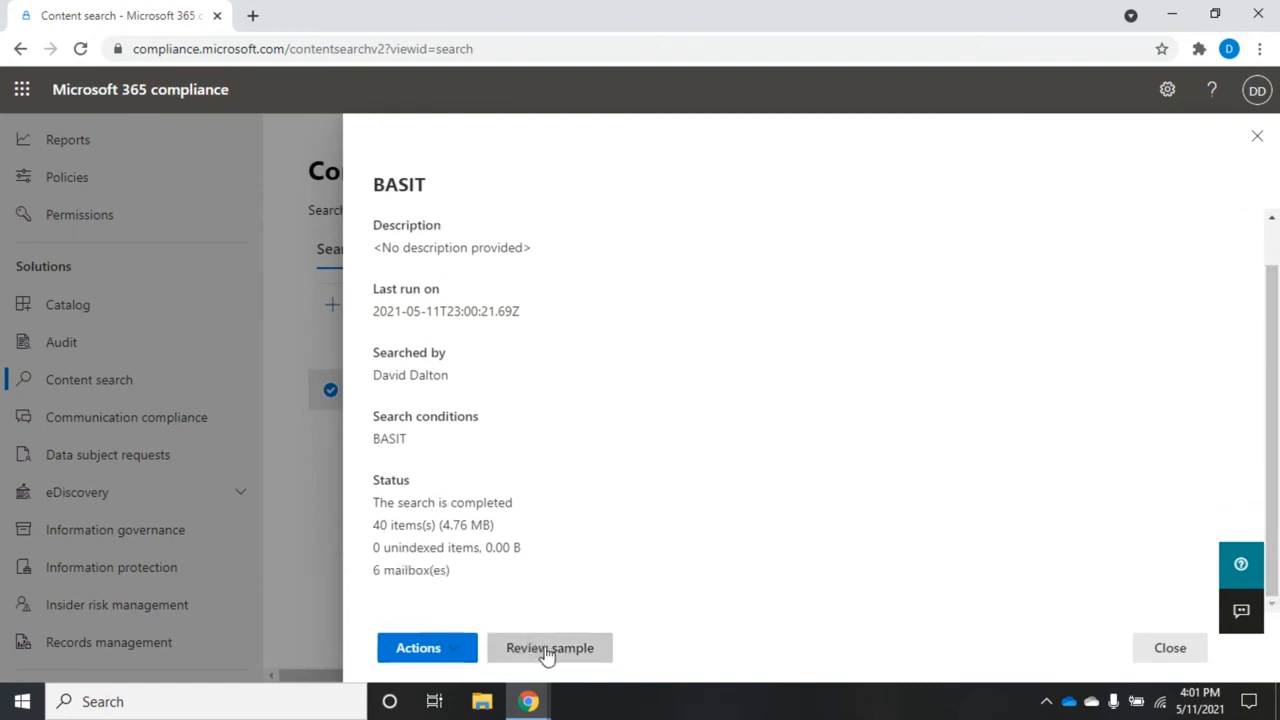
- Try Review sample, then dismiss the Request failed and missing Preview role errors
click(548, 648)
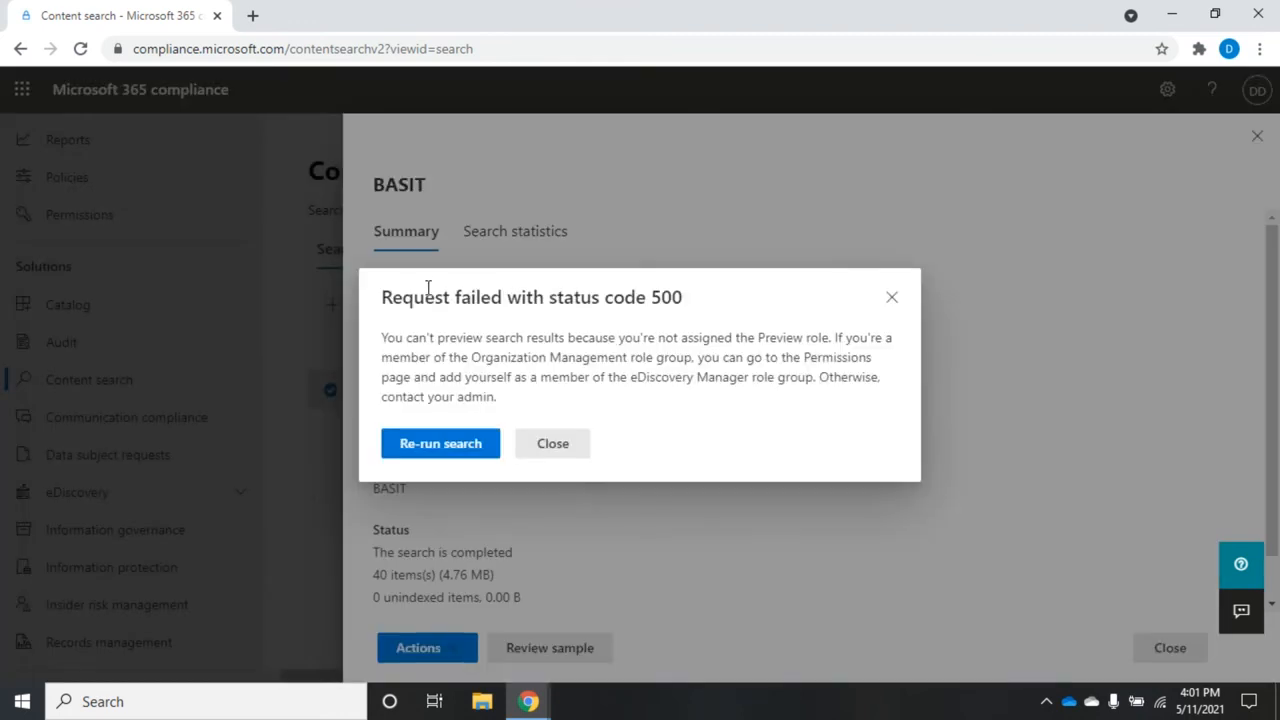
mouse_move(678, 370)
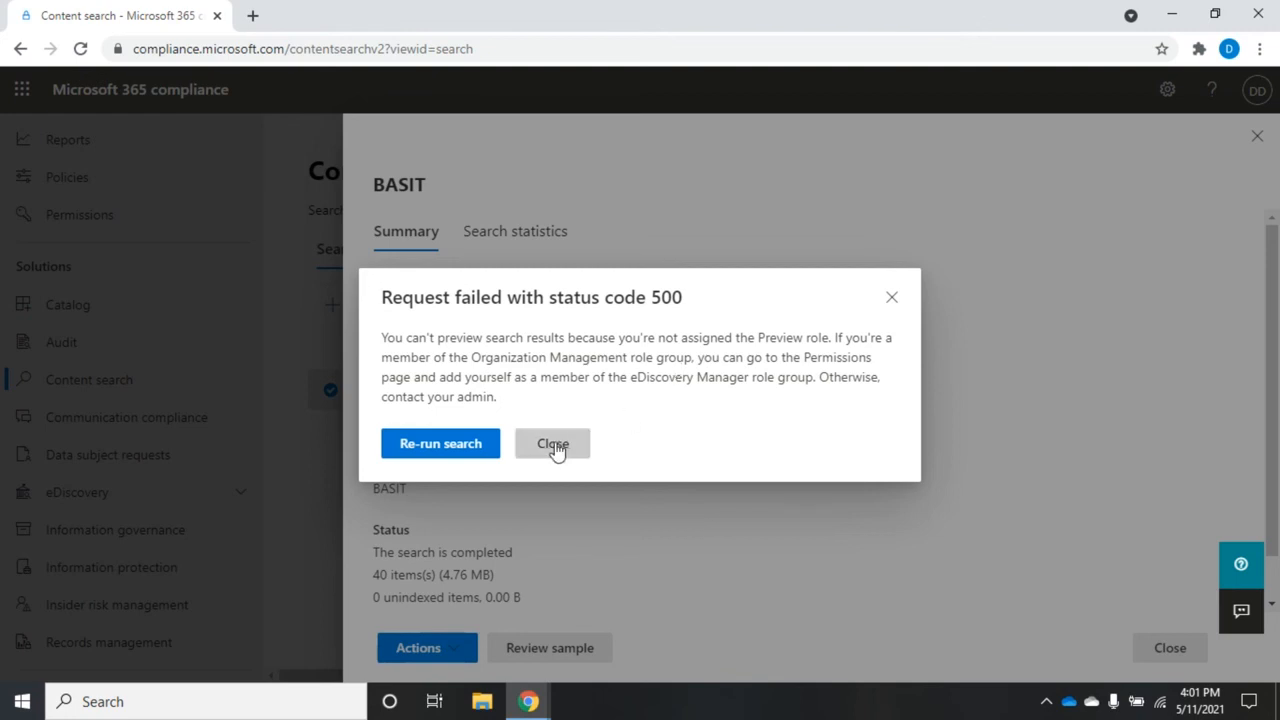
click(552, 444)
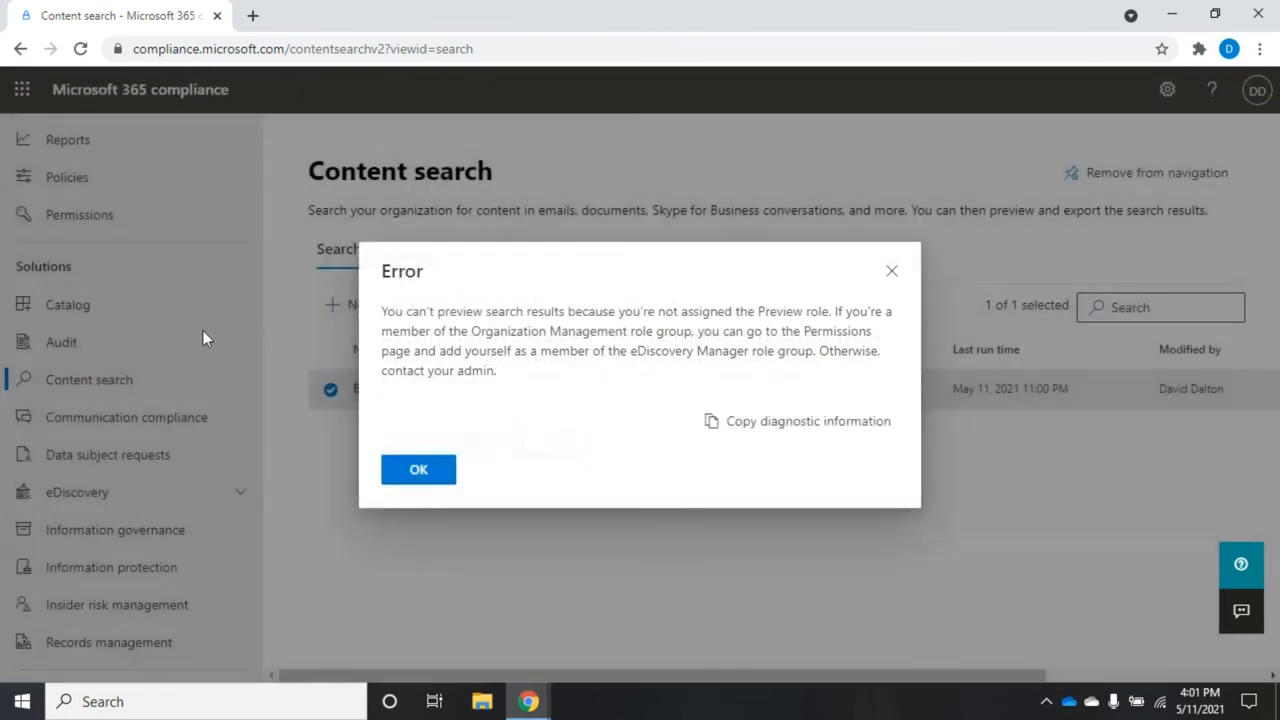
click(418, 468)
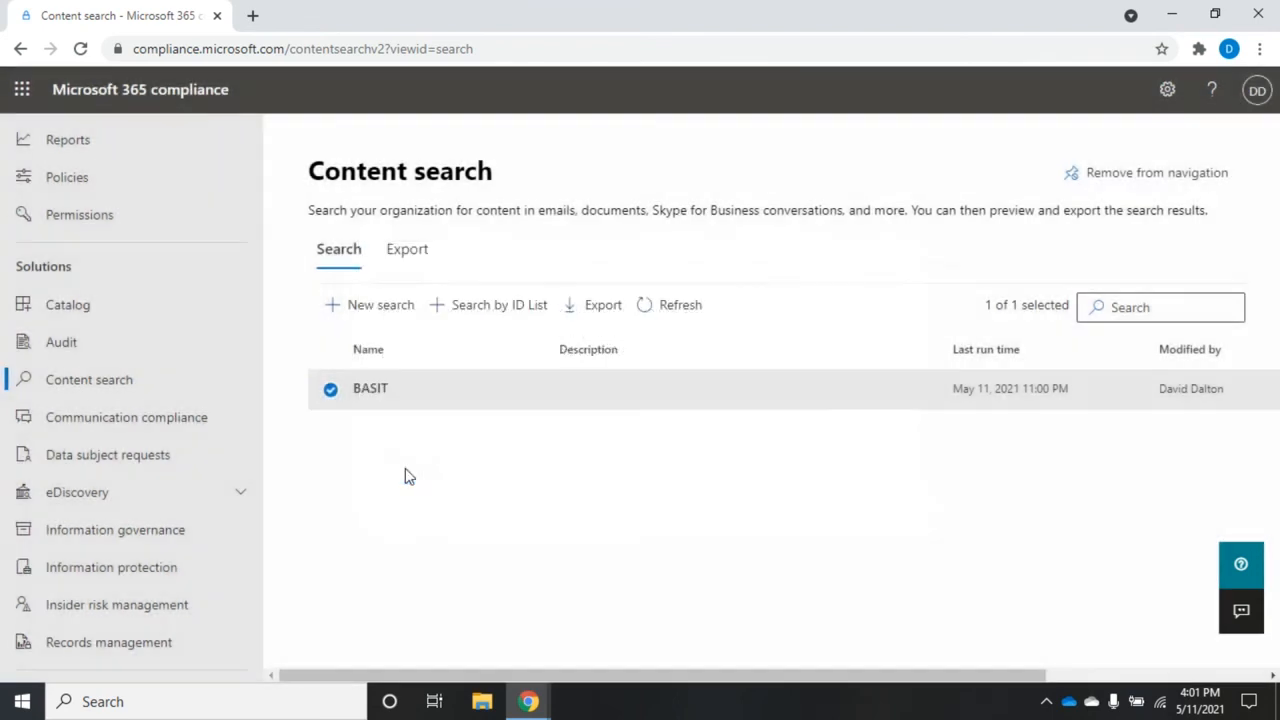
mouse_move(404, 400)
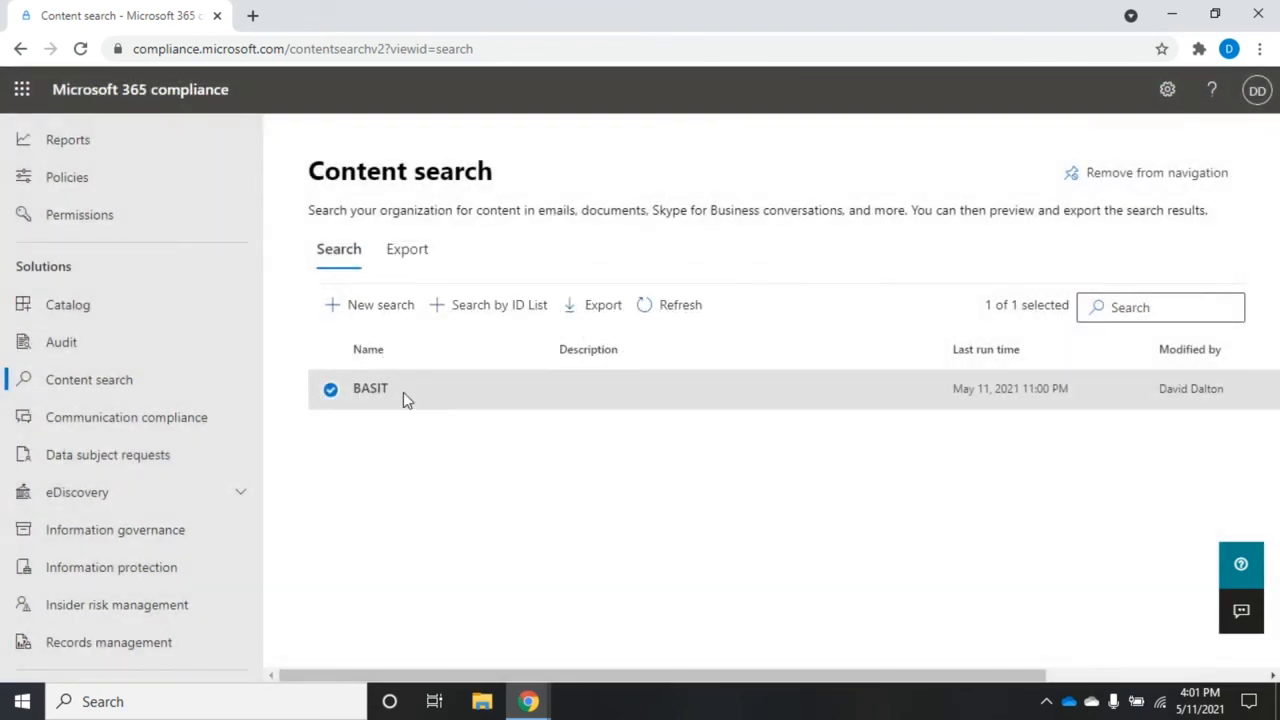
click(370, 388)
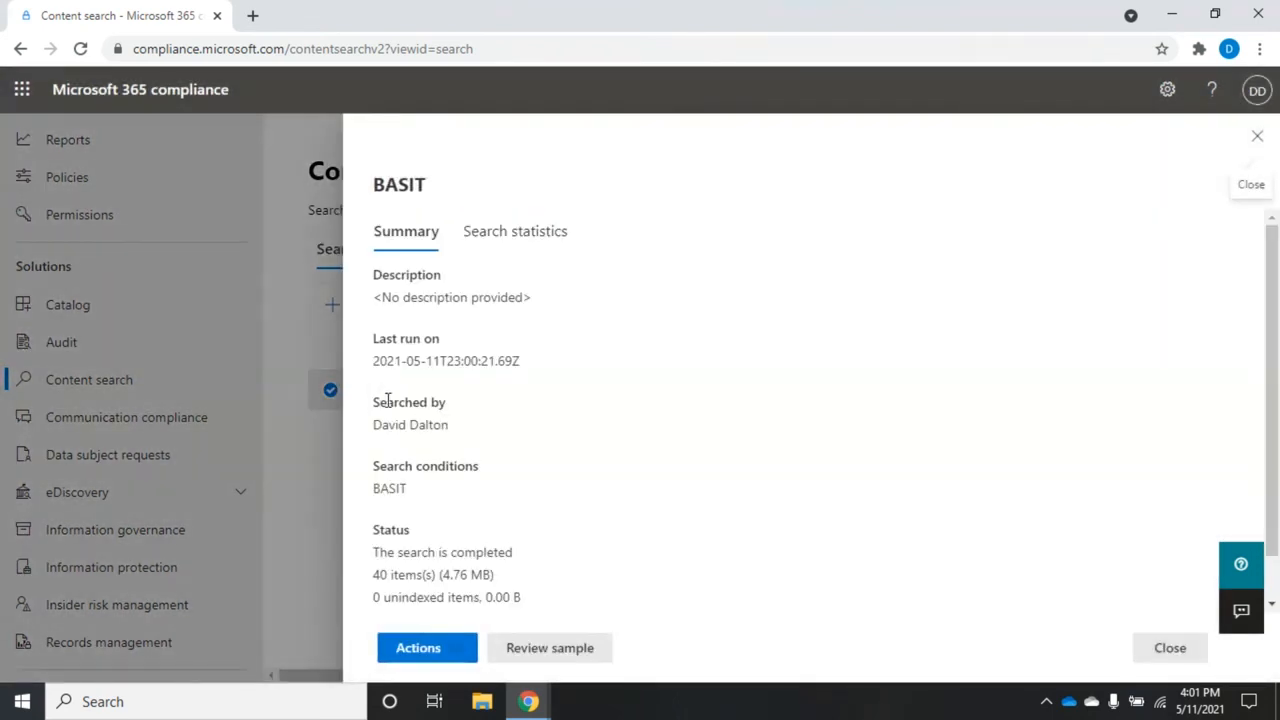
mouse_move(516, 232)
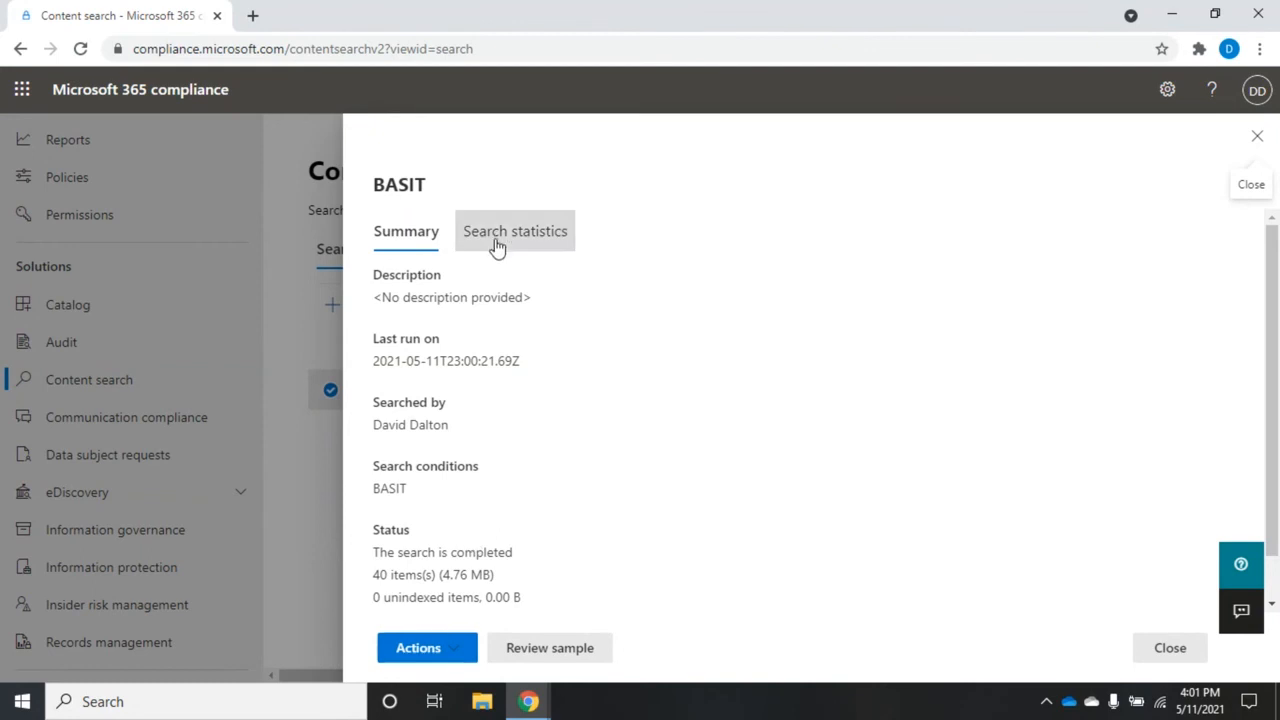
click(514, 232)
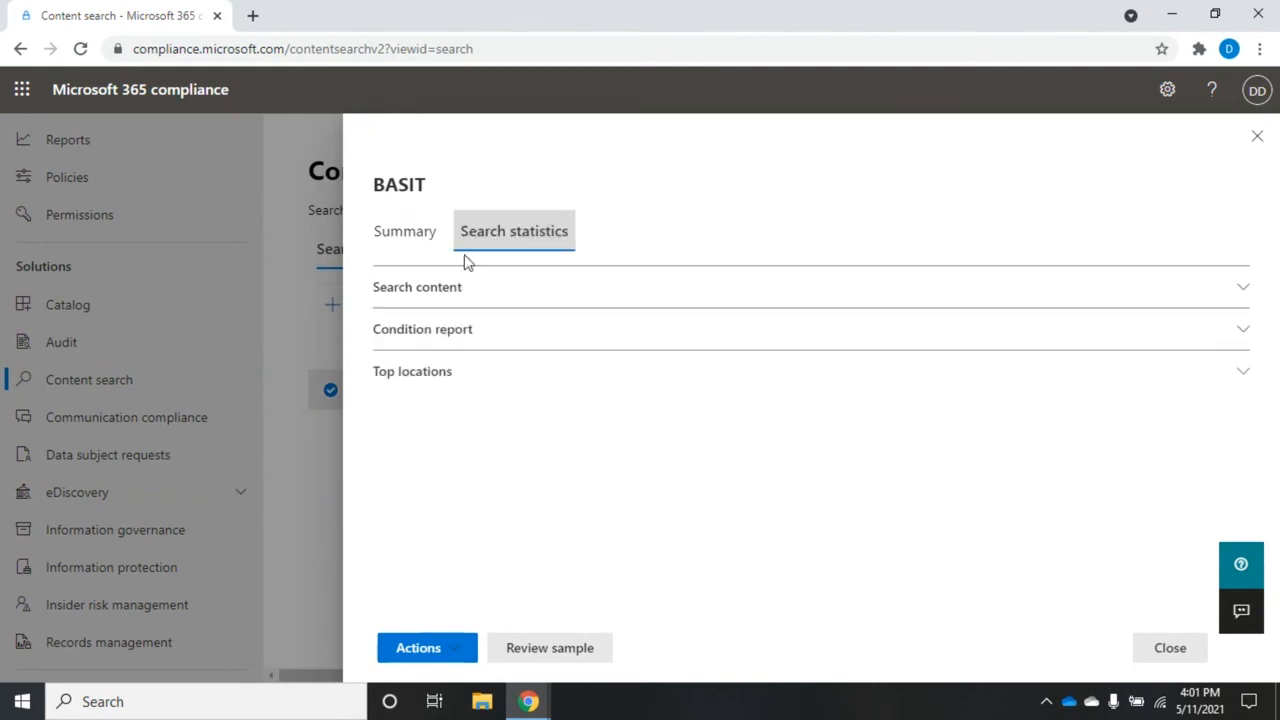
click(416, 288)
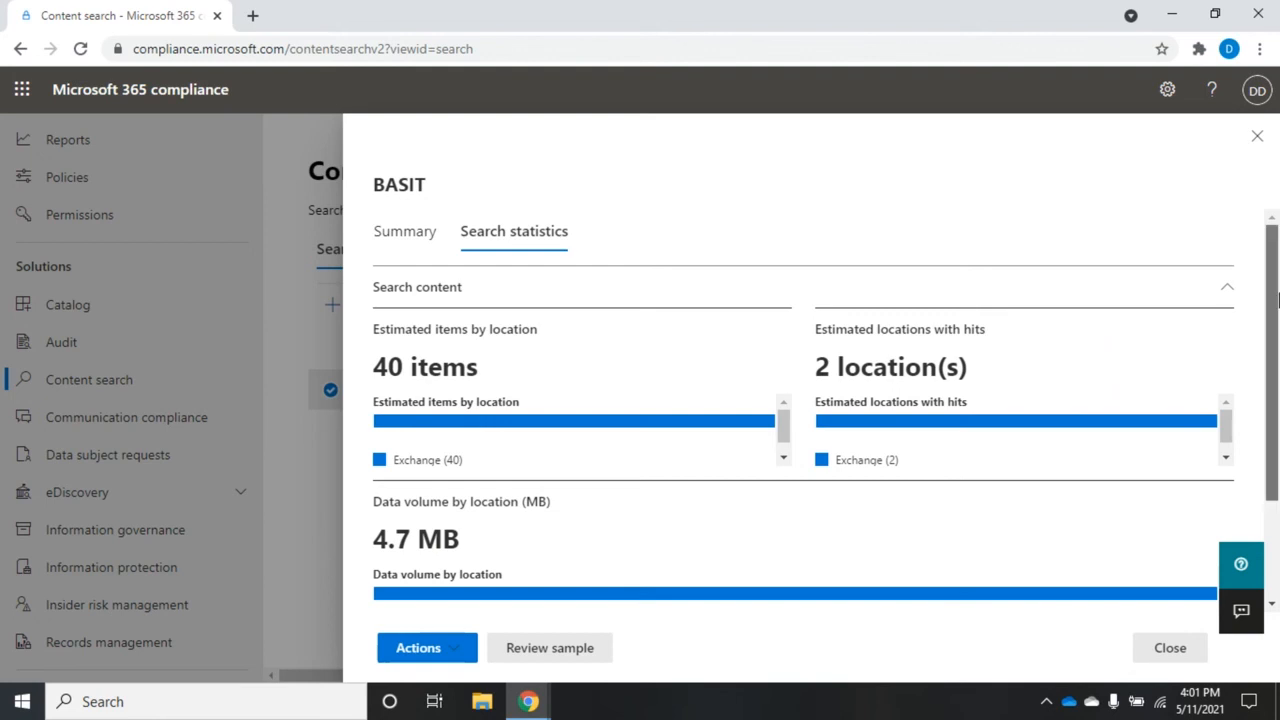
scroll(down, 3)
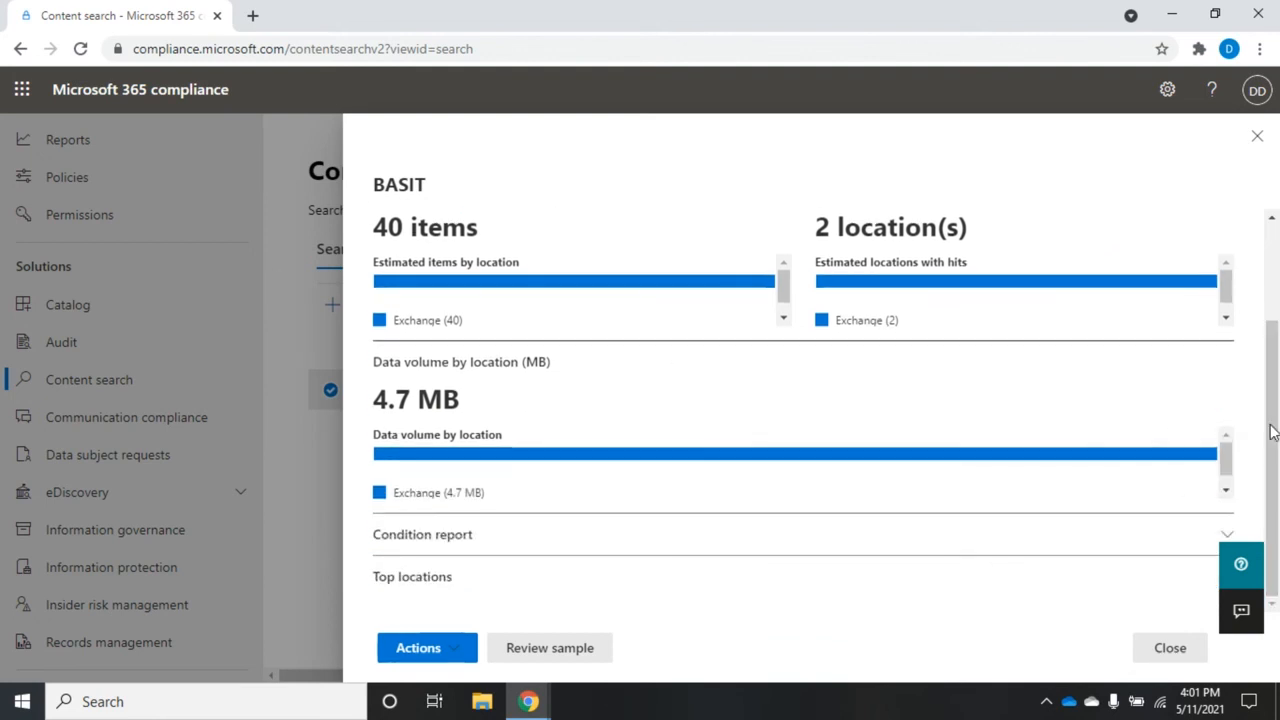
scroll(up, 3)
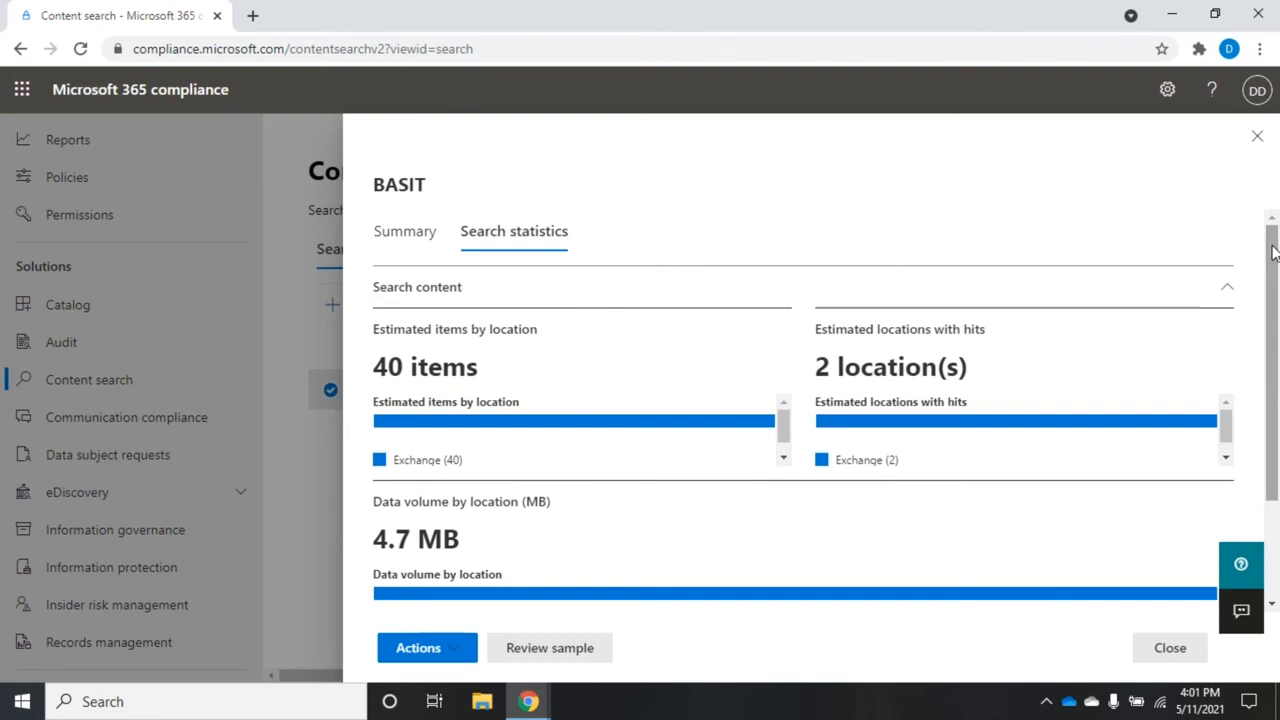
click(404, 232)
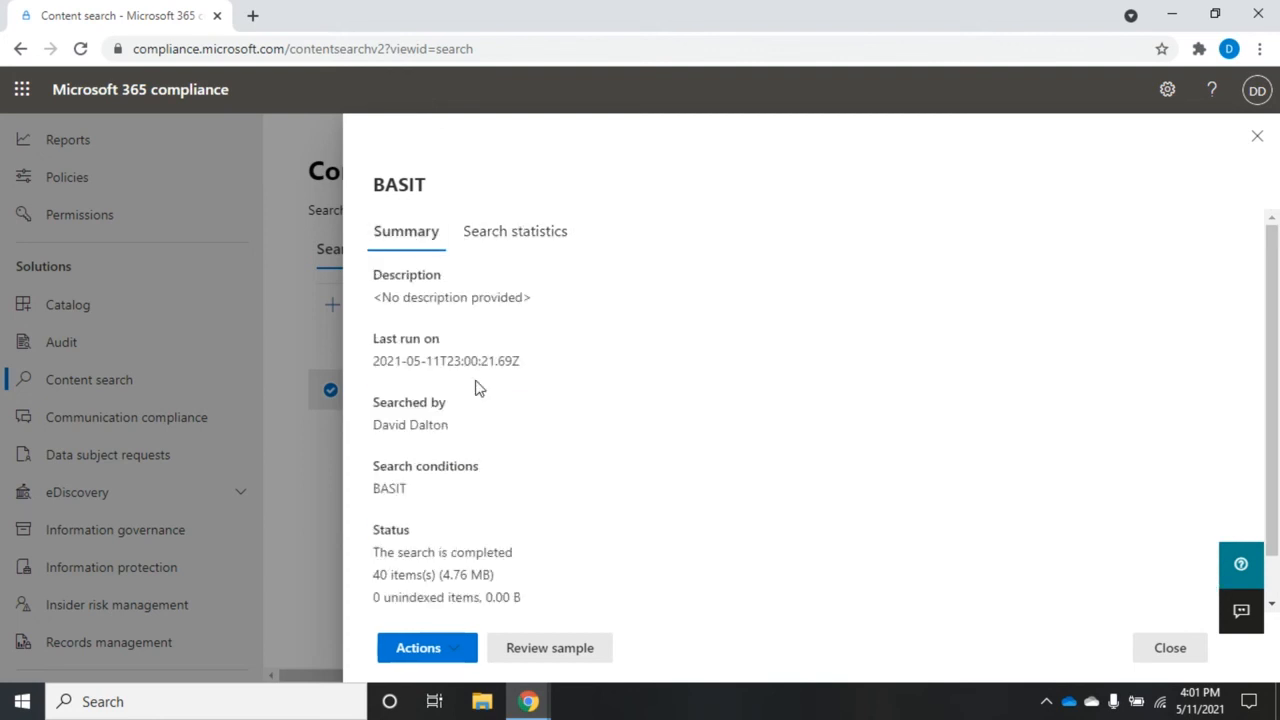
scroll(down, 3)
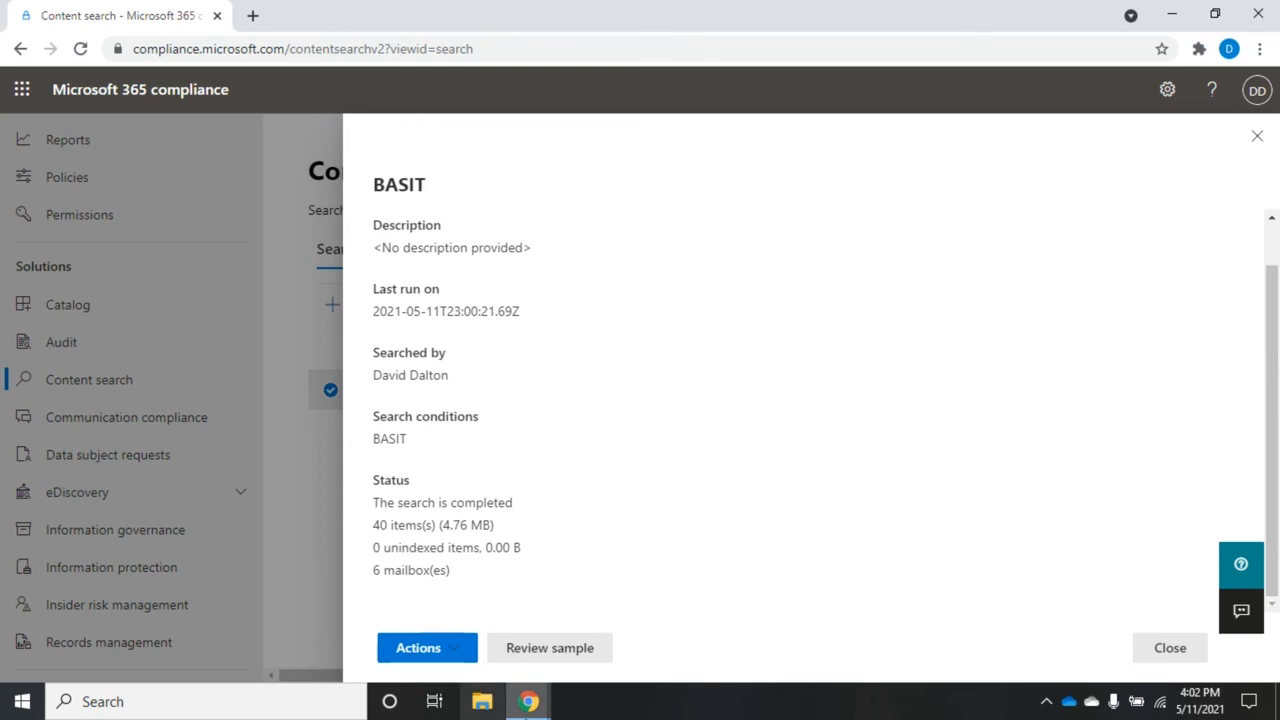
mouse_move(1256, 136)
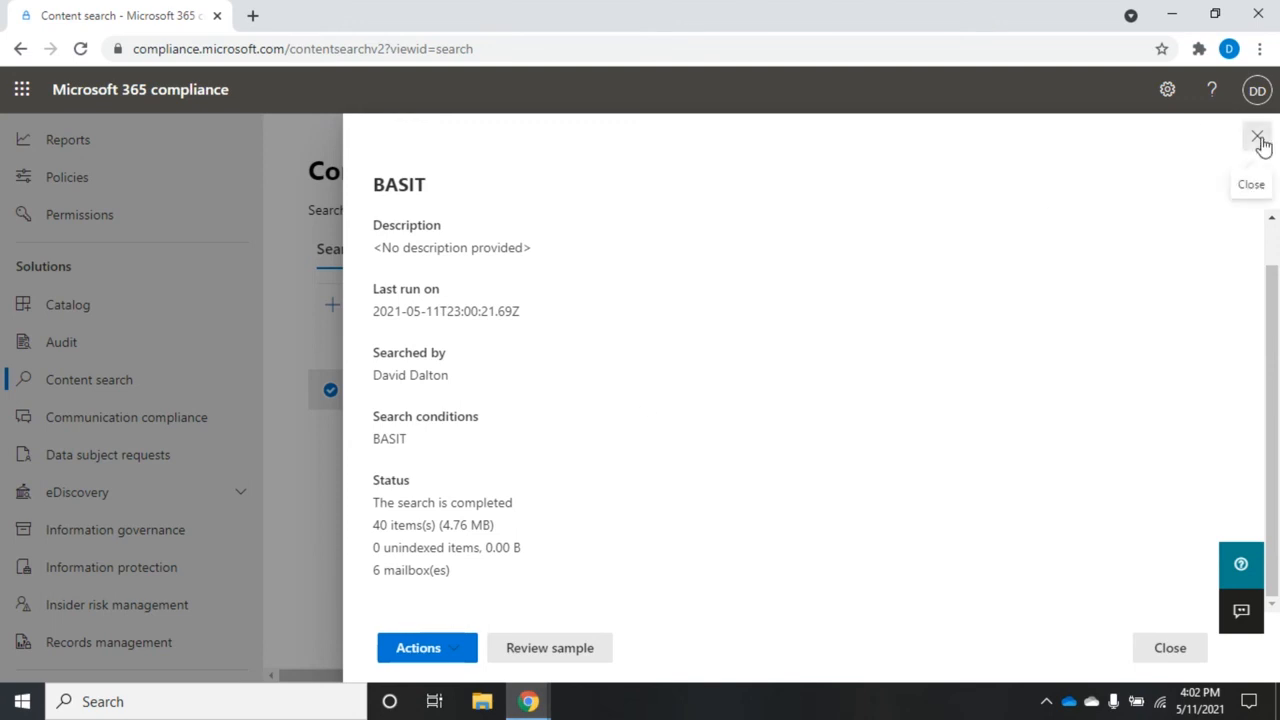
- Close the BASIT details flyout and return to the Content search list with BASIT selected
click(1258, 136)
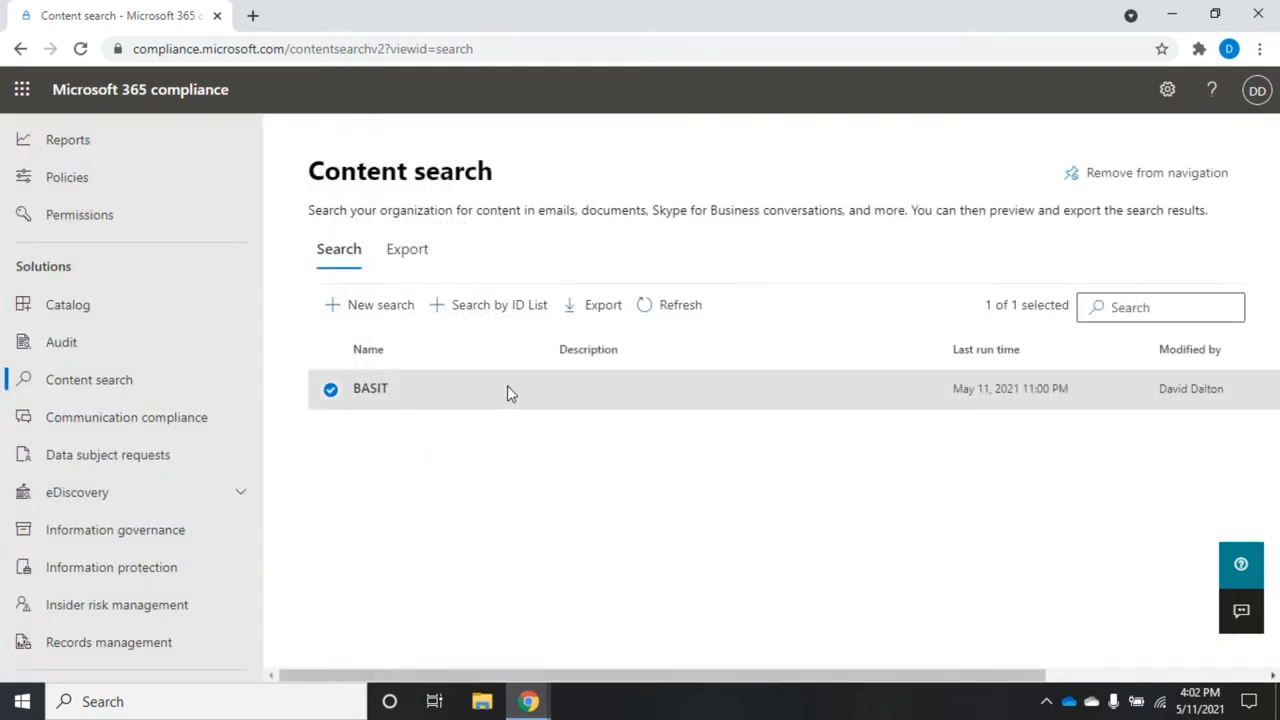
click(370, 388)
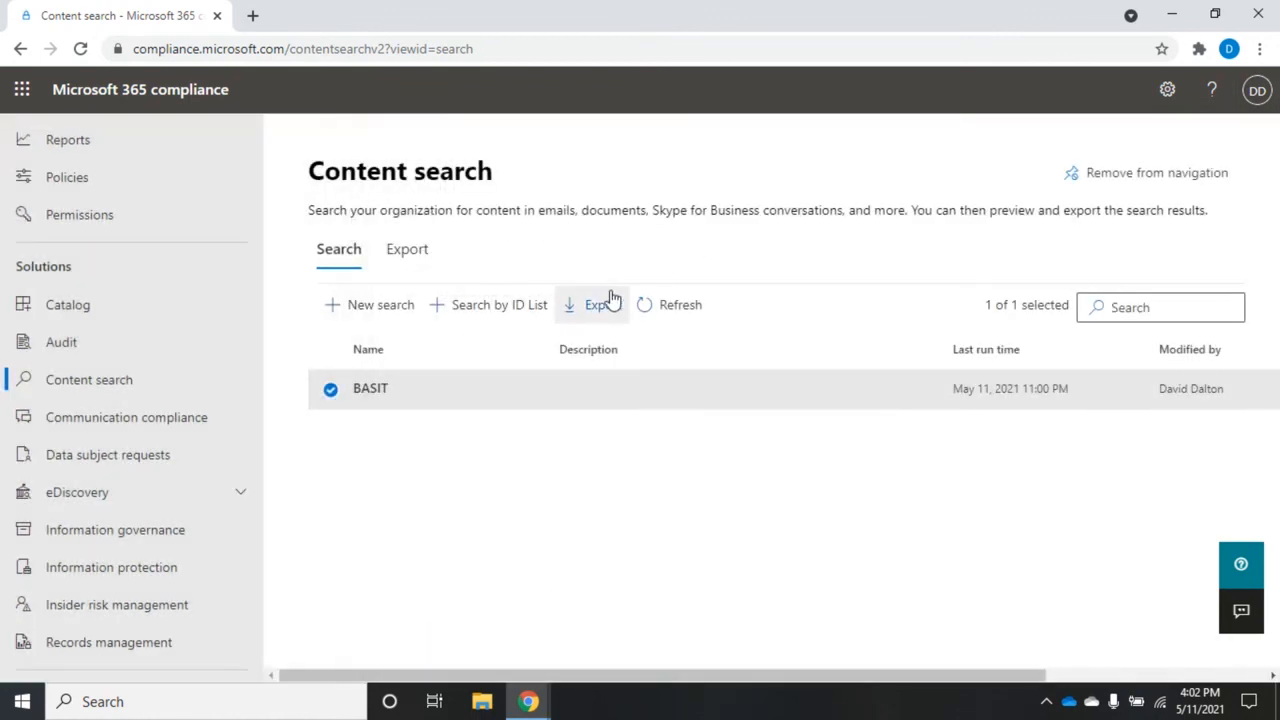
click(602, 304)
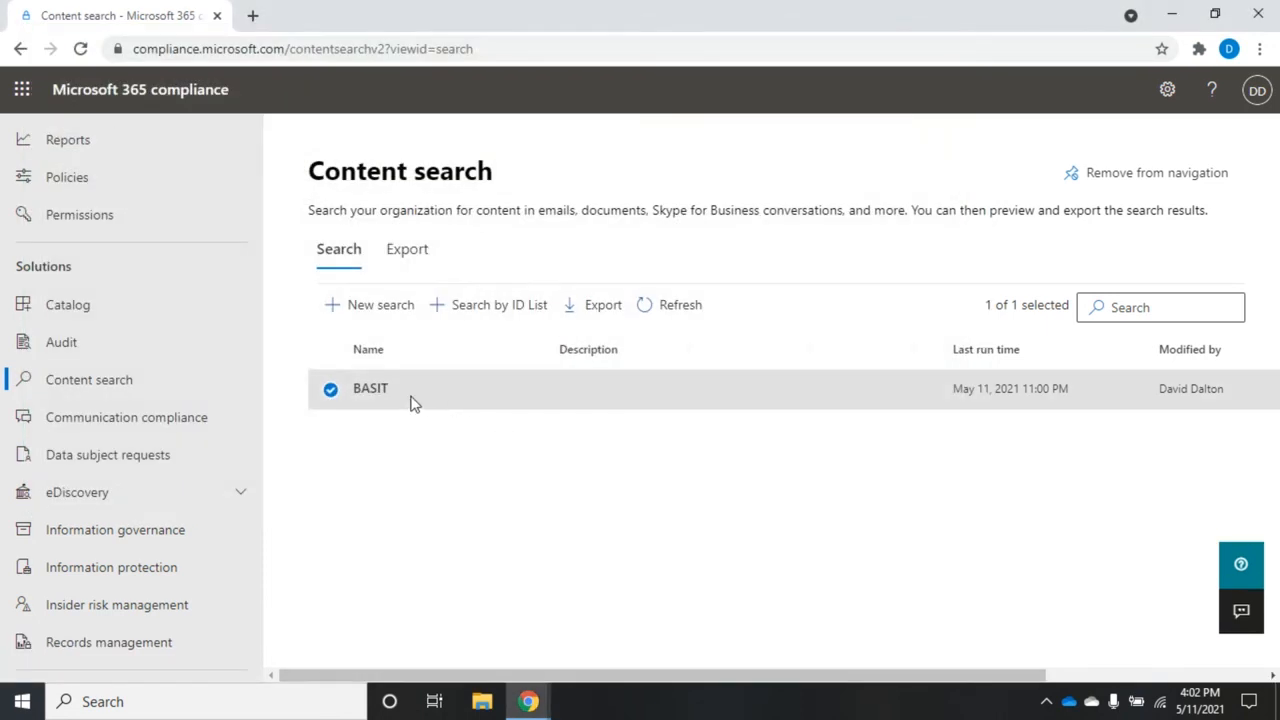
click(370, 388)
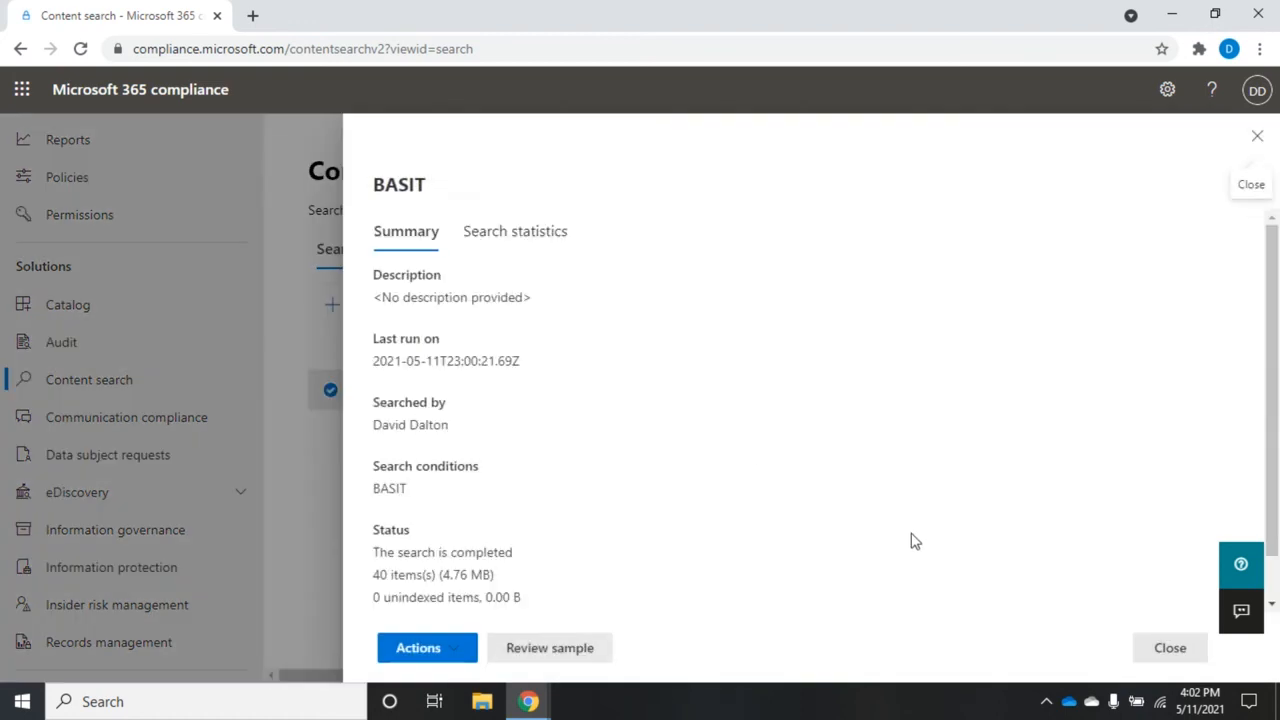
mouse_move(1276, 304)
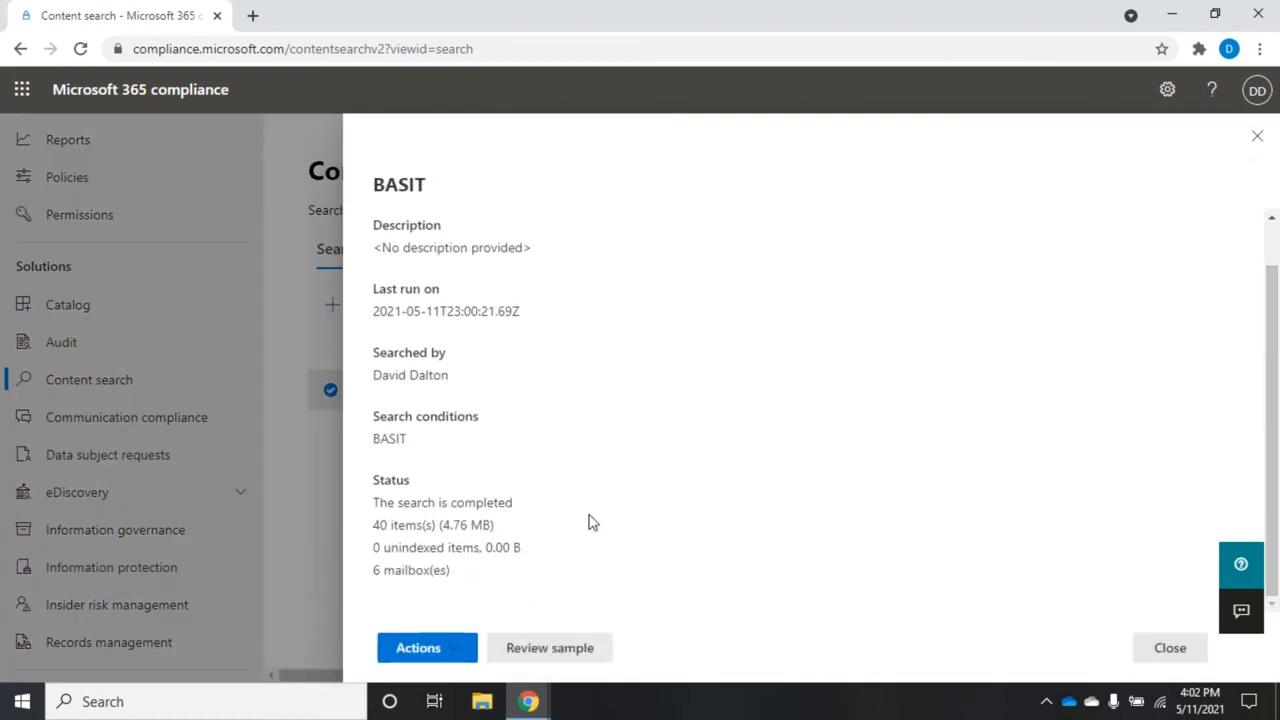
click(428, 648)
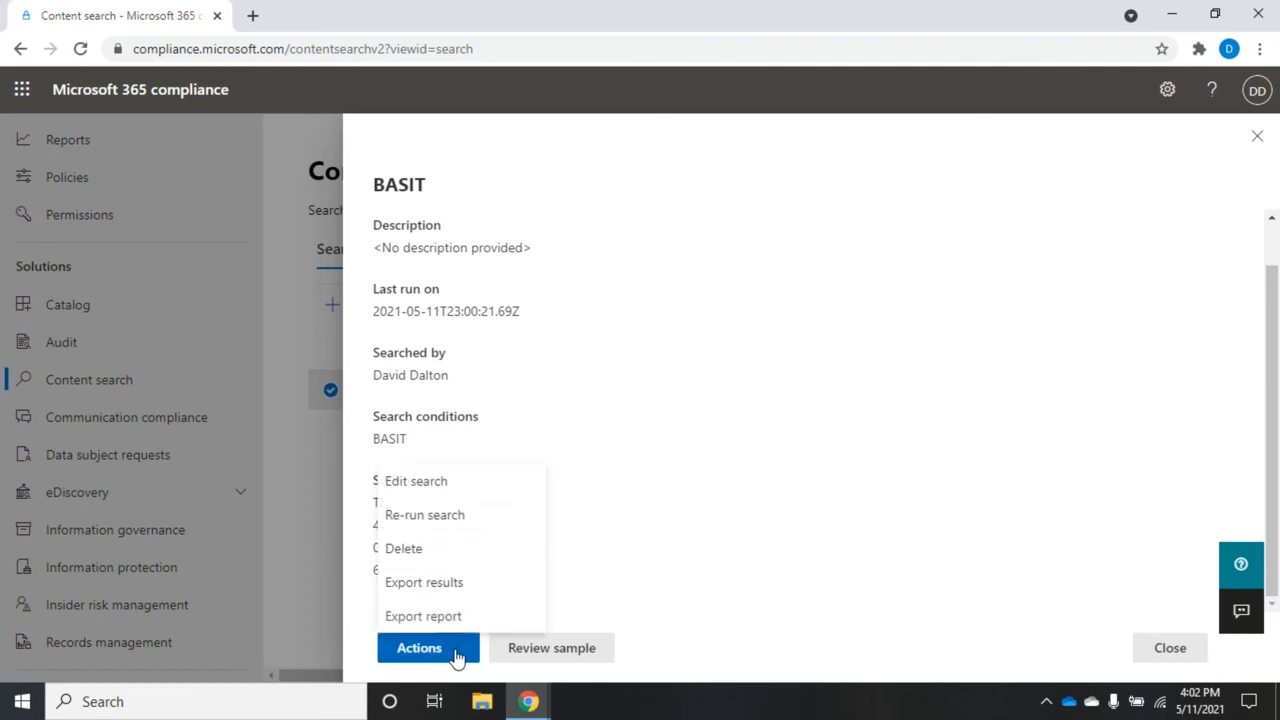
mouse_move(404, 548)
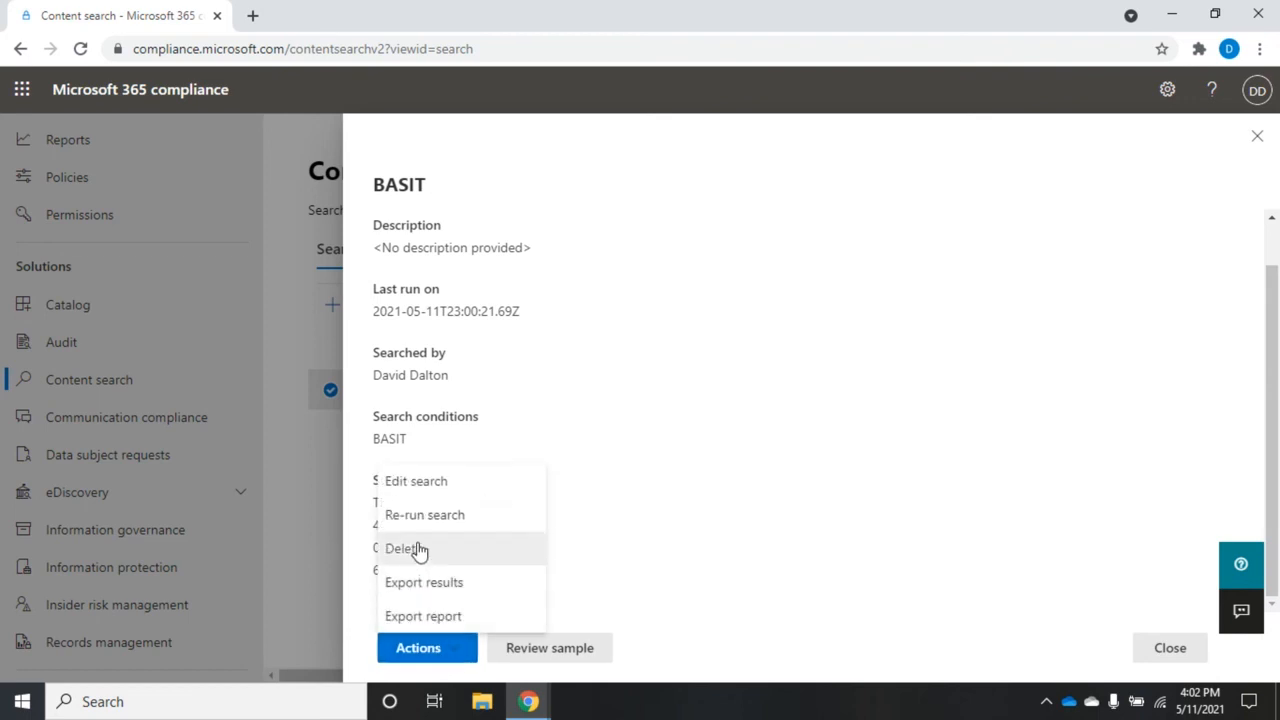
mouse_move(424, 514)
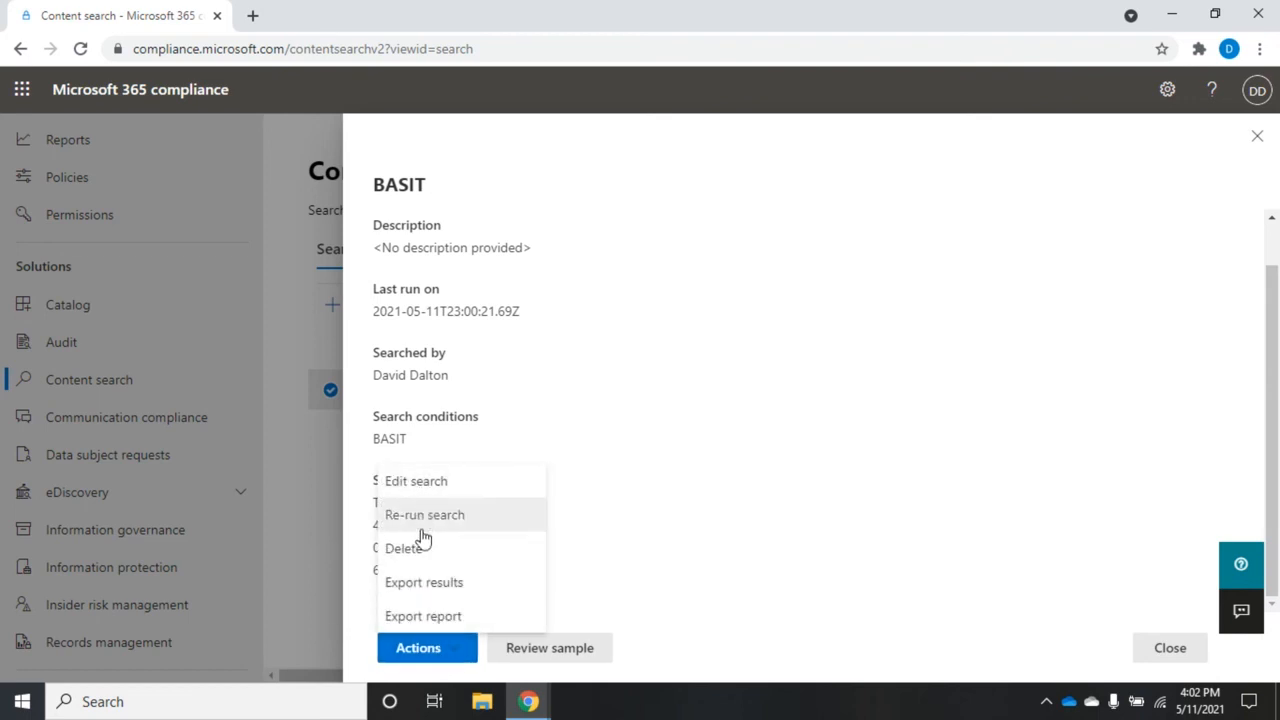
click(424, 582)
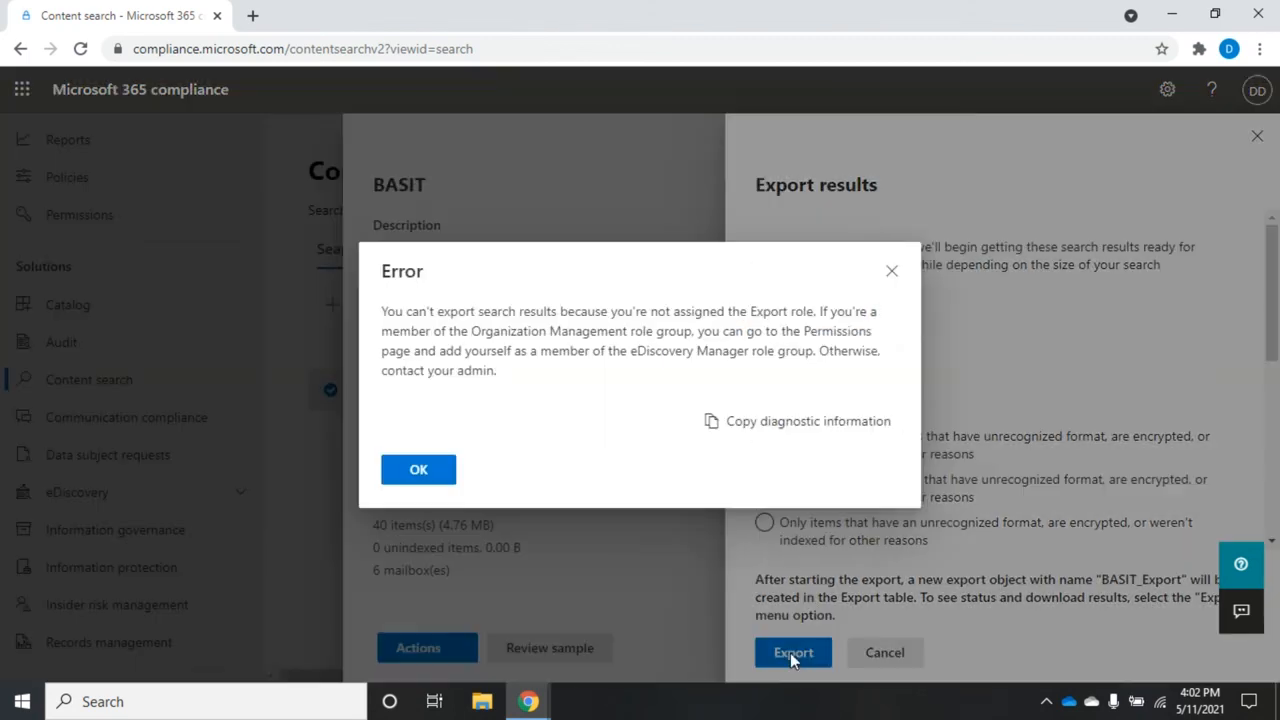
mouse_move(858, 296)
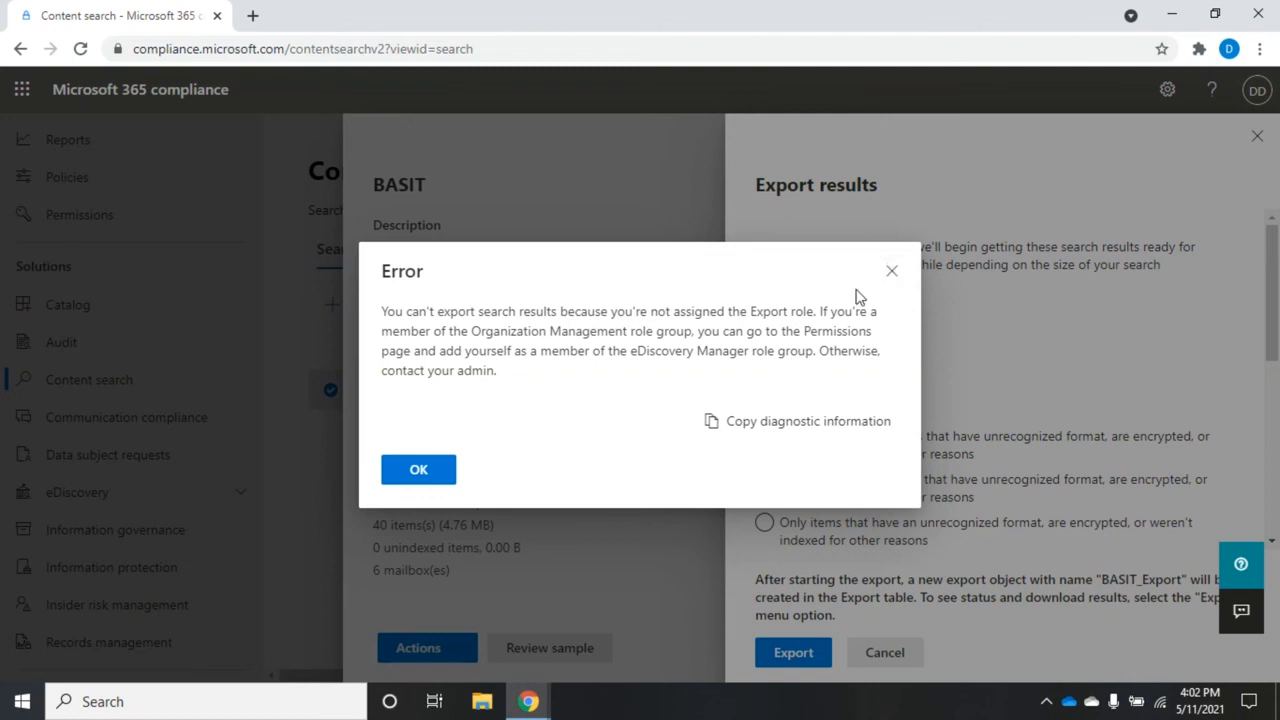
mouse_move(724, 408)
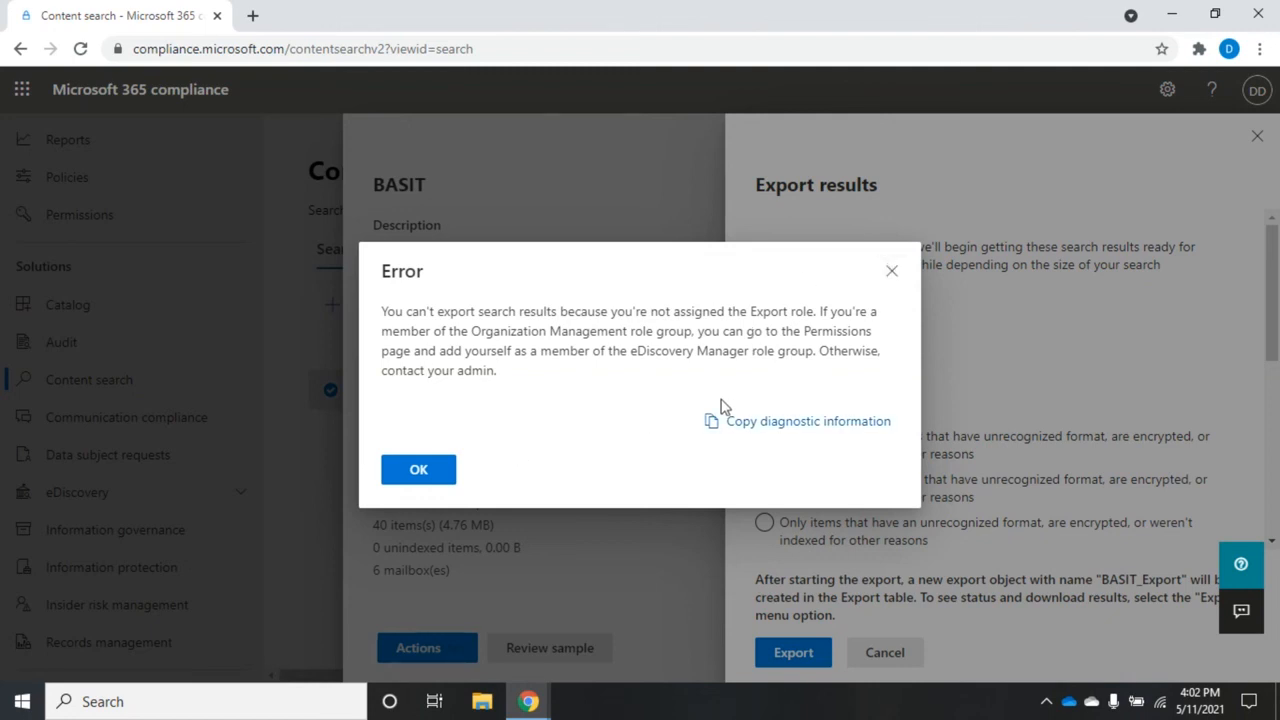
mouse_move(892, 272)
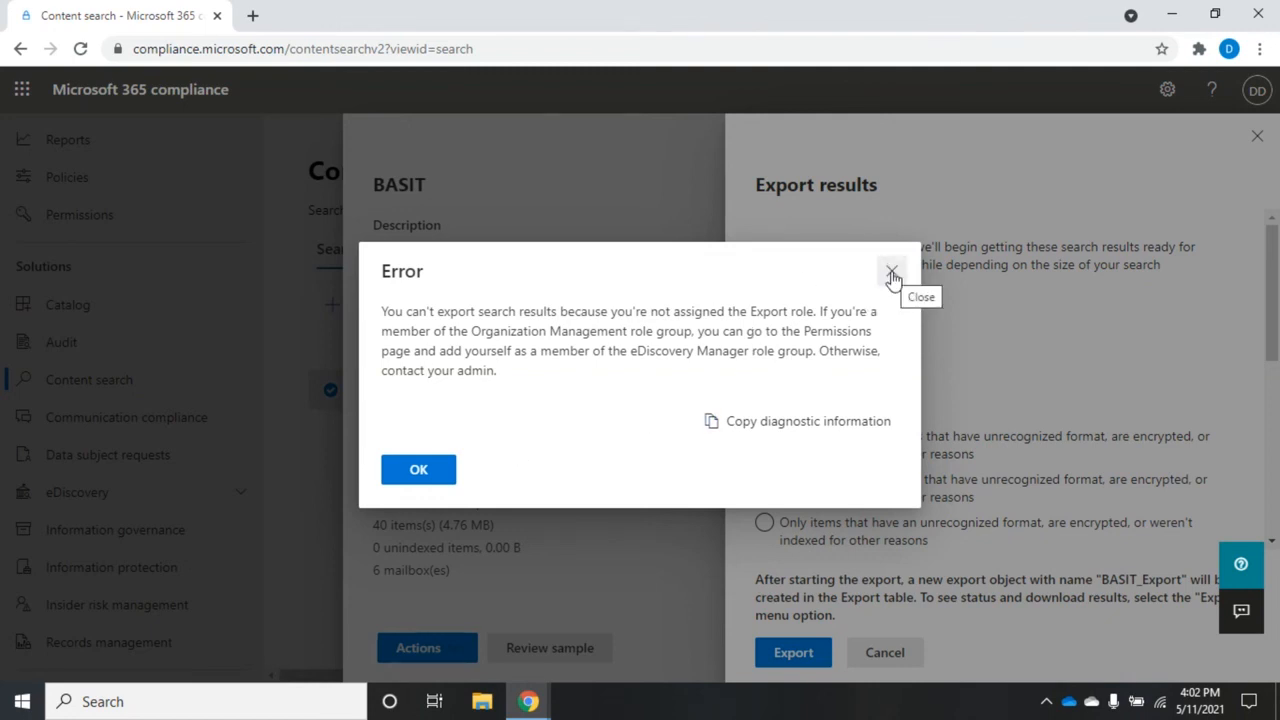
click(418, 468)
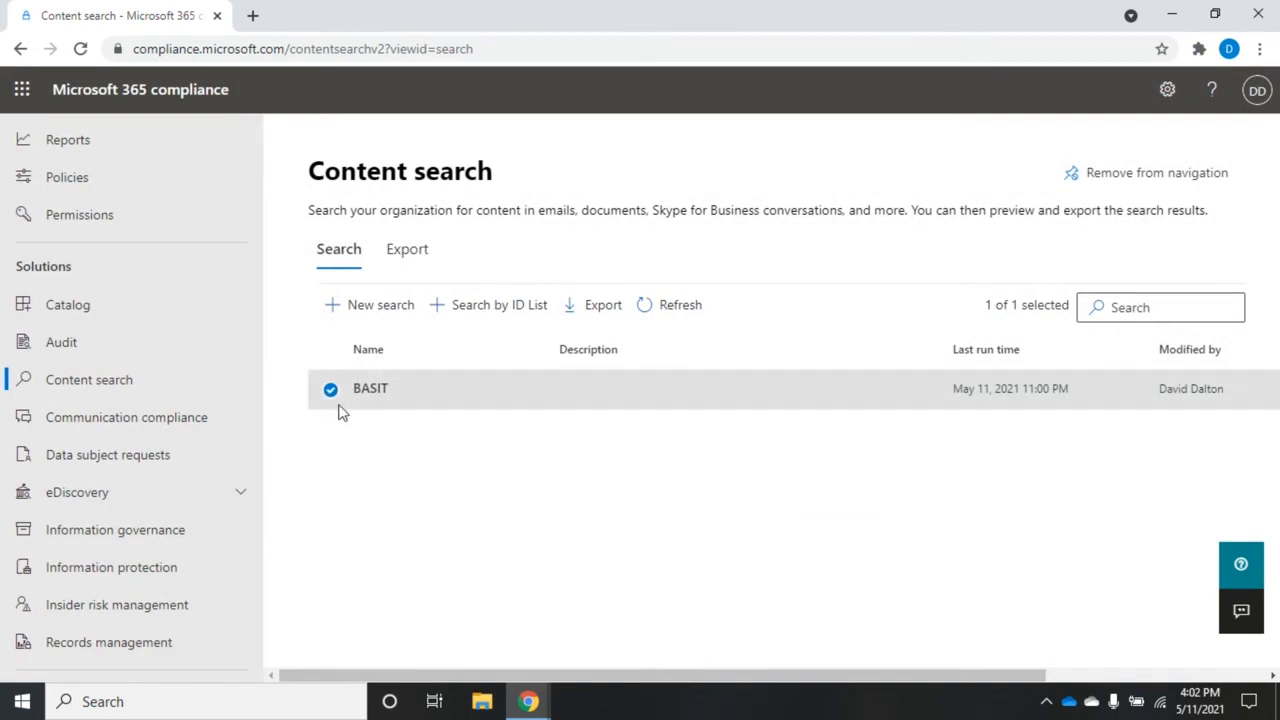
click(370, 388)
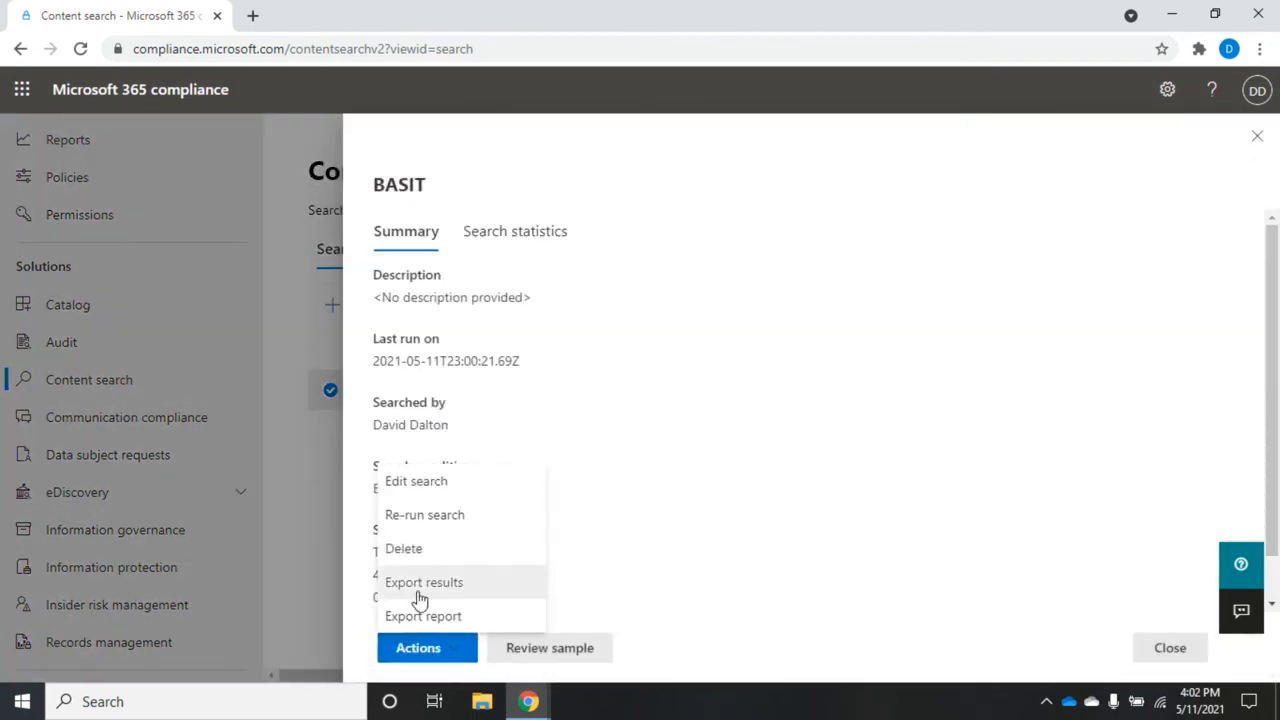
mouse_move(424, 514)
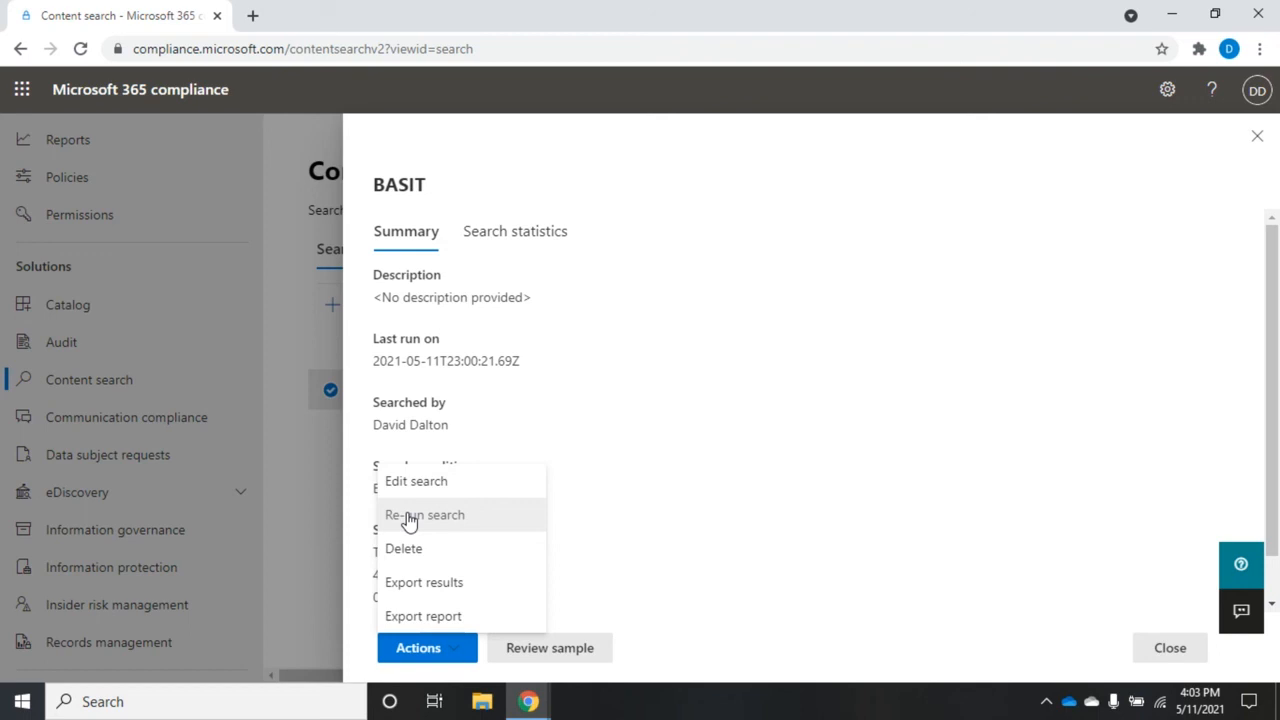
mouse_move(1196, 150)
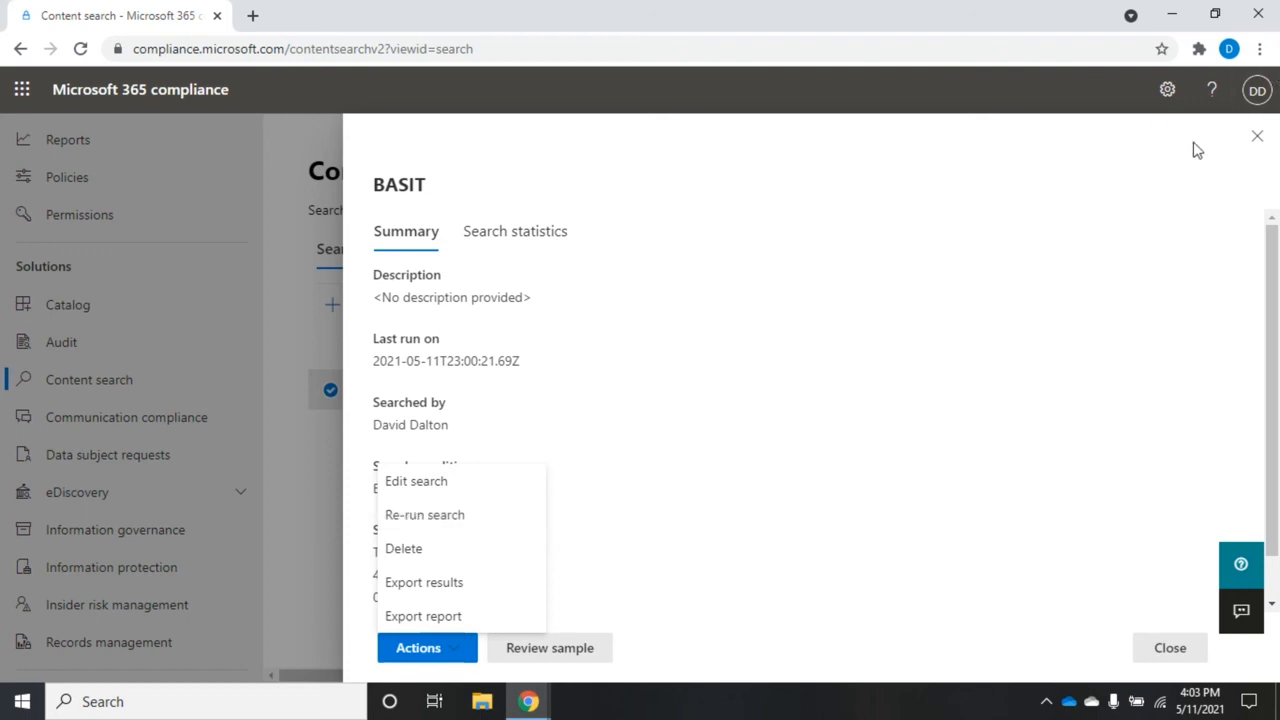
click(1168, 648)
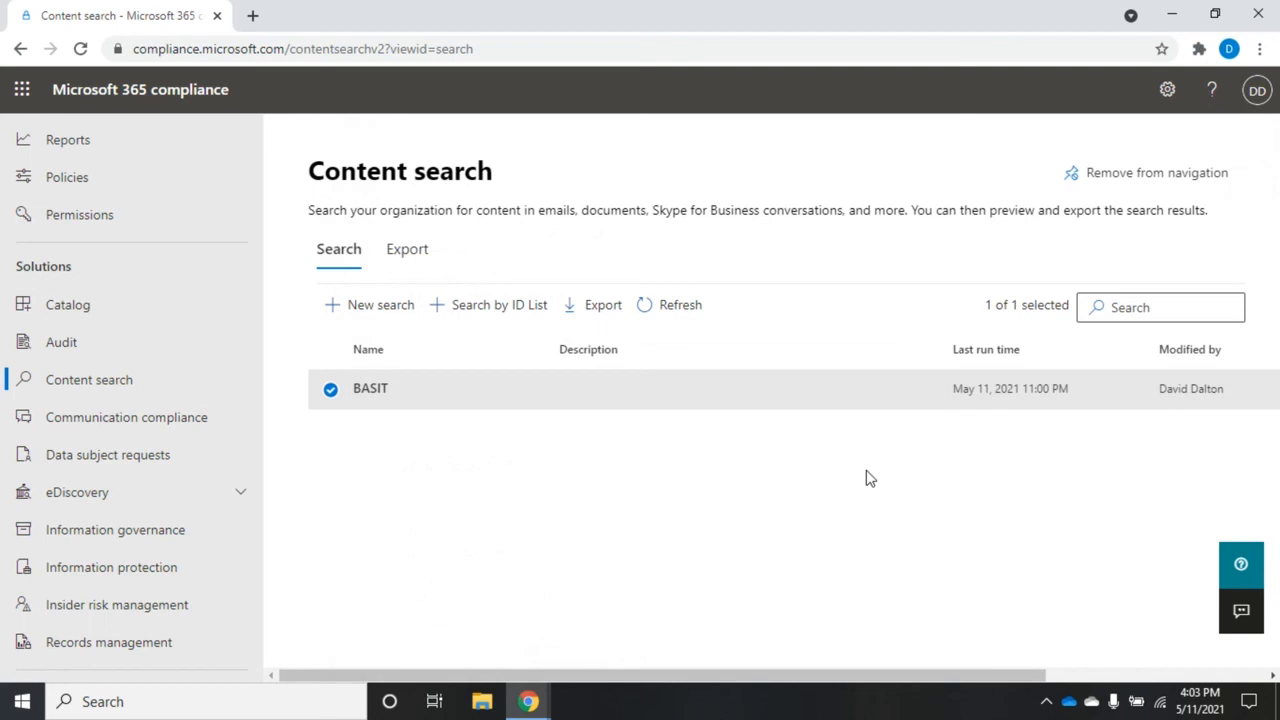
mouse_move(840, 636)
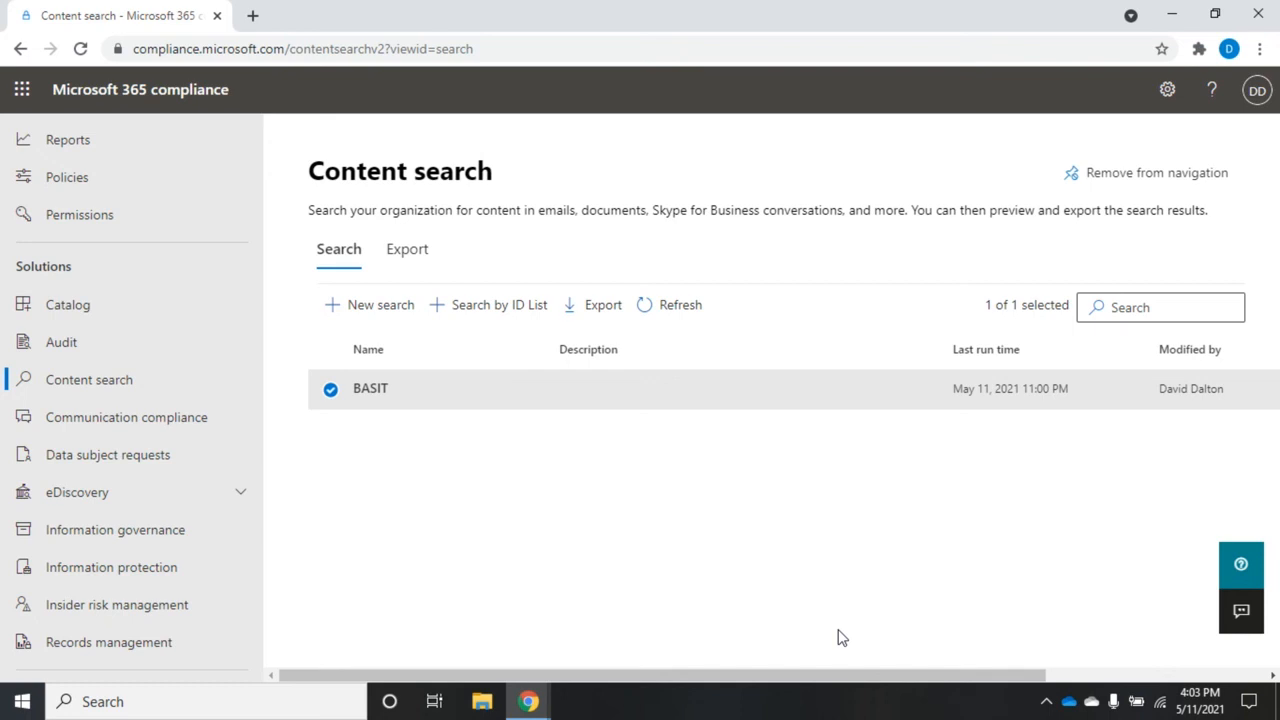
mouse_move(970, 548)
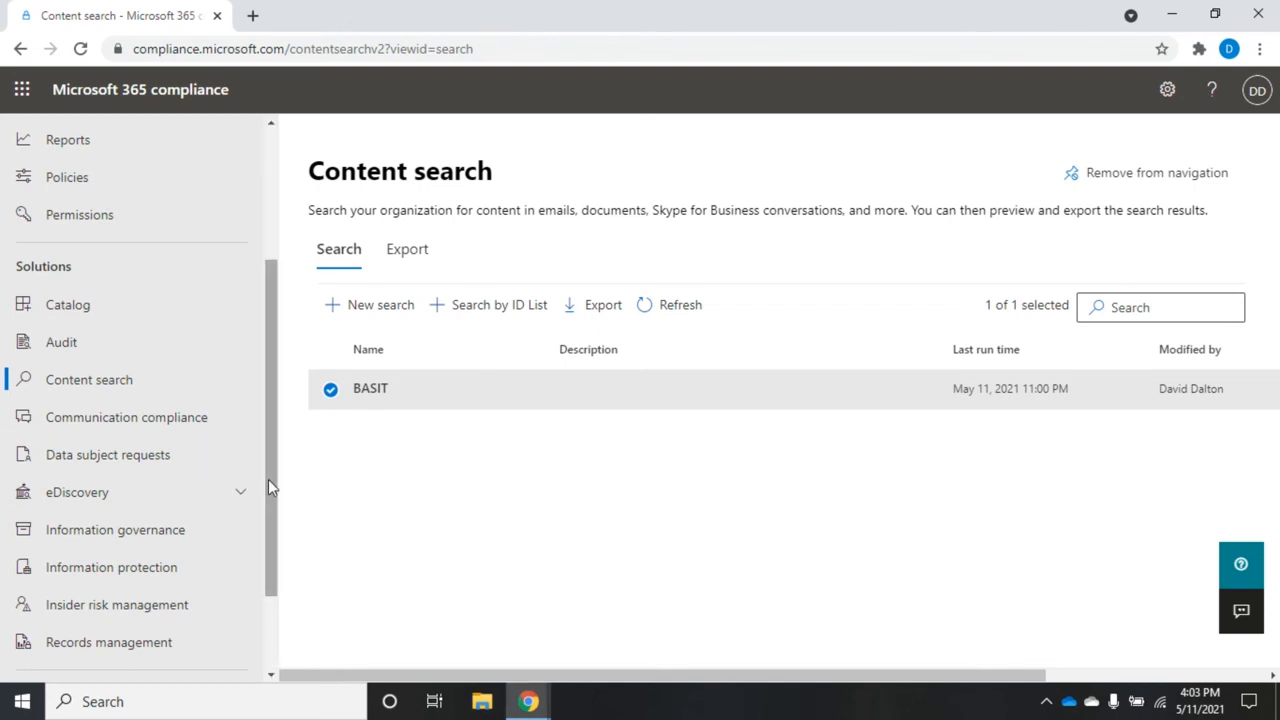
scroll(up, 3)
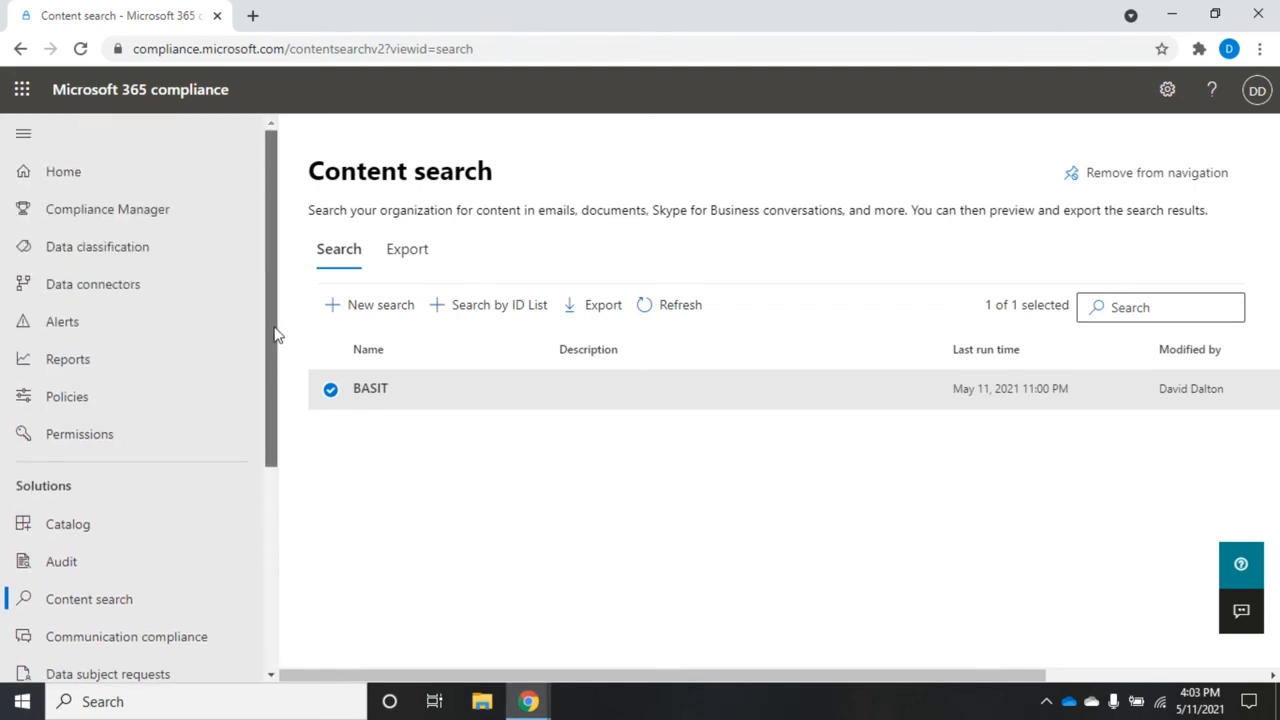
mouse_move(80, 432)
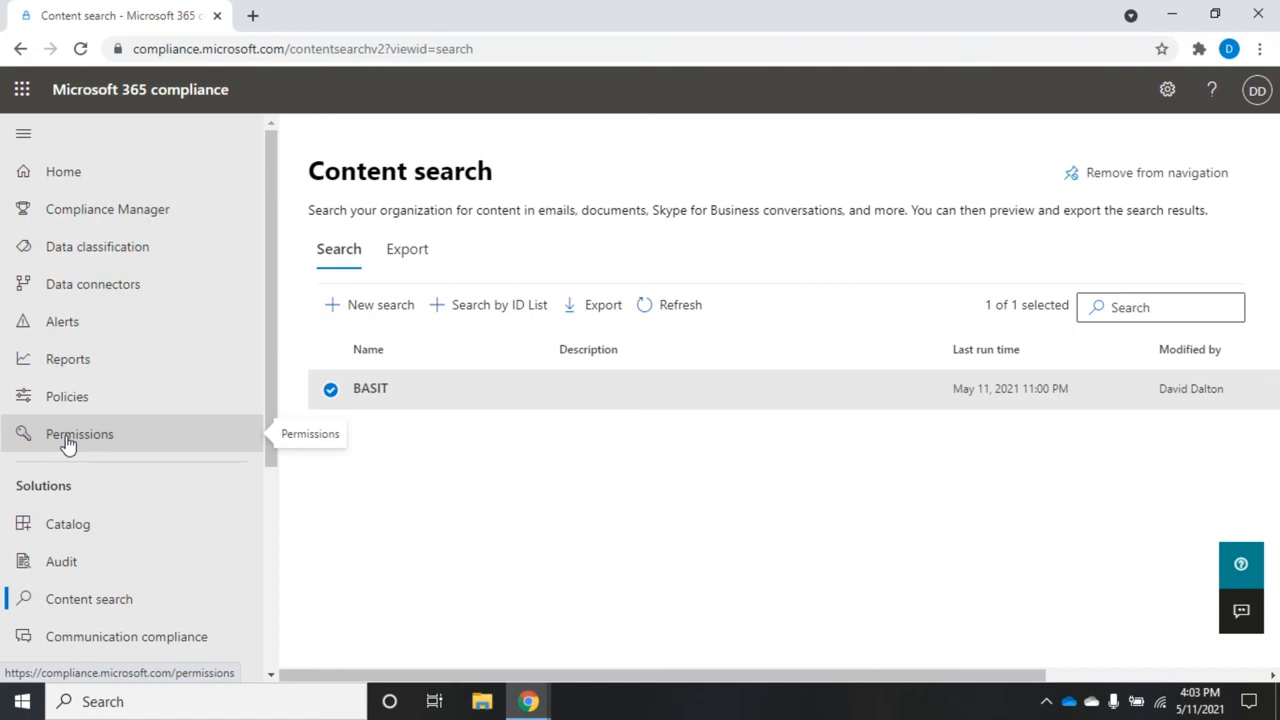
mouse_move(476, 546)
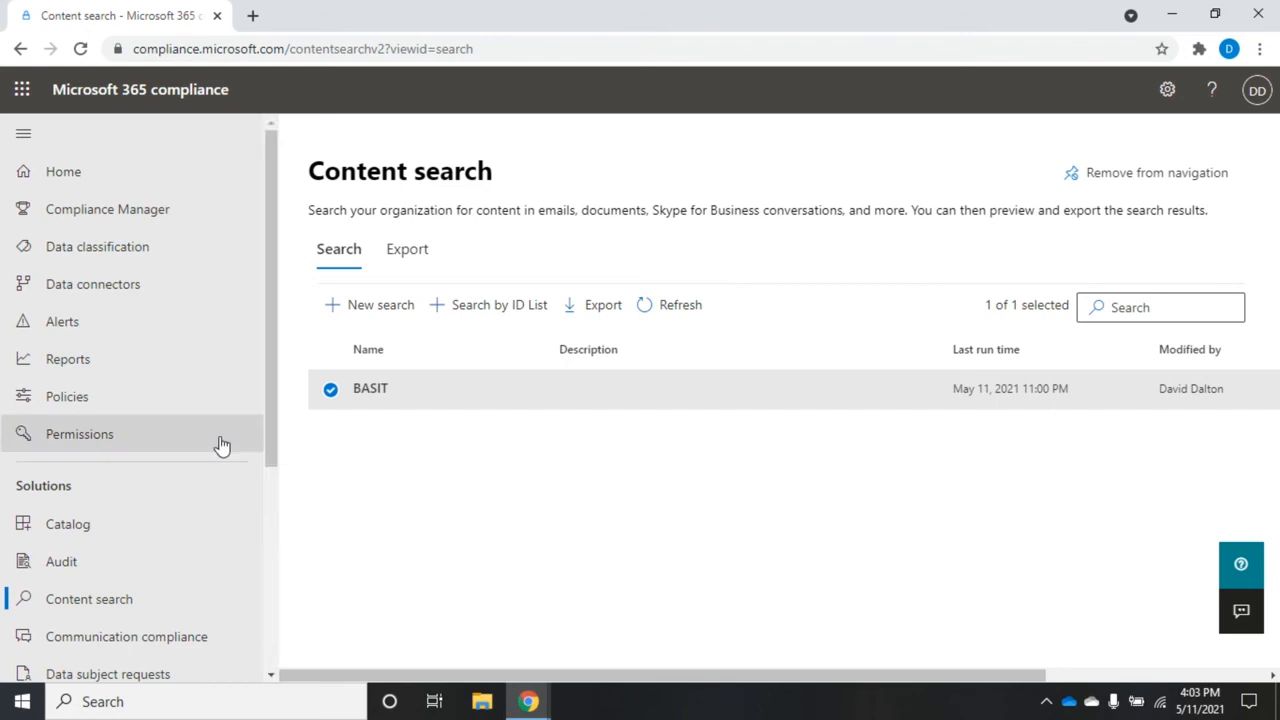
mouse_move(406, 248)
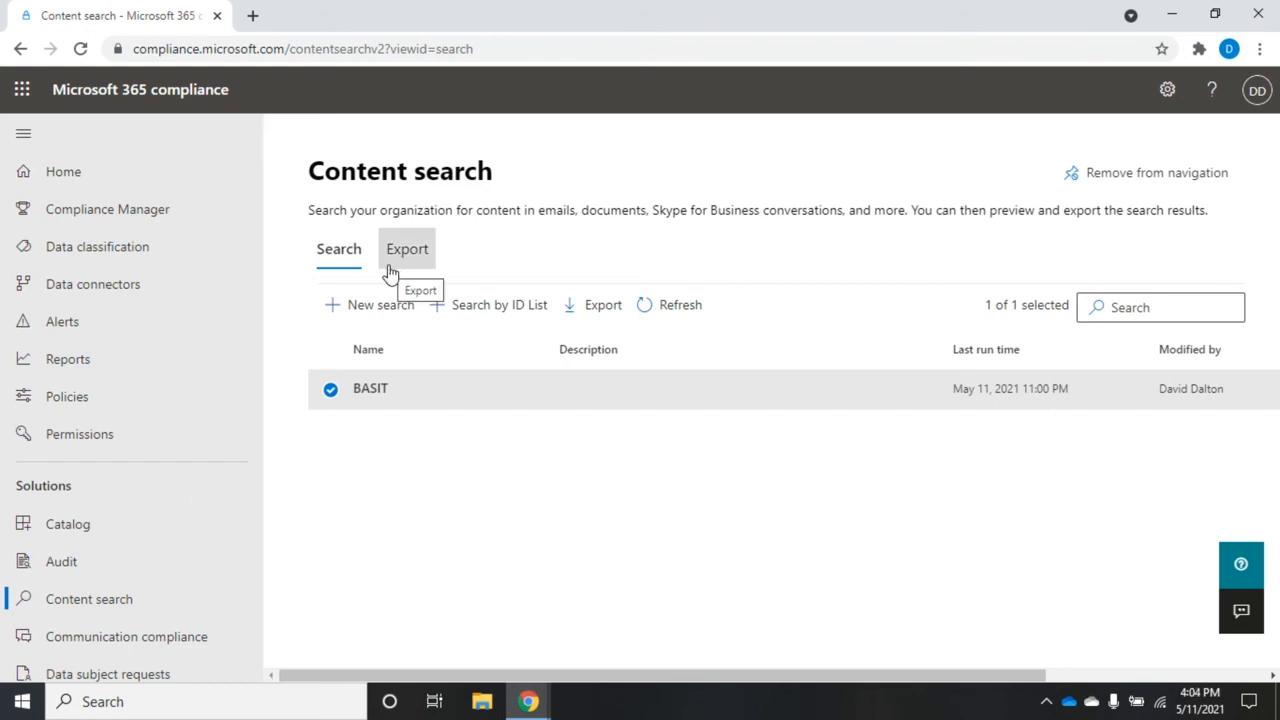